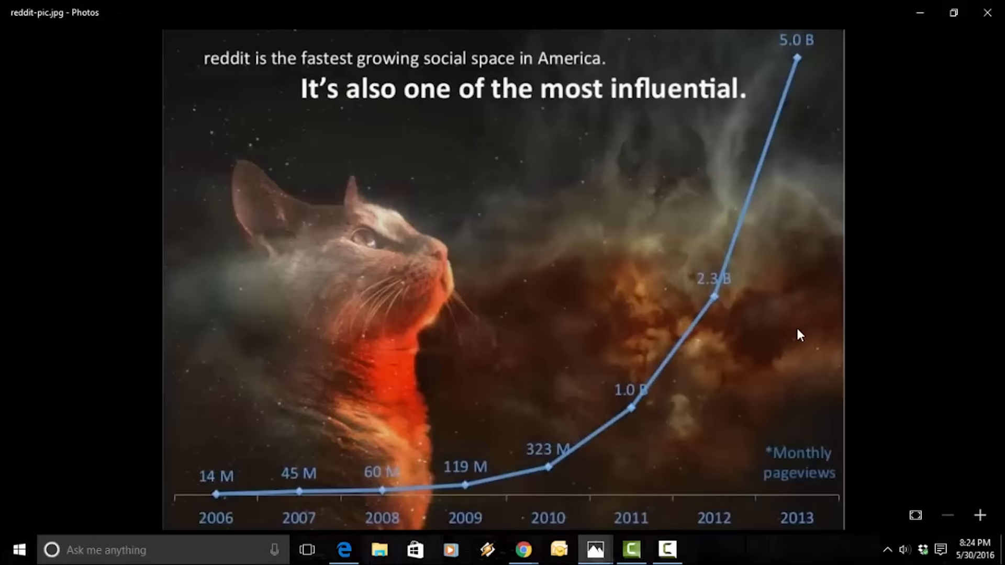
{"action": "mouse_move", "coordinate": [281, 115]}
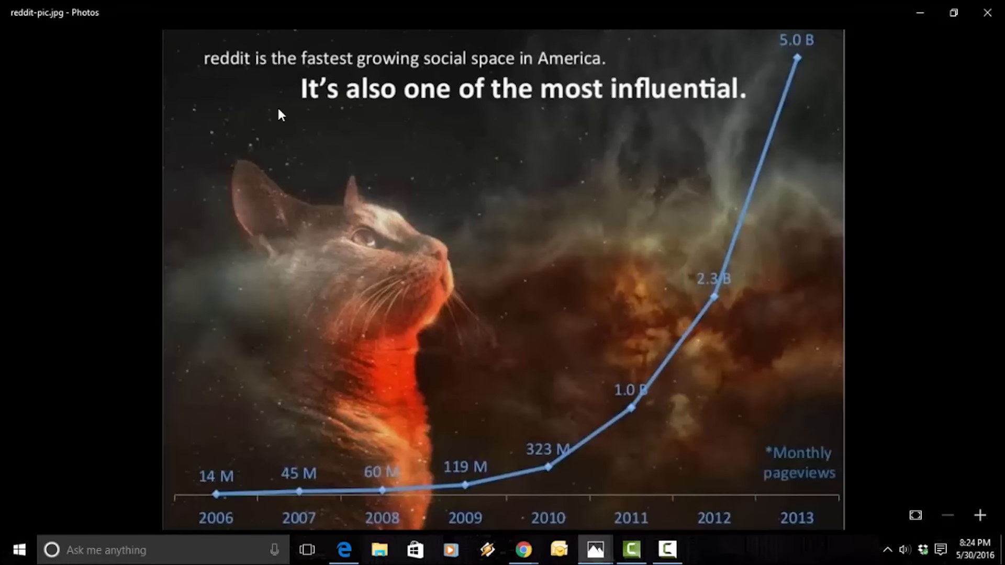
{"action": "mouse_move", "coordinate": [519, 89]}
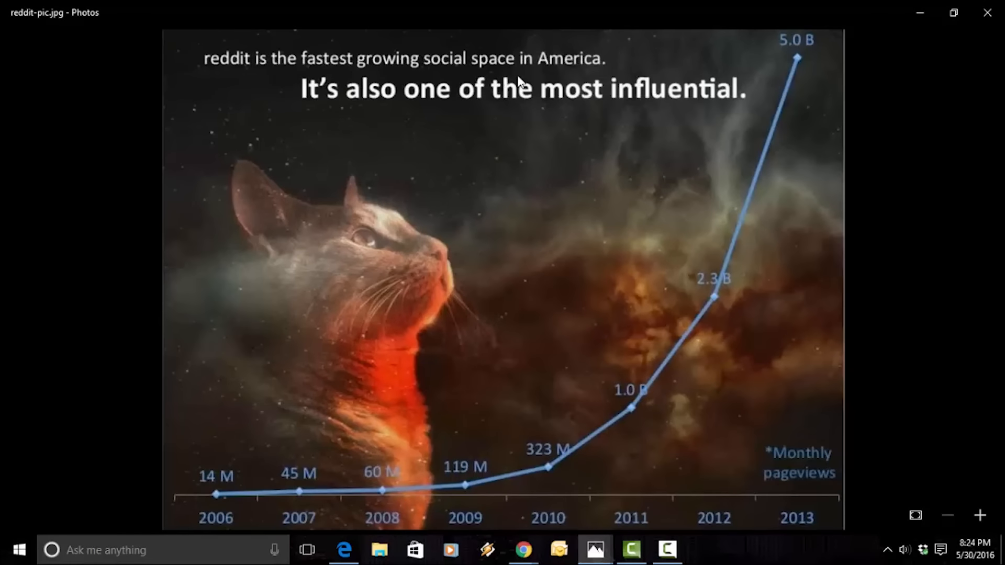
{"action": "mouse_move", "coordinate": [512, 132]}
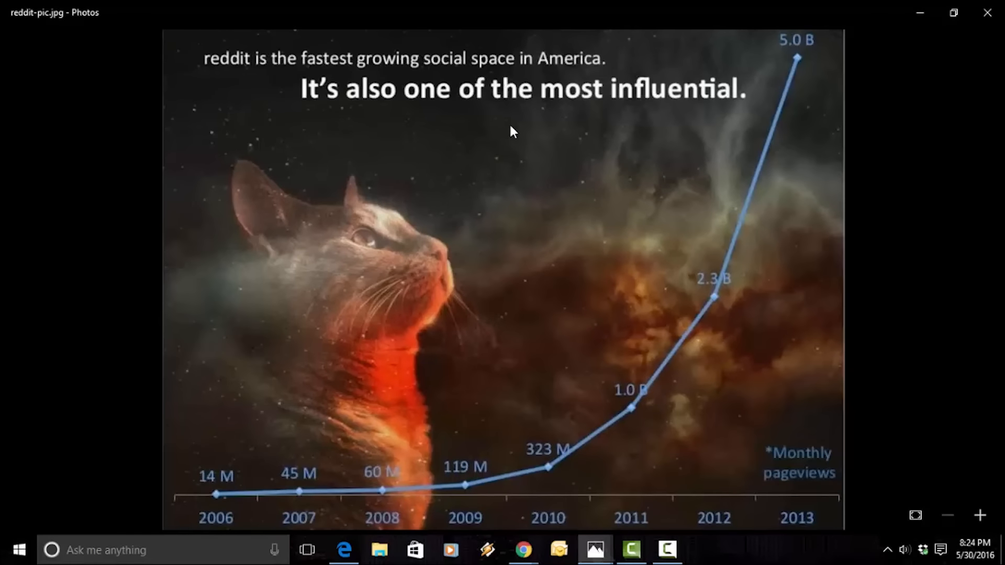
{"action": "mouse_move", "coordinate": [553, 220]}
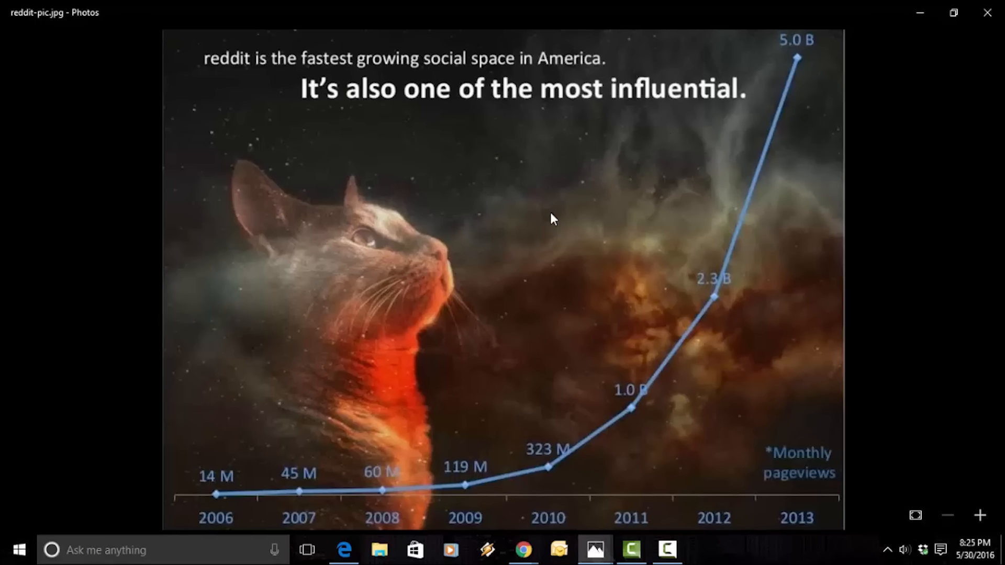
{"action": "mouse_move", "coordinate": [802, 74]}
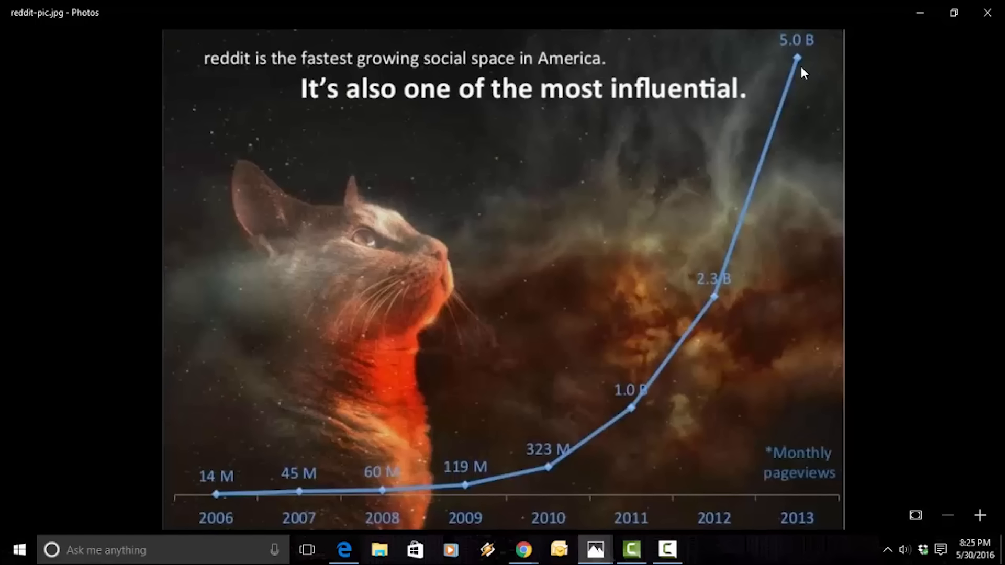
{"action": "mouse_move", "coordinate": [835, 533]}
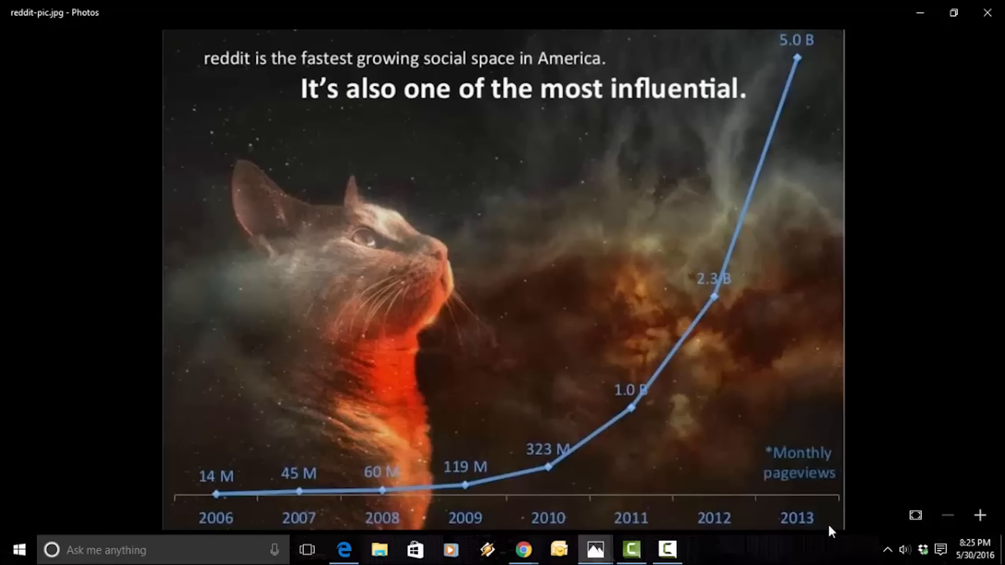
{"action": "mouse_move", "coordinate": [831, 521]}
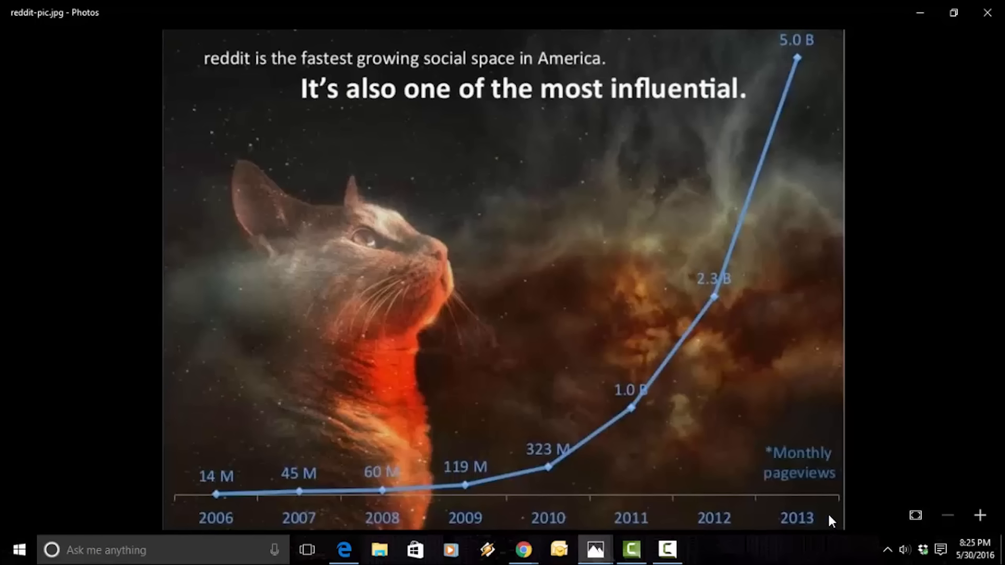
{"action": "mouse_move", "coordinate": [913, 313]}
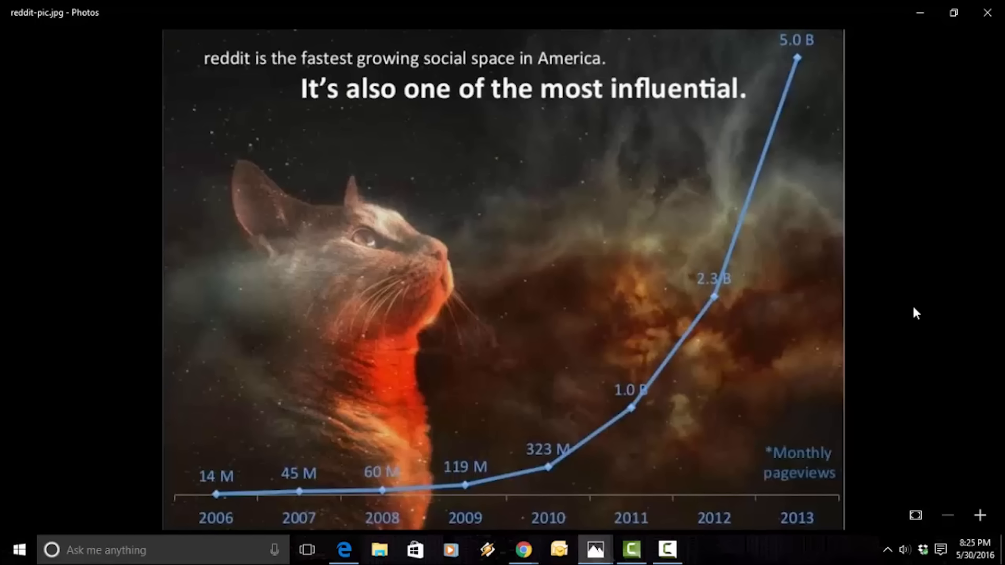
{"action": "mouse_move", "coordinate": [884, 234]}
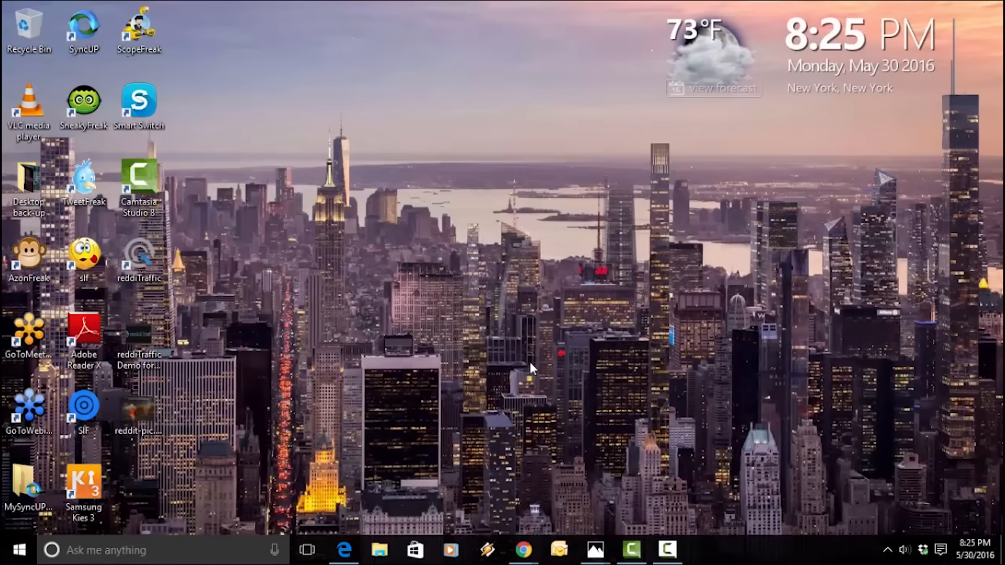
{"action": "mouse_move", "coordinate": [526, 550]}
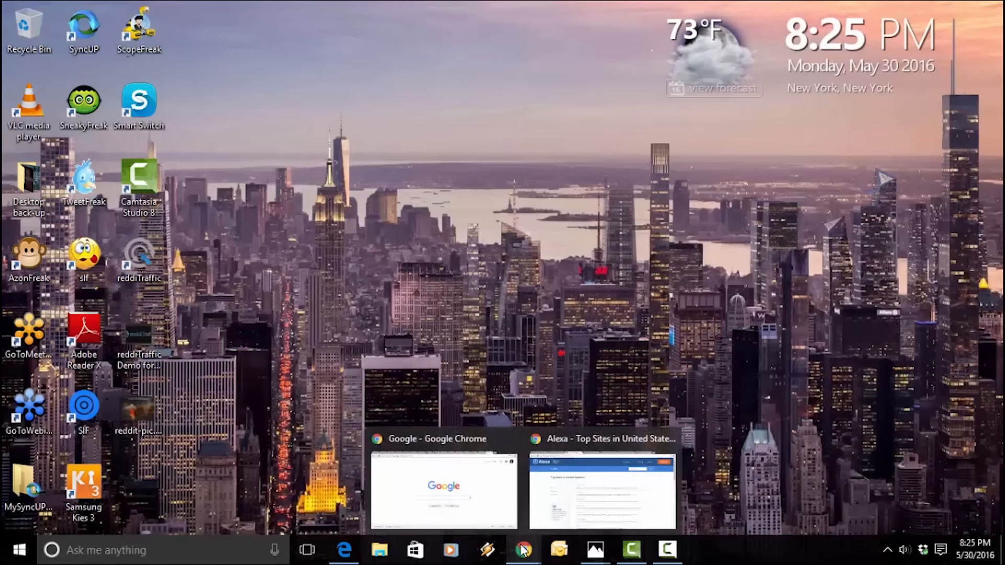
Step: Bring Chrome back on screen showing the Reddit stats page with 8.19 billion monthly pageviews
{"action": "left_click", "coordinate": [527, 548]}
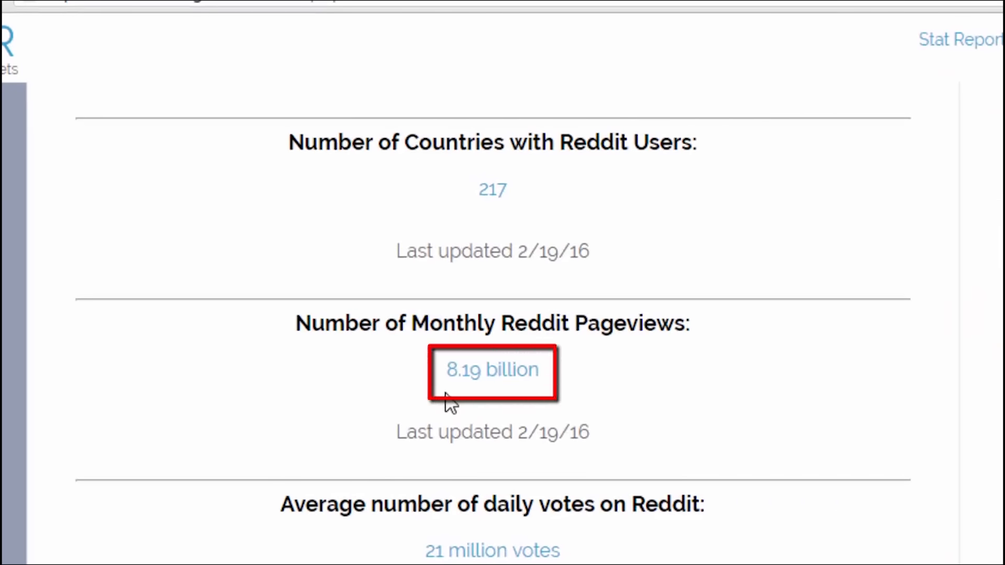
{"action": "mouse_move", "coordinate": [573, 410]}
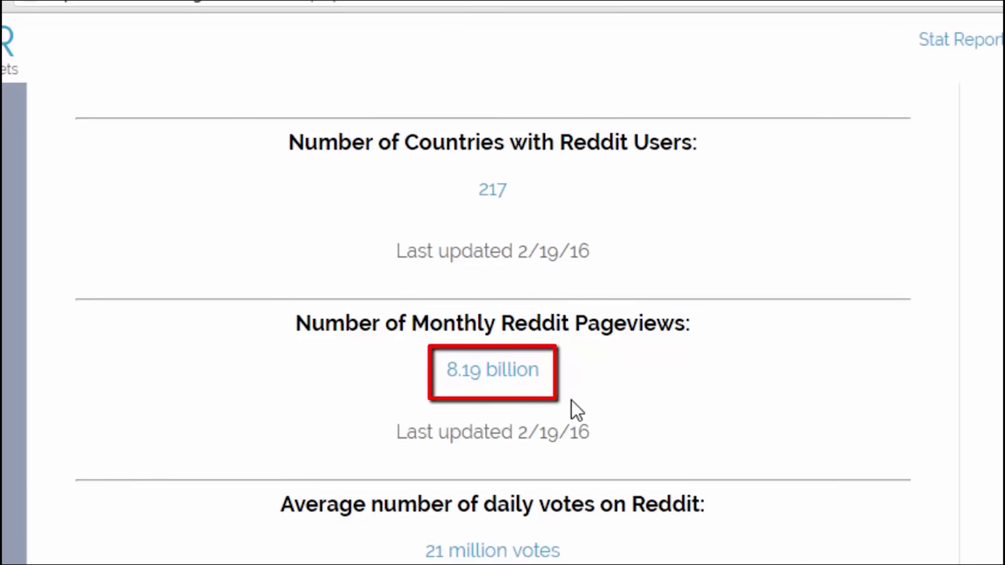
{"action": "left_click", "coordinate": [491, 370]}
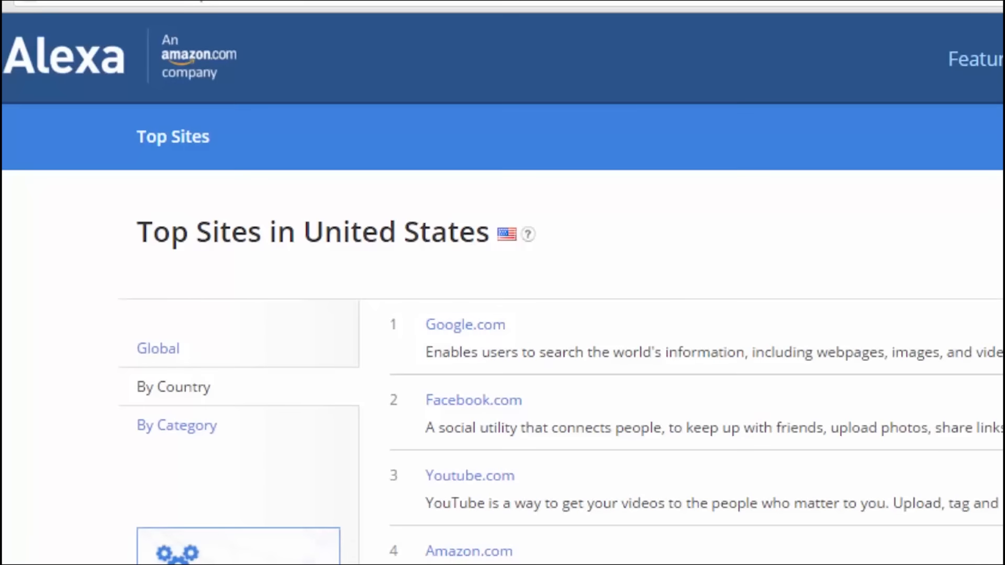
Step: Scroll the Alexa US top sites list to Reddit.com at rank 9
{"action": "scroll", "scroll_direction": "down", "scroll_amount": 3}
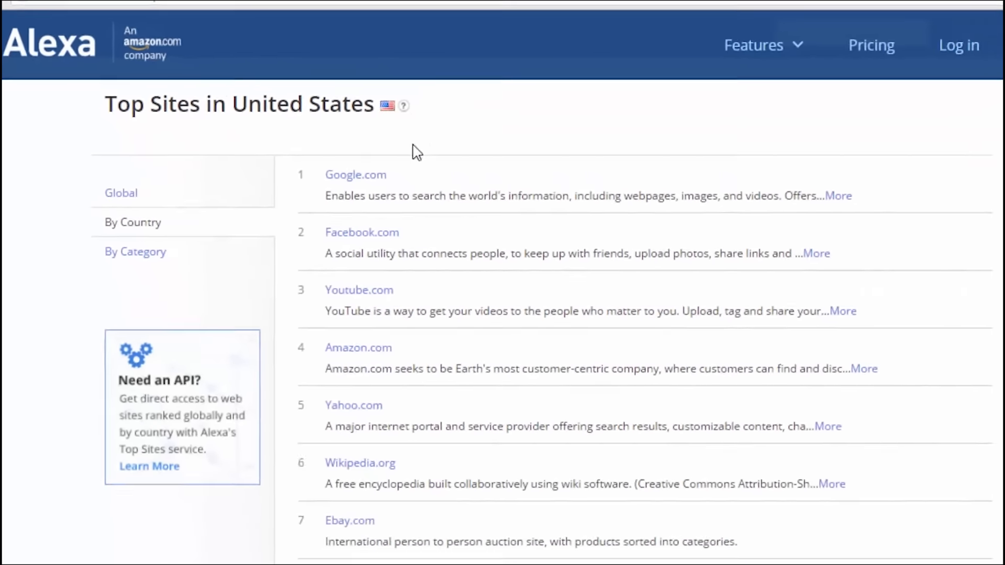
{"action": "scroll", "scroll_direction": "down", "scroll_amount": 3}
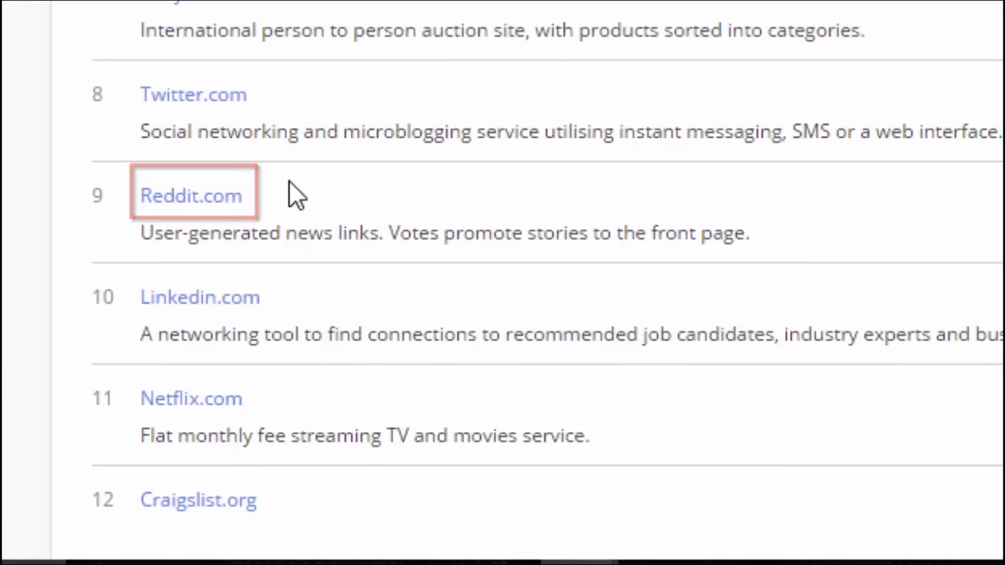
{"action": "scroll", "scroll_direction": "down", "scroll_amount": 3}
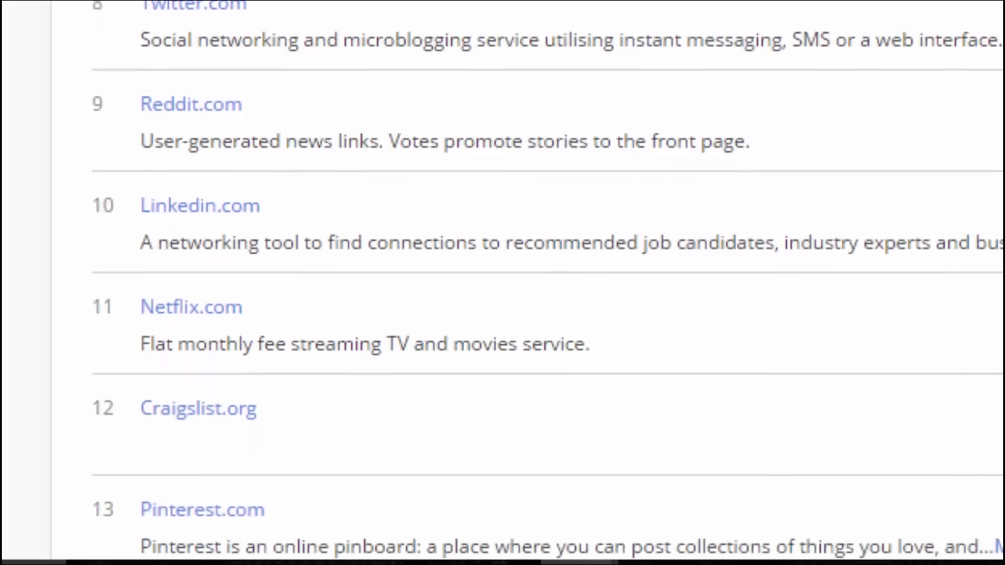
{"action": "scroll", "scroll_direction": "down", "scroll_amount": 3}
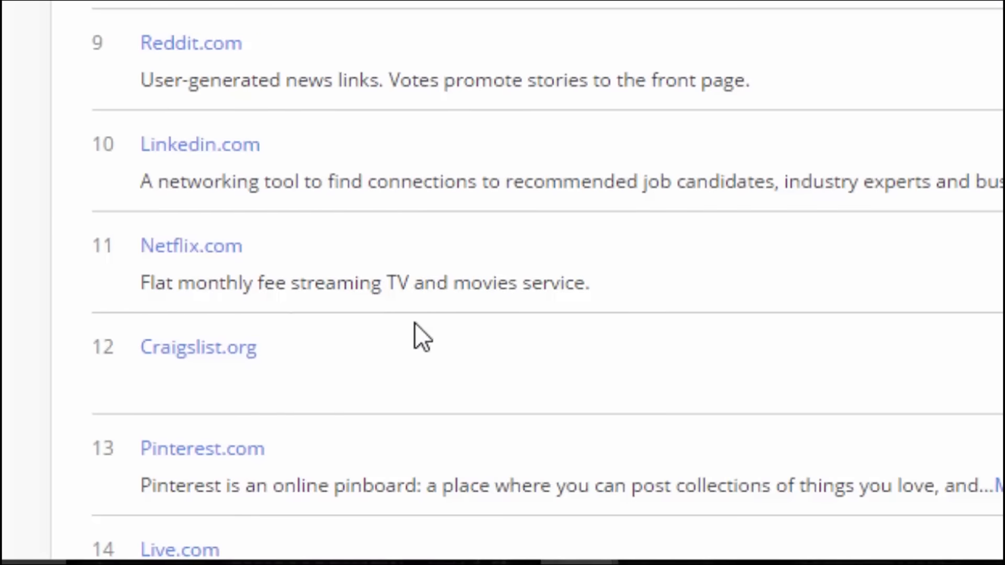
{"action": "scroll", "scroll_direction": "down", "scroll_amount": 3}
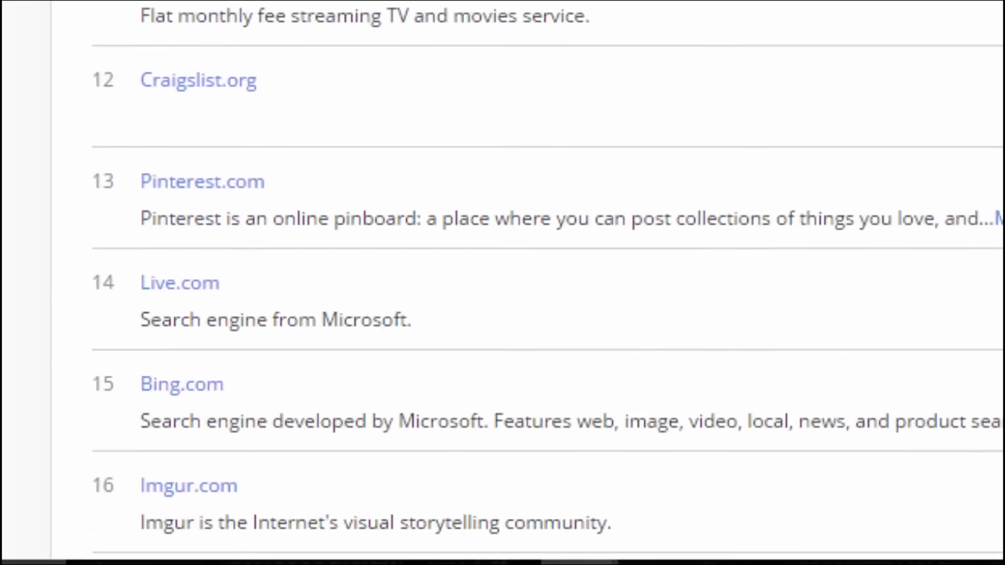
{"action": "scroll", "scroll_direction": "down", "scroll_amount": 3}
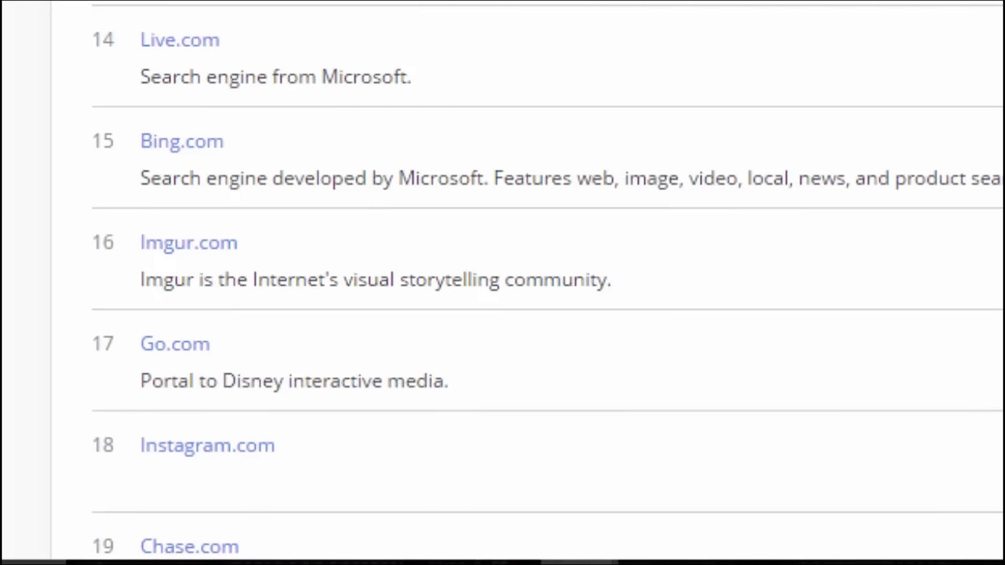
{"action": "scroll", "scroll_direction": "up", "scroll_amount": 3}
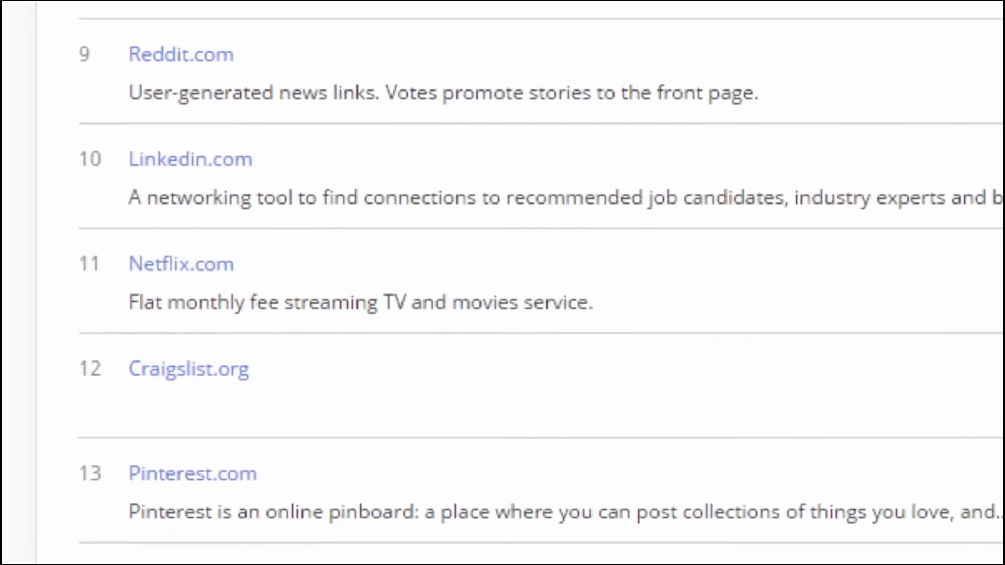
{"action": "scroll", "scroll_direction": "up", "scroll_amount": 3}
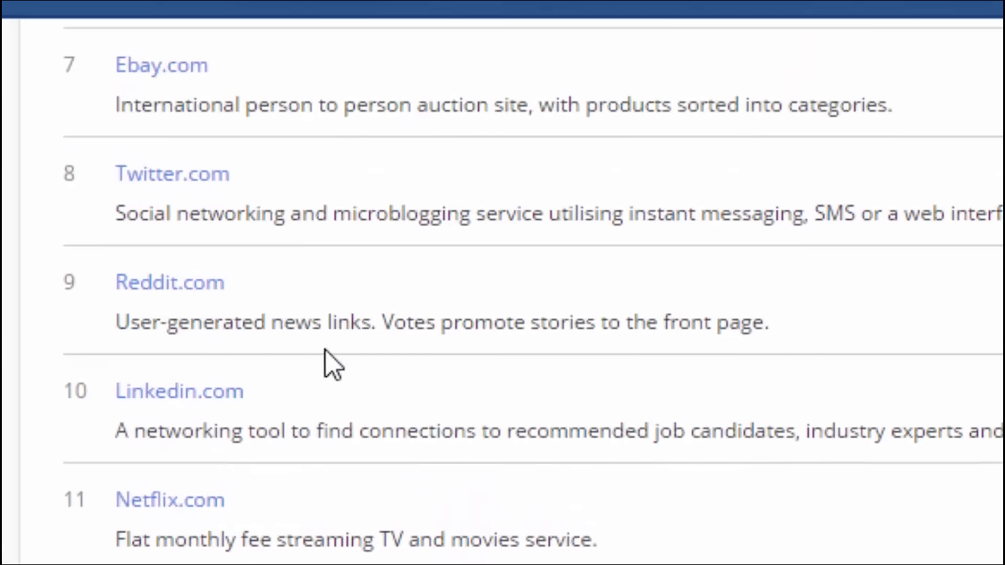
{"action": "mouse_move", "coordinate": [575, 369]}
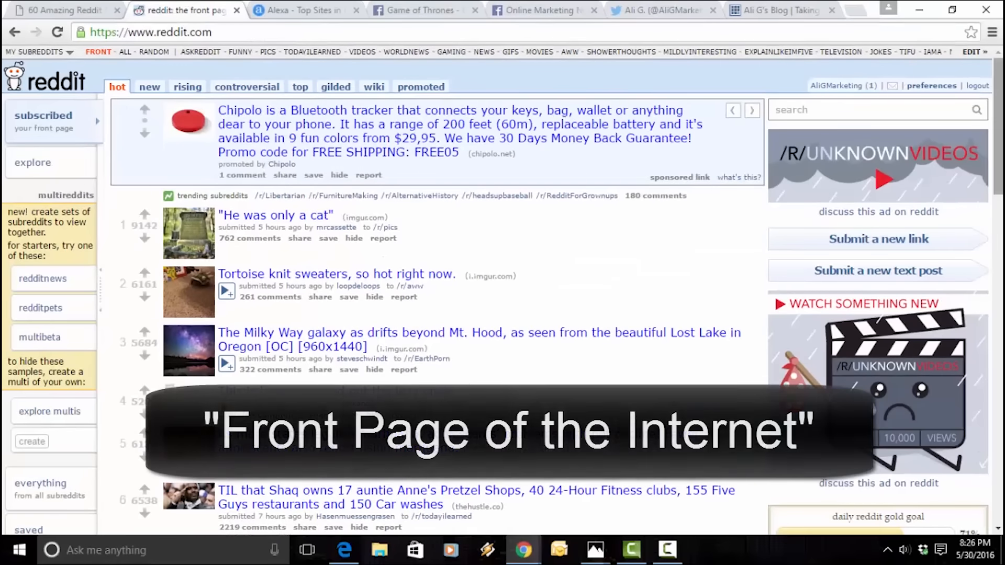
Step: Scroll through the hot posts on the Reddit front page
{"action": "scroll", "scroll_direction": "down", "scroll_amount": 3}
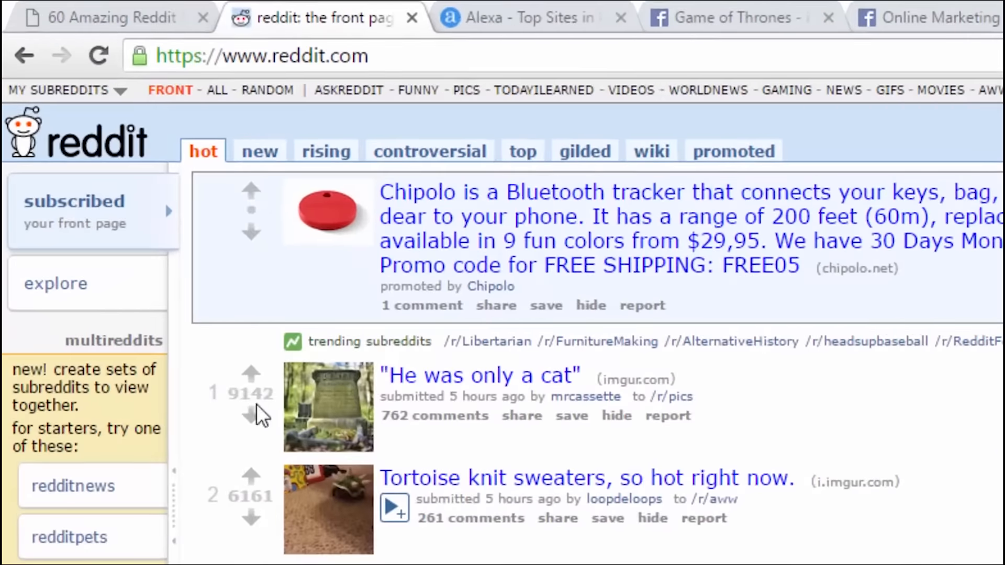
{"action": "mouse_move", "coordinate": [251, 417]}
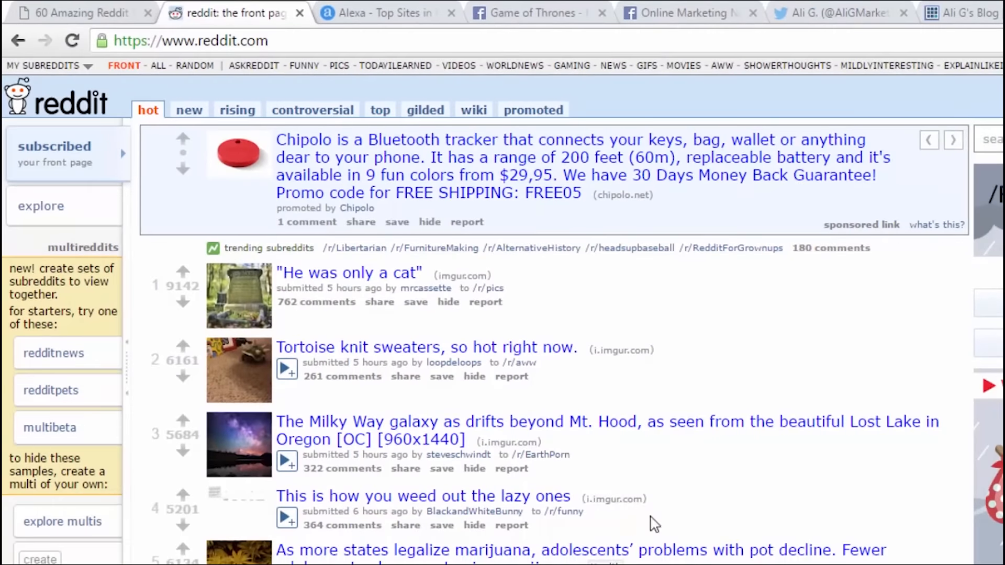
{"action": "mouse_move", "coordinate": [832, 521]}
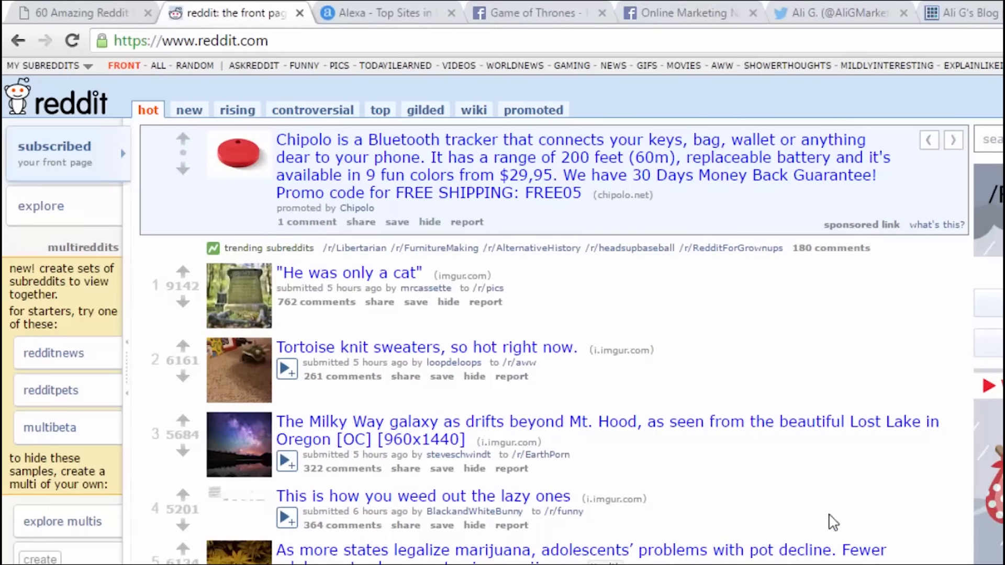
{"action": "mouse_move", "coordinate": [787, 341]}
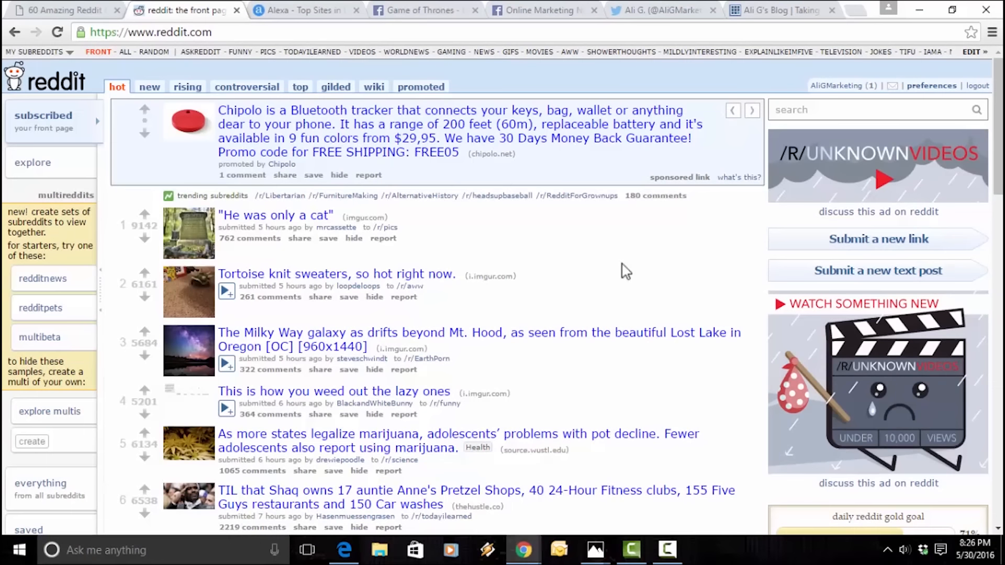
{"action": "mouse_move", "coordinate": [787, 54]}
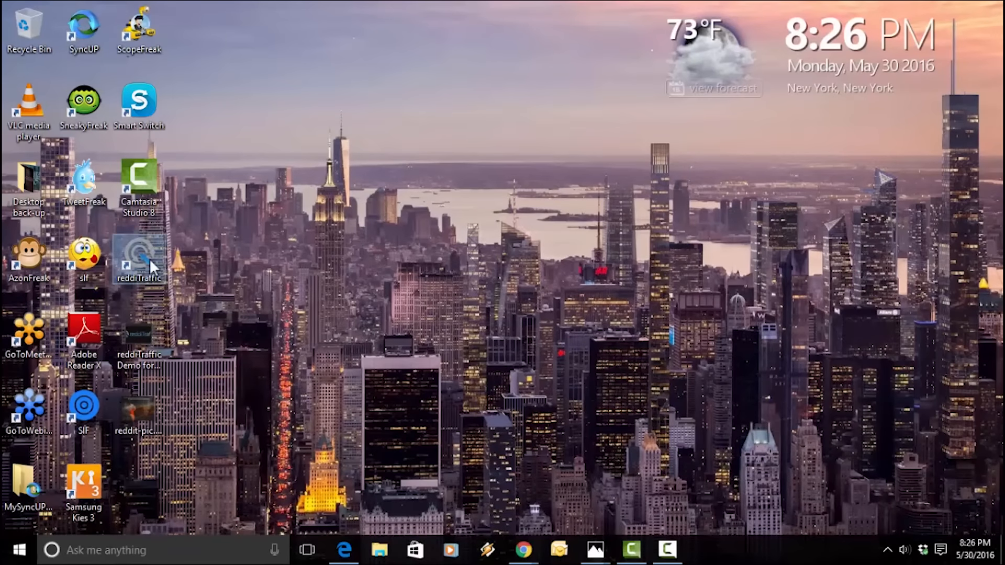
Step: Launch reddiTraffic from the desktop and activate it with the entered credentials
{"action": "double_click", "coordinate": [137, 254]}
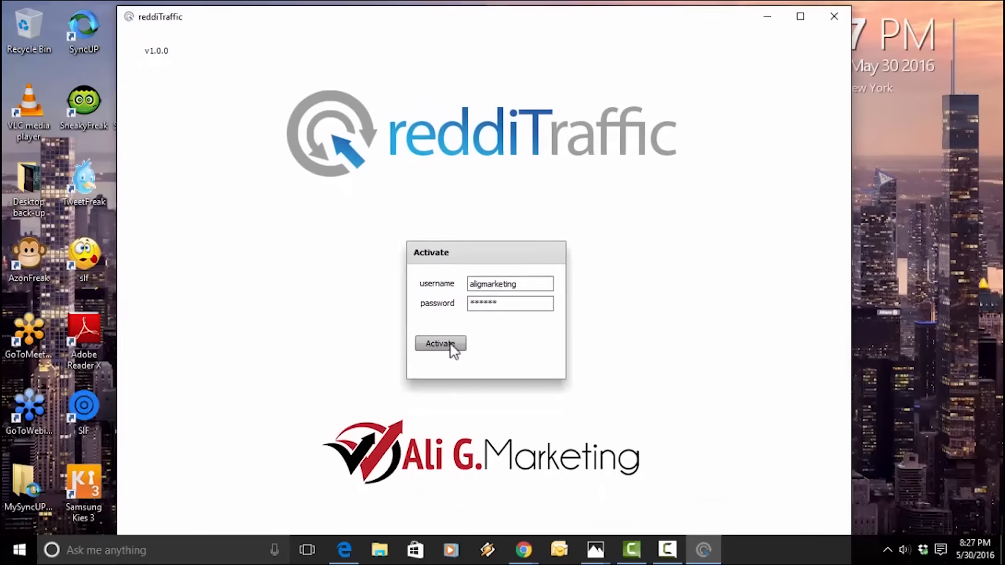
{"action": "left_click", "coordinate": [439, 343]}
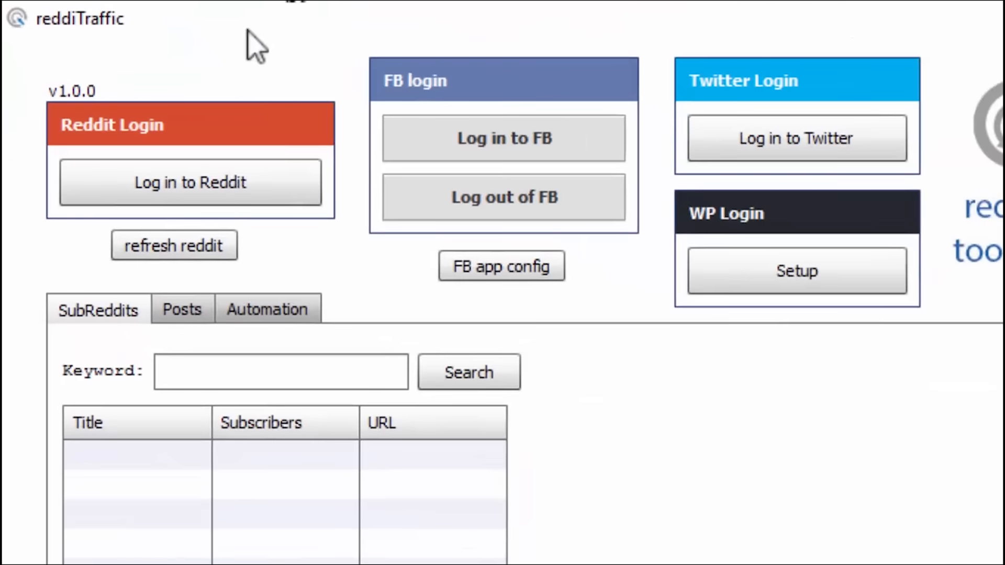
Step: Sign in to Reddit as 'ali' and allow the app access to the account
{"action": "left_click", "coordinate": [190, 182]}
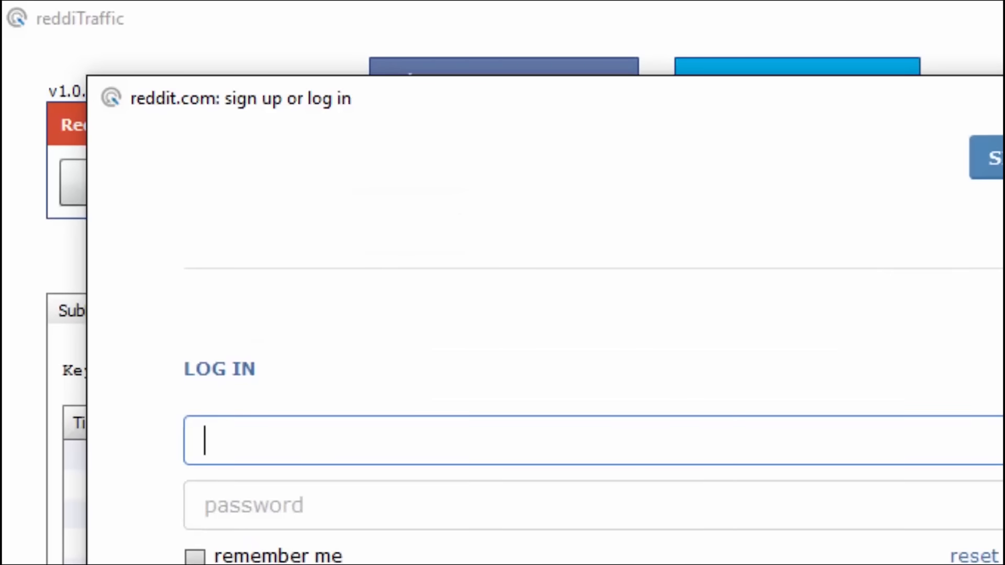
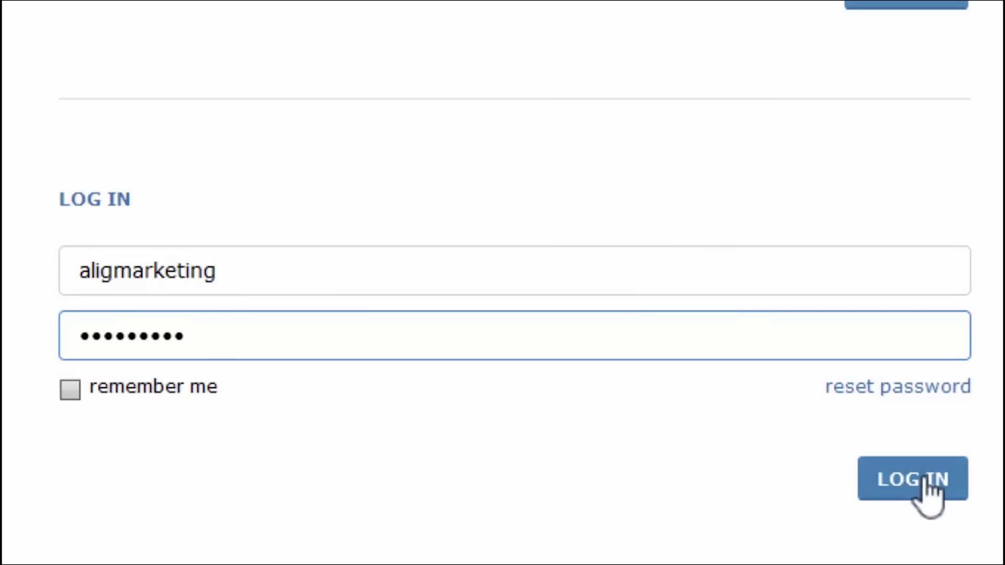
{"action": "left_click", "coordinate": [915, 492]}
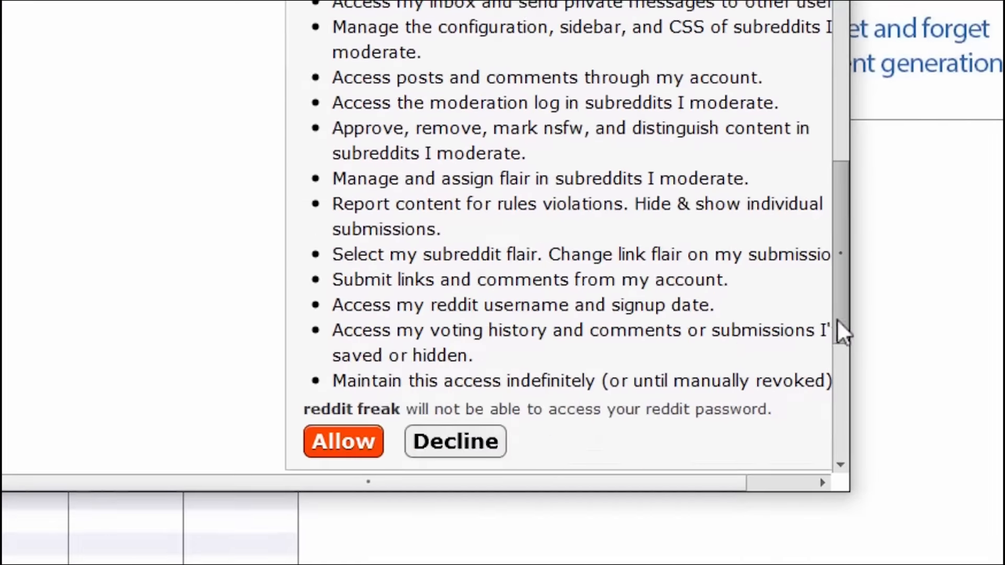
{"action": "scroll", "scroll_direction": "down", "scroll_amount": 3}
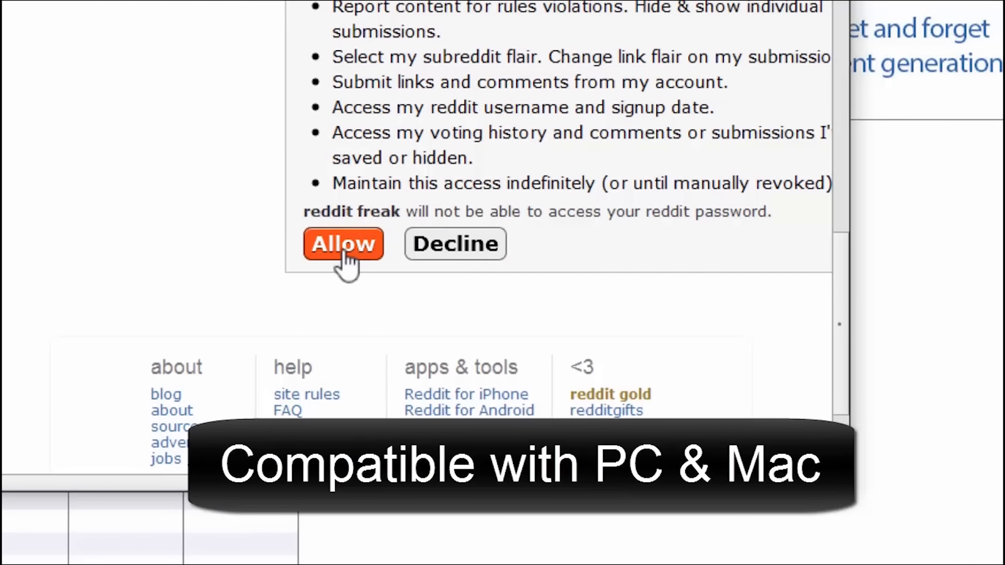
{"action": "left_click", "coordinate": [344, 244]}
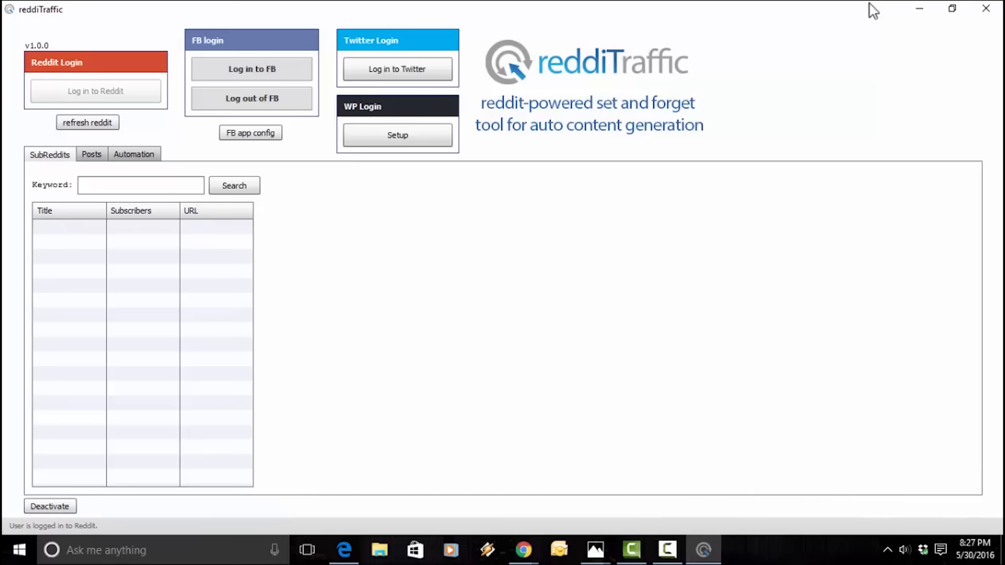
{"action": "mouse_move", "coordinate": [604, 63]}
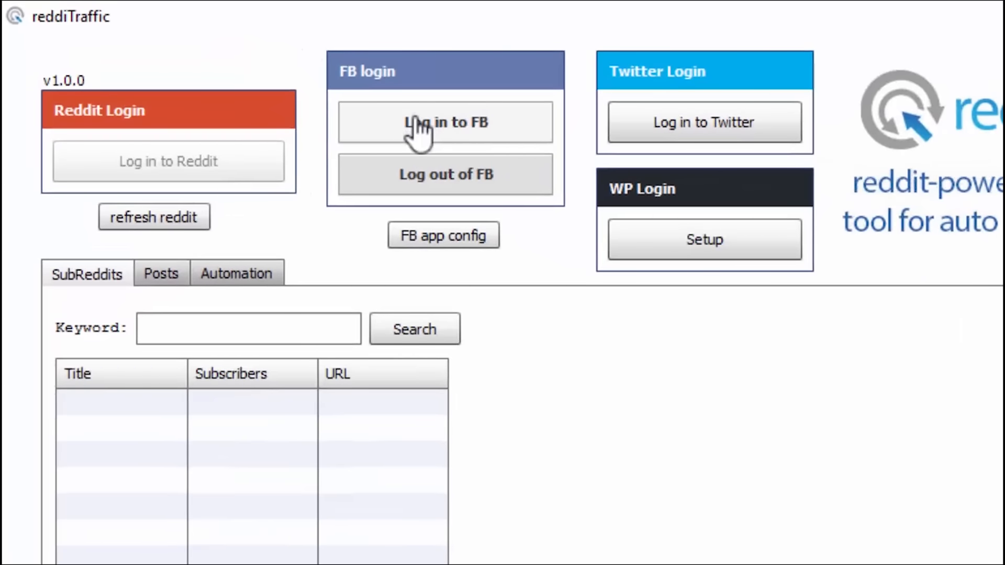
Step: Log in to Facebook and authorize Reddi Traffic to use the Twitter account
{"action": "left_click", "coordinate": [444, 121]}
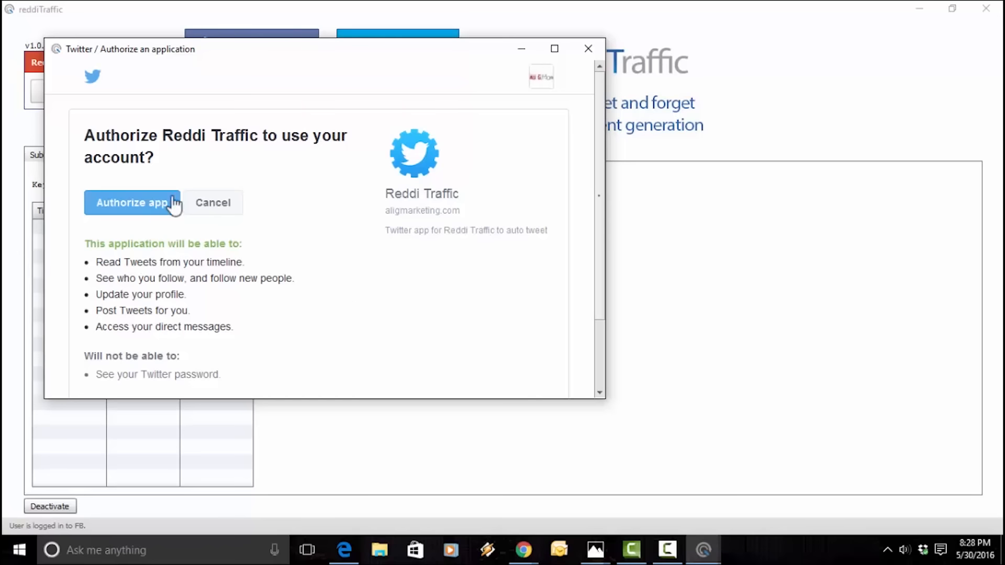
{"action": "left_click", "coordinate": [132, 203]}
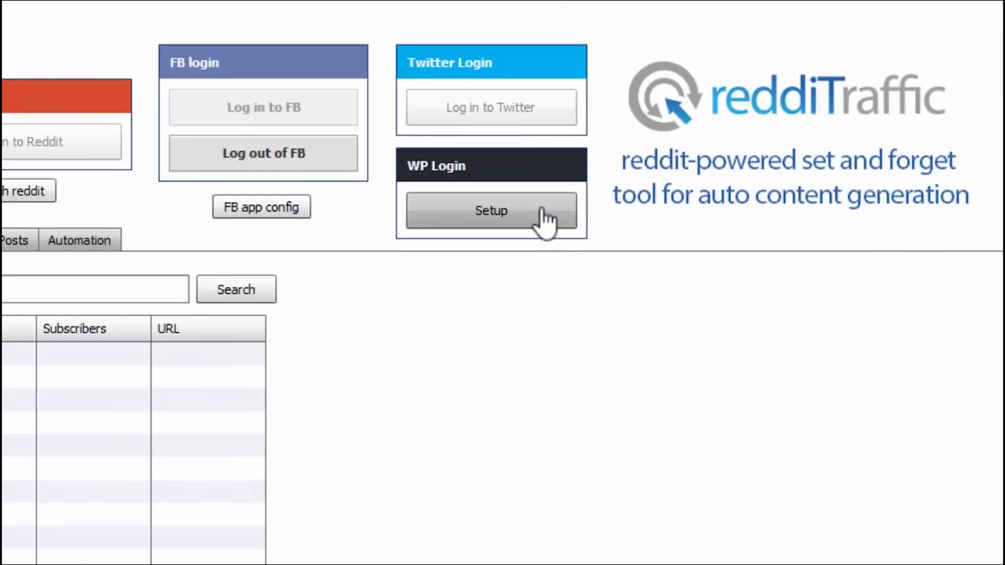
Step: Save the WordPress blog credentials in WP Configuration so it reads connected, then close it
{"action": "left_click", "coordinate": [490, 210]}
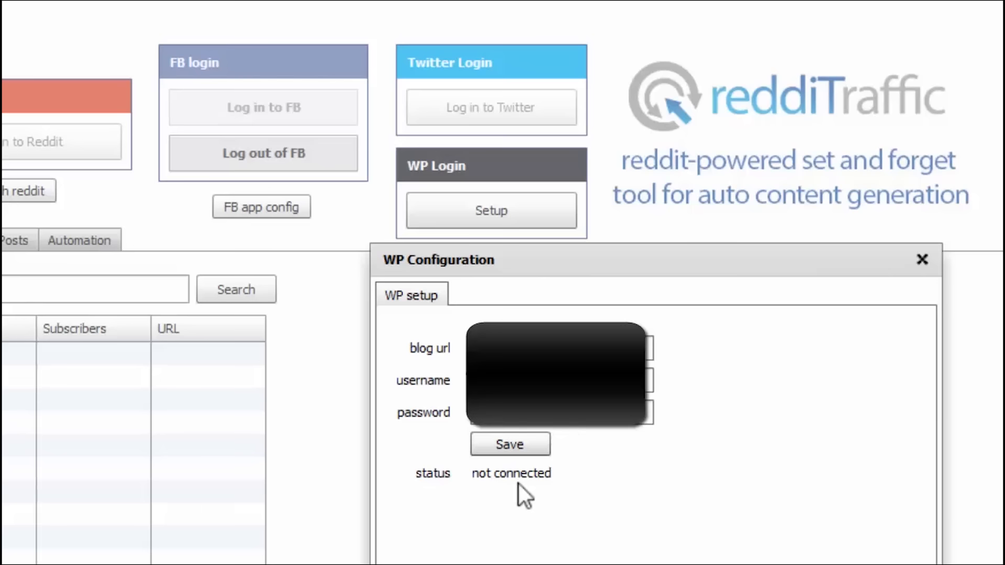
{"action": "mouse_move", "coordinate": [573, 494]}
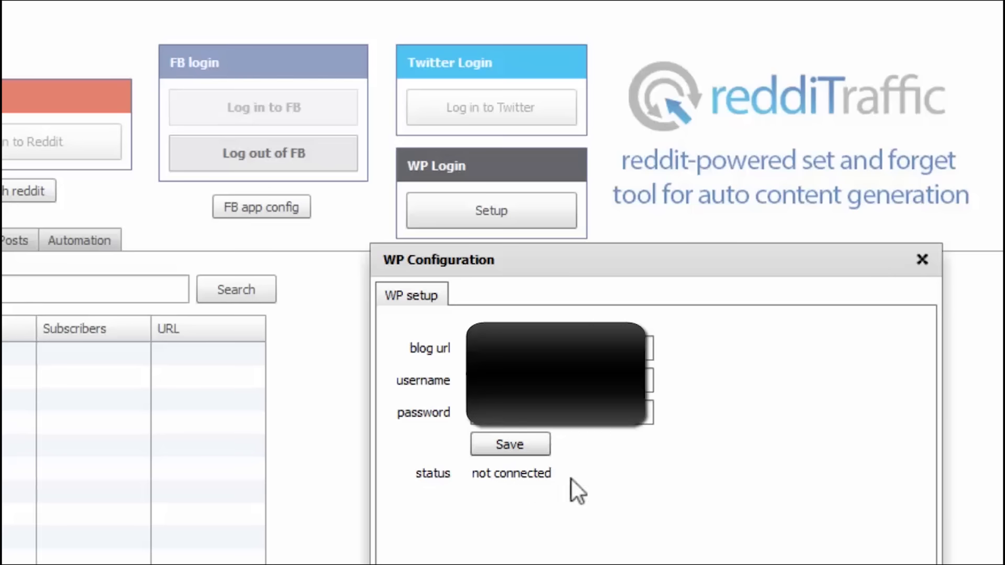
{"action": "left_click", "coordinate": [509, 444]}
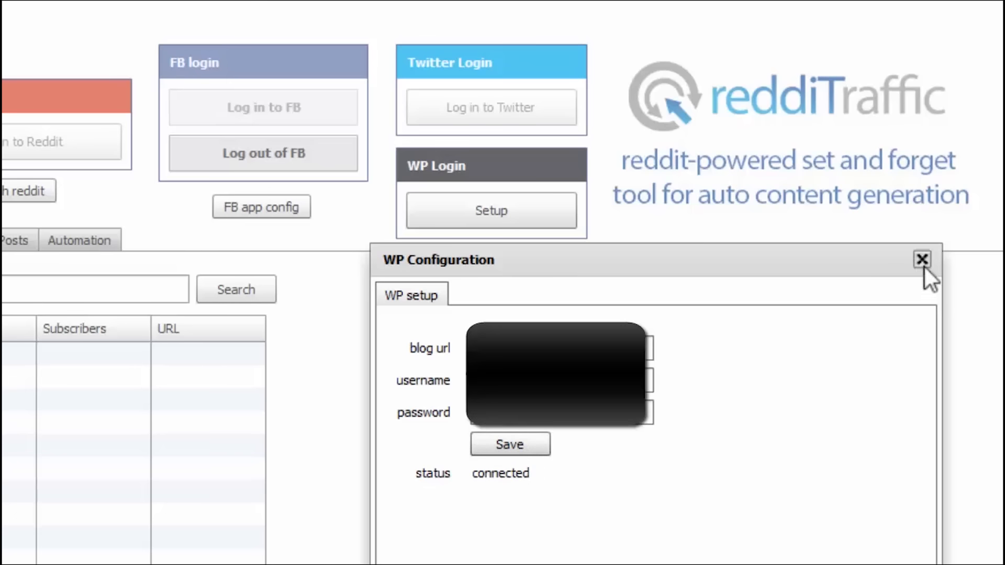
{"action": "left_click", "coordinate": [921, 258]}
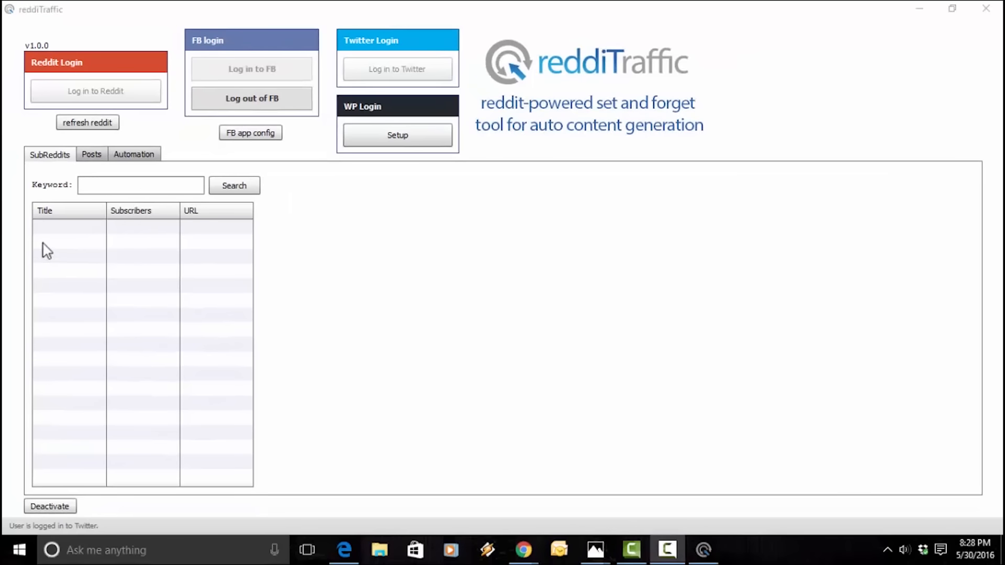
Step: Search subreddits for the keyword 'health & fitness' and browse the matches
{"action": "left_click", "coordinate": [141, 185]}
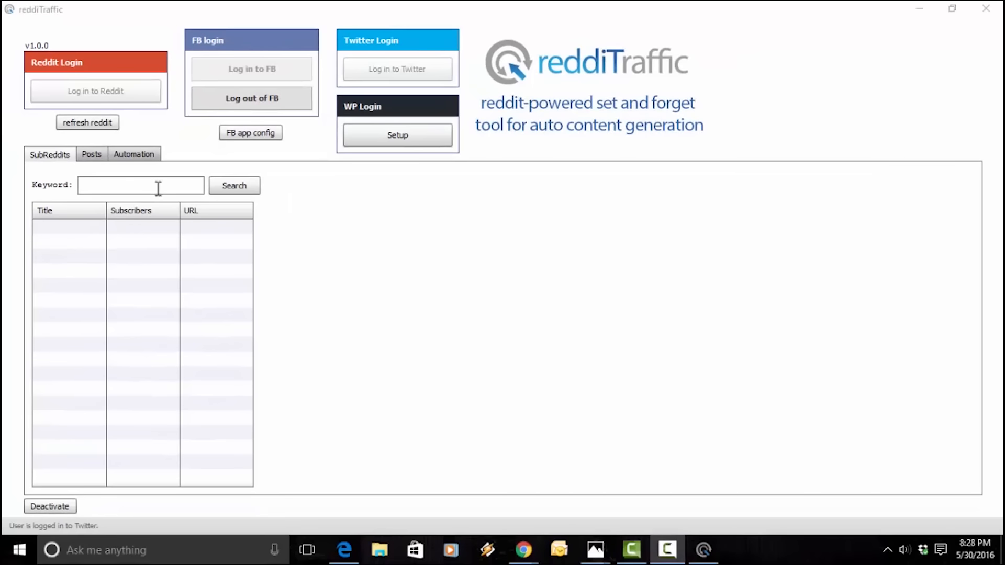
{"action": "type", "text": "health & f"}
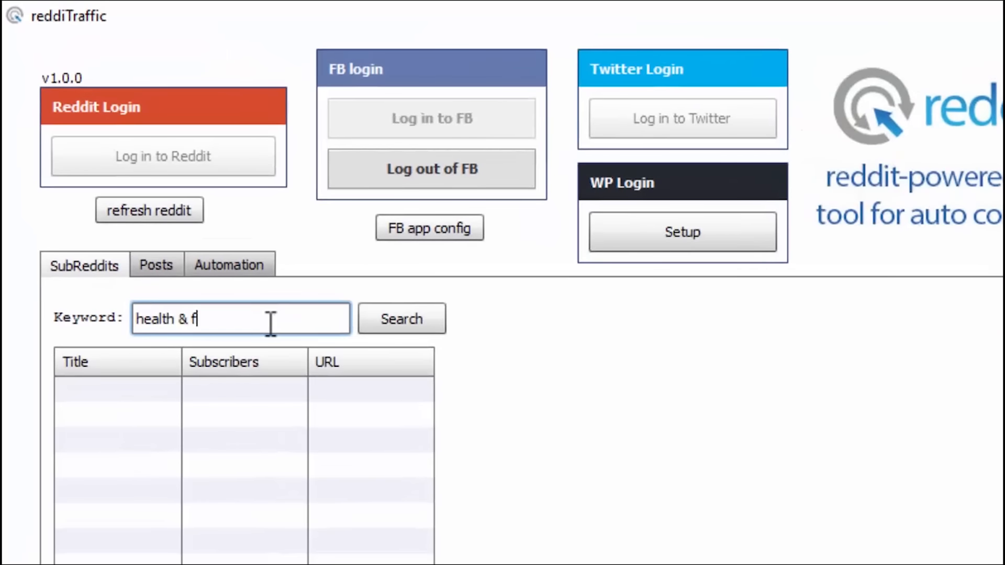
{"action": "type", "text": "itness"}
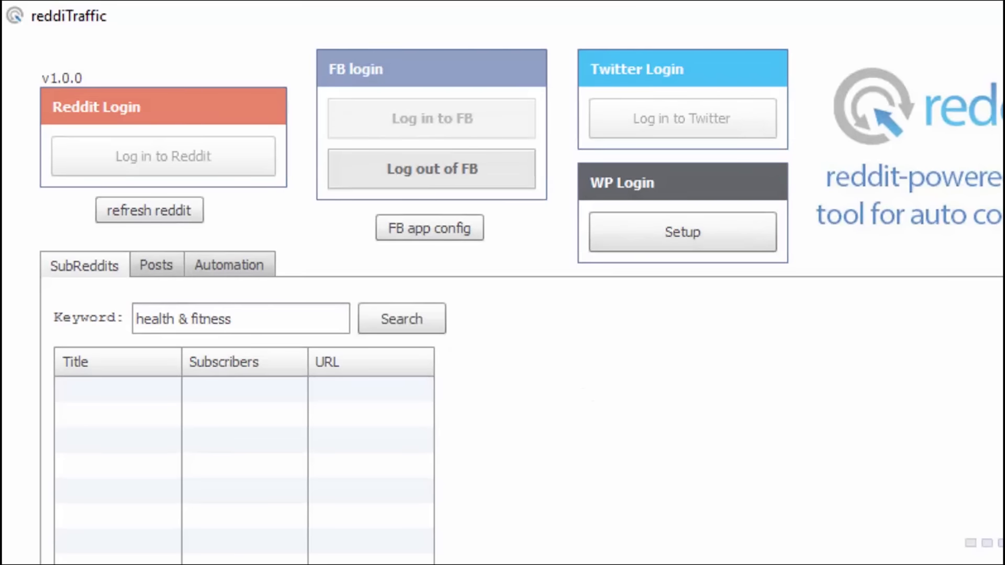
{"action": "left_click", "coordinate": [401, 318]}
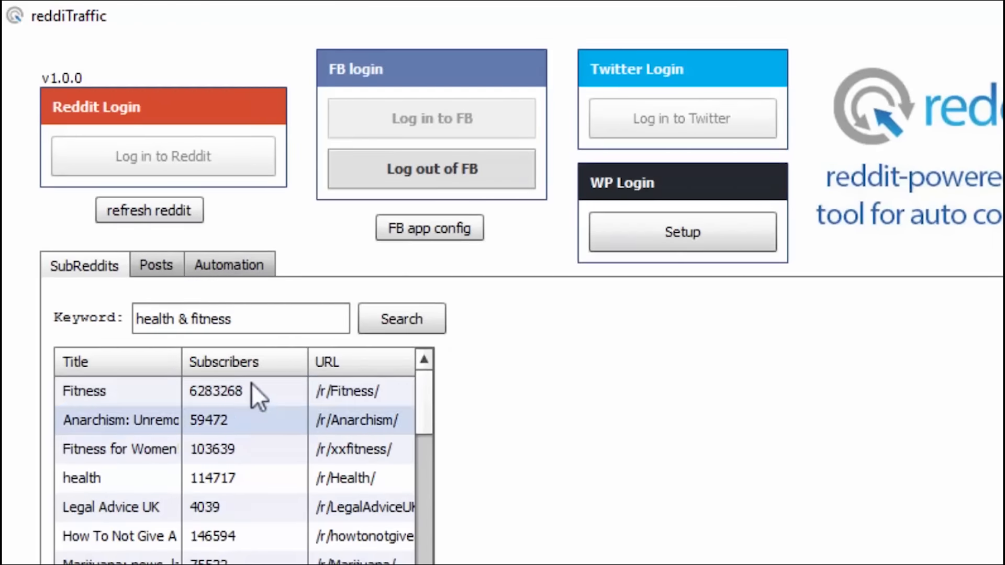
{"action": "scroll", "scroll_direction": "down", "scroll_amount": 3}
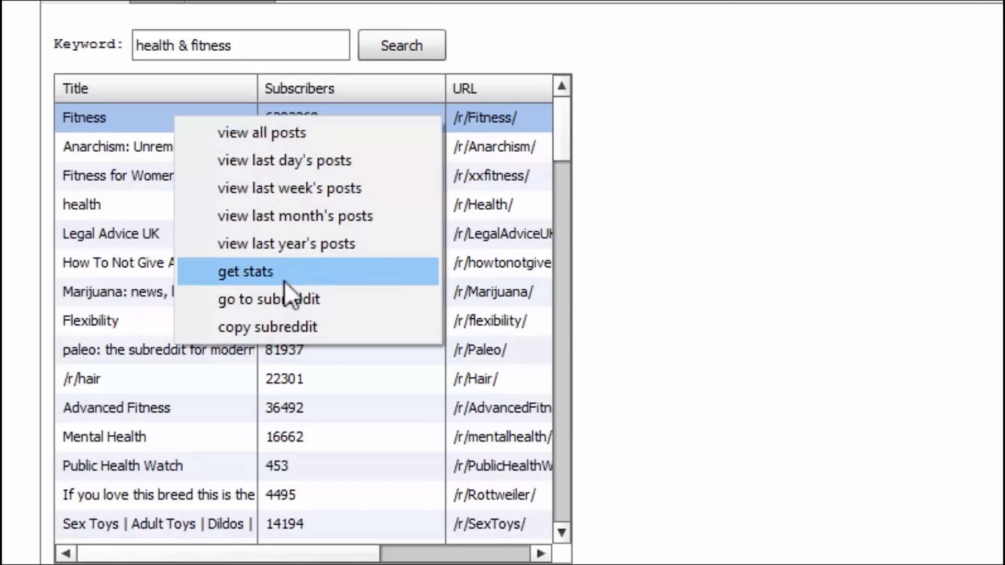
Step: Get stats for the Fitness subreddit over 100 posts, view a post in Chrome, then minimize it
{"action": "left_click", "coordinate": [245, 272]}
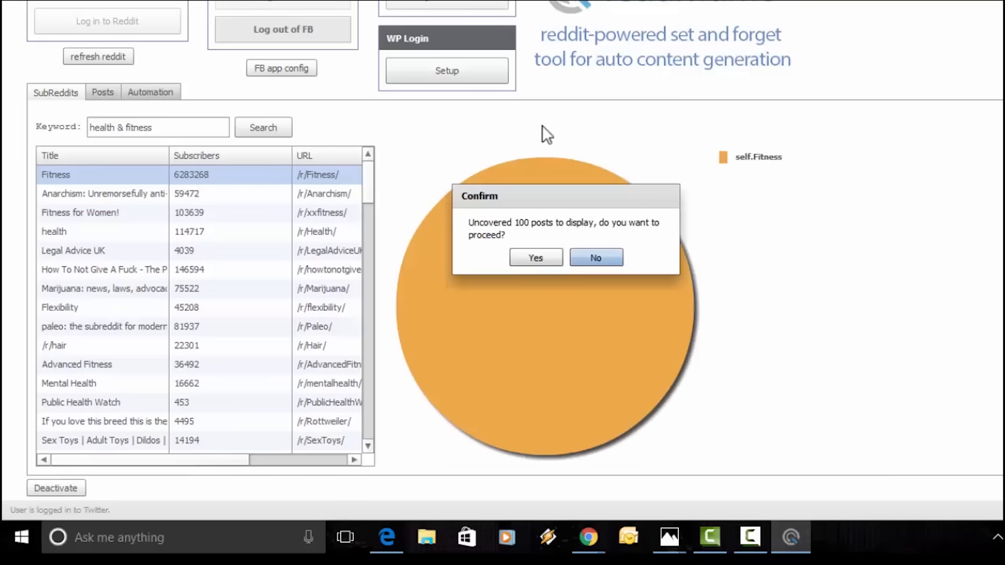
{"action": "left_click", "coordinate": [535, 257]}
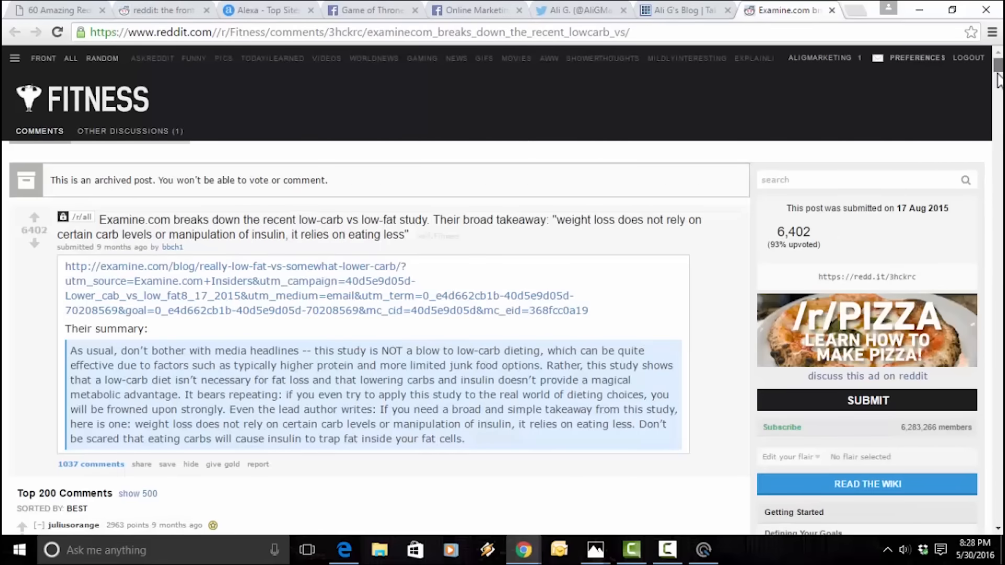
{"action": "scroll", "scroll_direction": "down", "scroll_amount": 3}
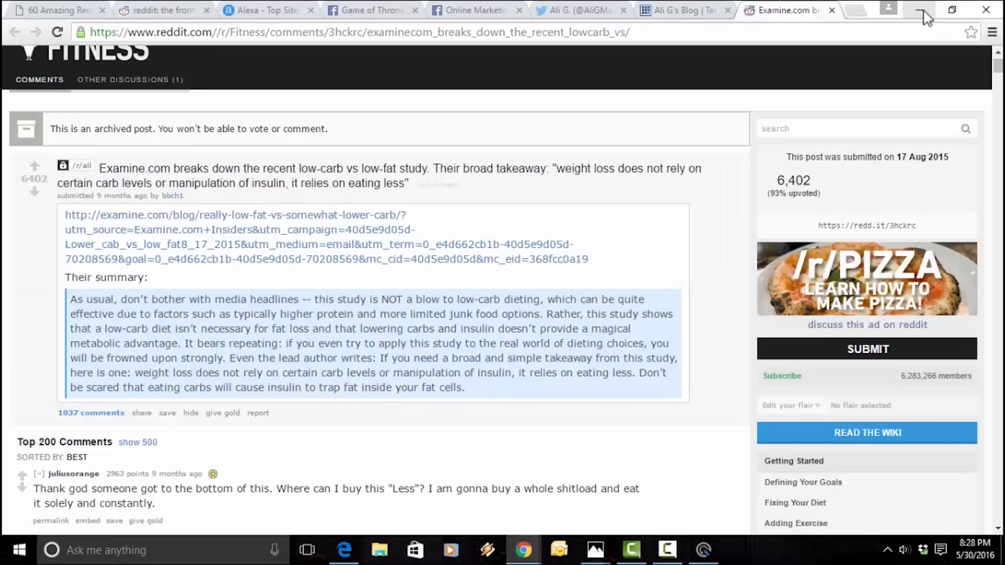
{"action": "left_click", "coordinate": [703, 549]}
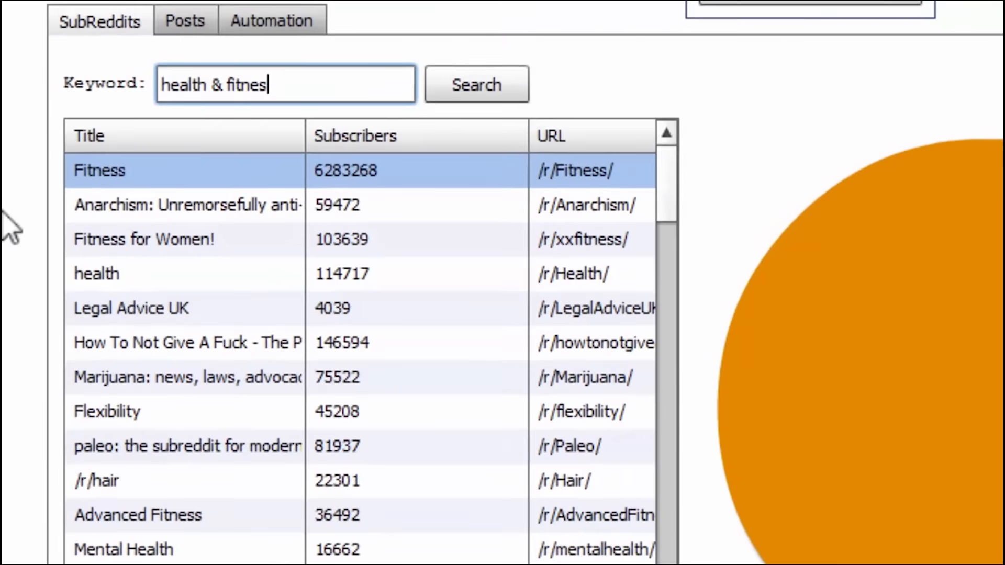
Step: Replace the search keyword with 'sports'
{"action": "type", "text": "sports"}
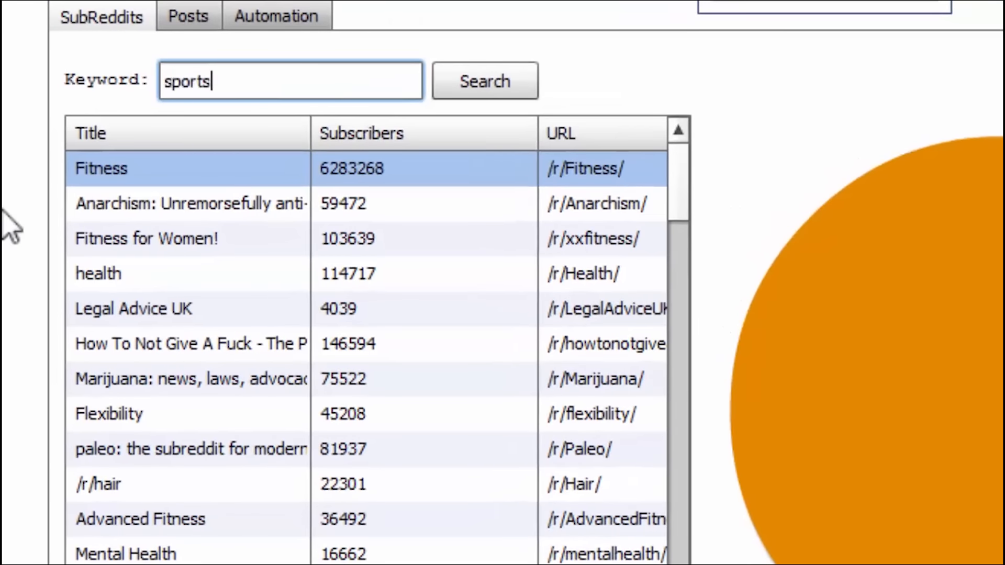
{"action": "mouse_move", "coordinate": [893, 44]}
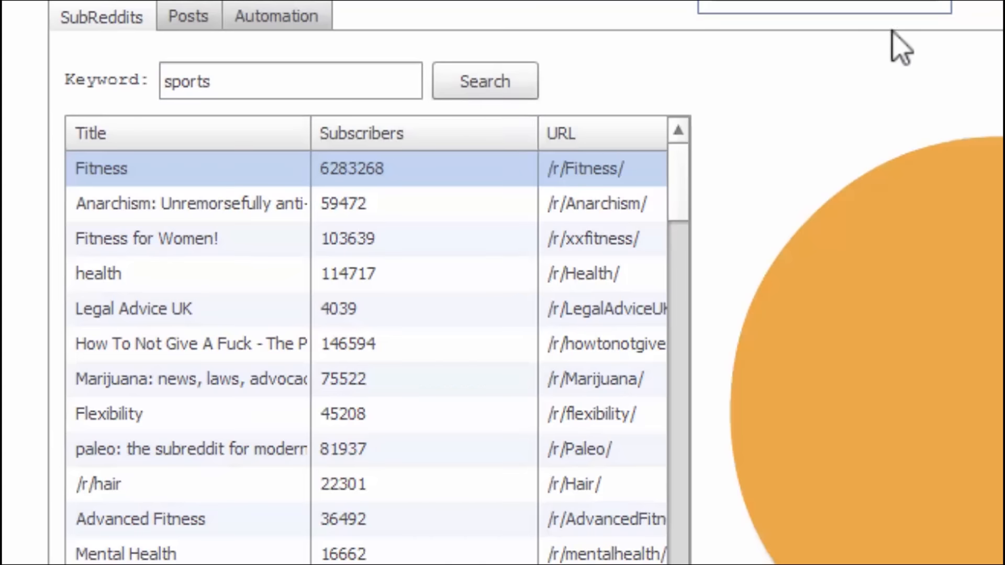
{"action": "mouse_move", "coordinate": [873, 84]}
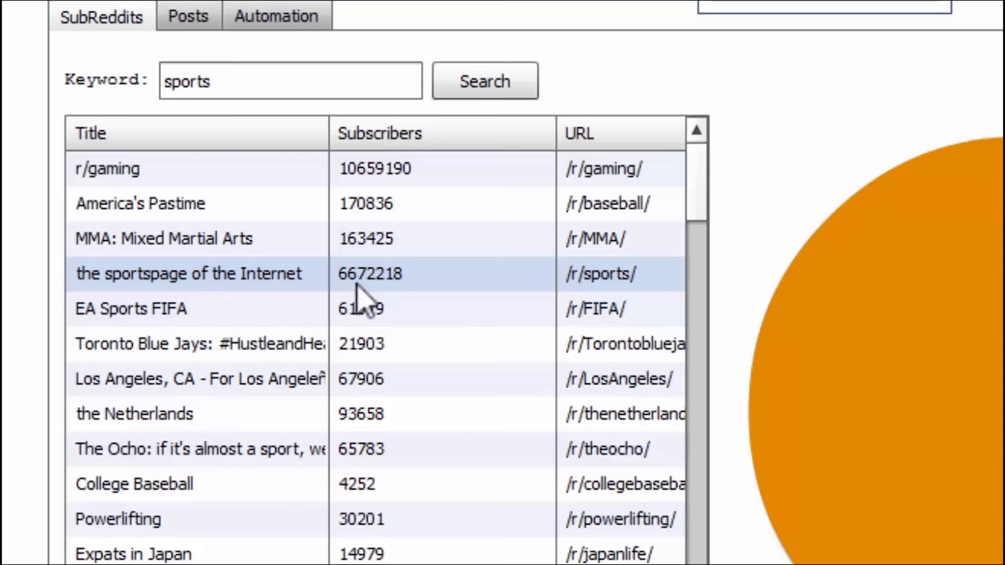
Step: Get stats for the sports subreddit, accept loading 100 posts, and view its top posts list
{"action": "right_click", "coordinate": [188, 275]}
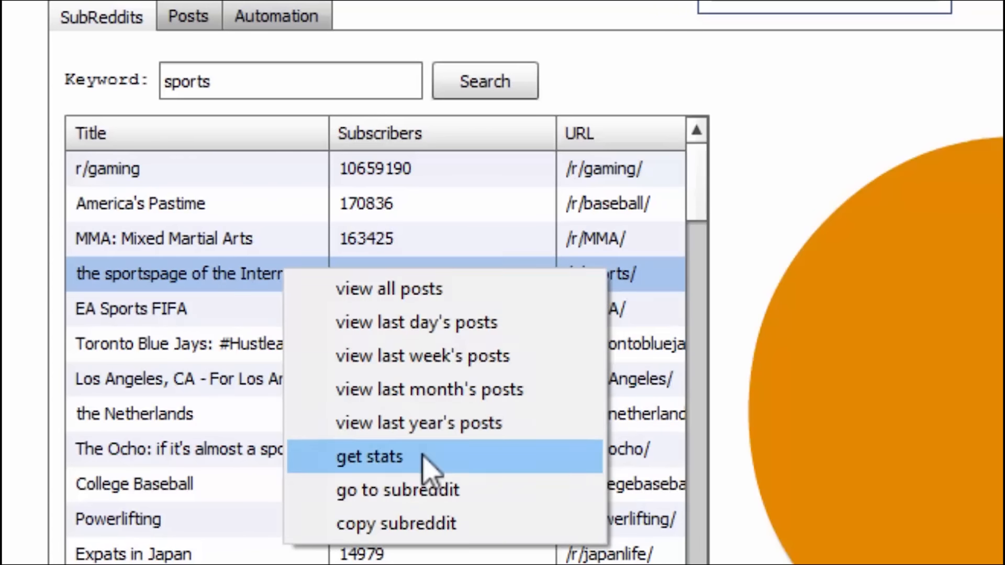
{"action": "left_click", "coordinate": [368, 457]}
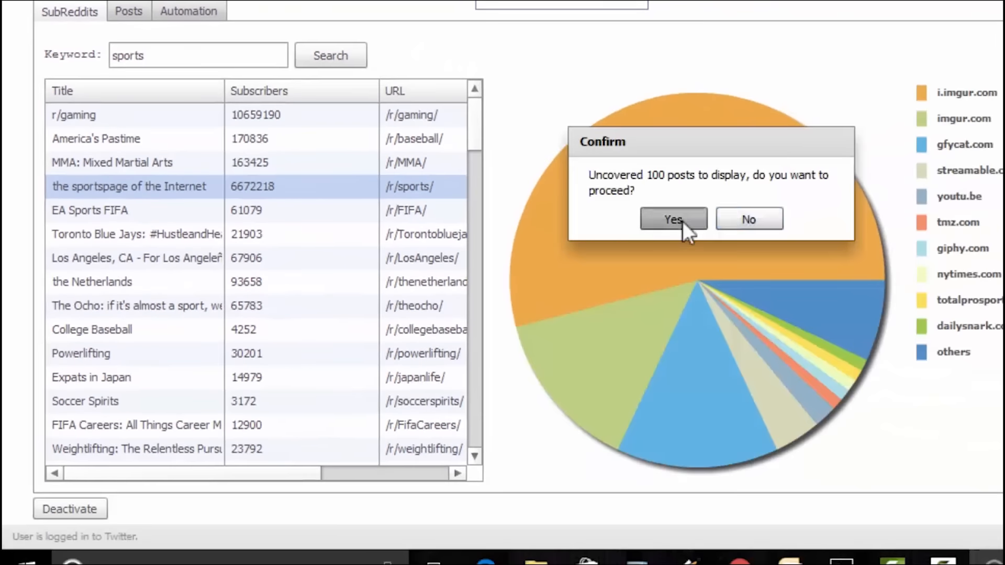
{"action": "left_click", "coordinate": [673, 220]}
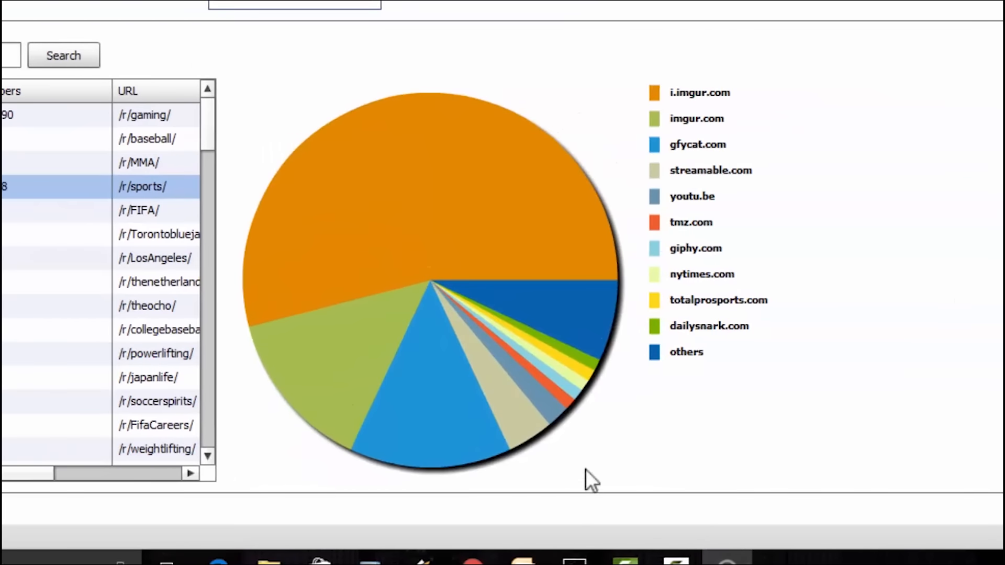
{"action": "mouse_move", "coordinate": [674, 90]}
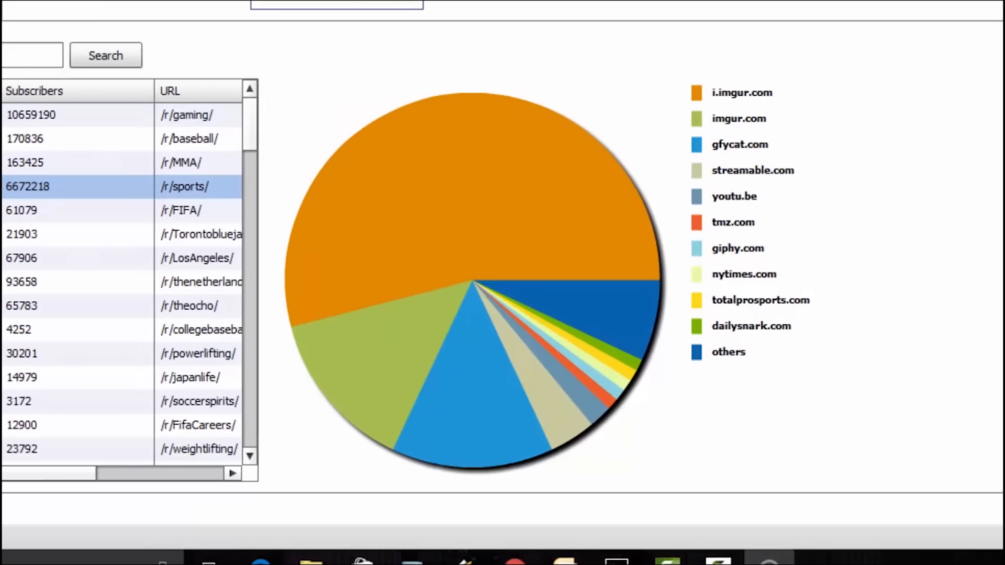
{"action": "left_click", "coordinate": [114, 10]}
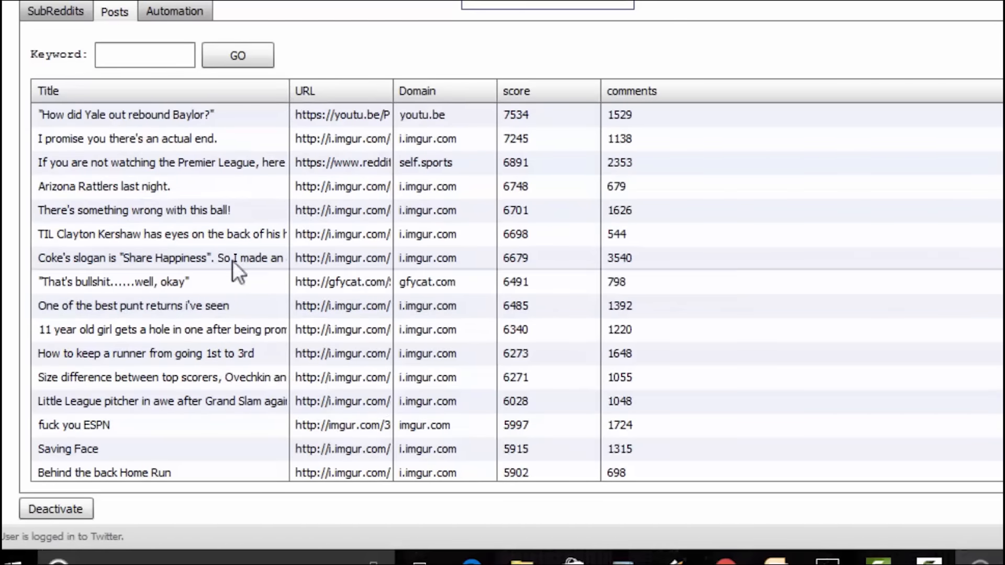
Step: Search subreddits for the keyword 'Game of Thrones' and browse the matches
{"action": "left_click", "coordinate": [55, 12]}
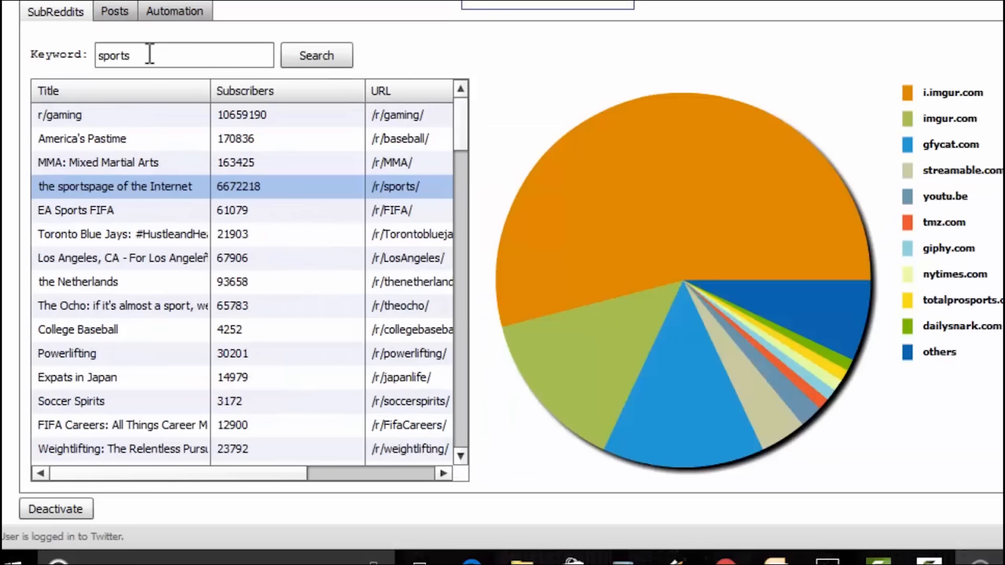
{"action": "type", "text": "G"}
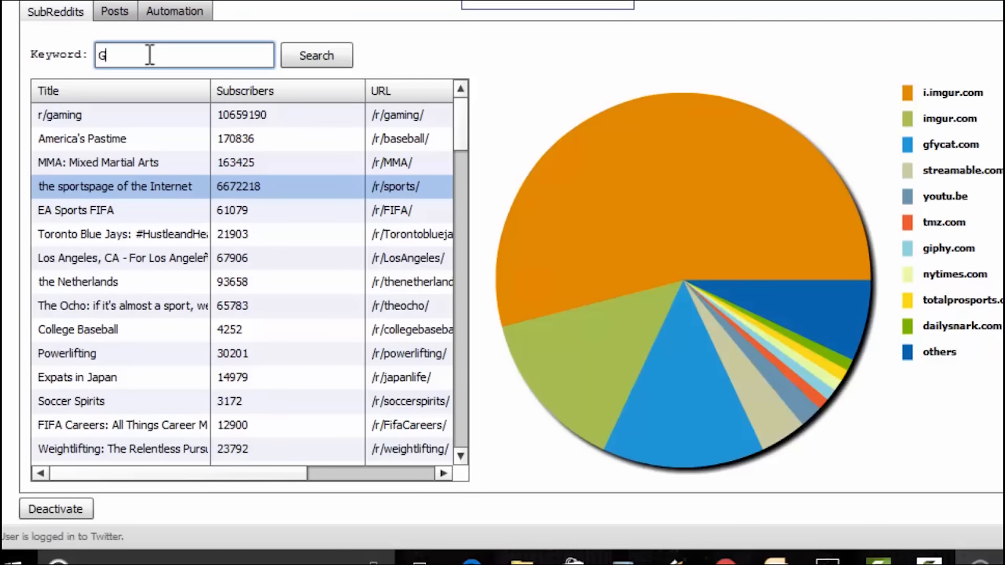
{"action": "type", "text": "ame of Thrones"}
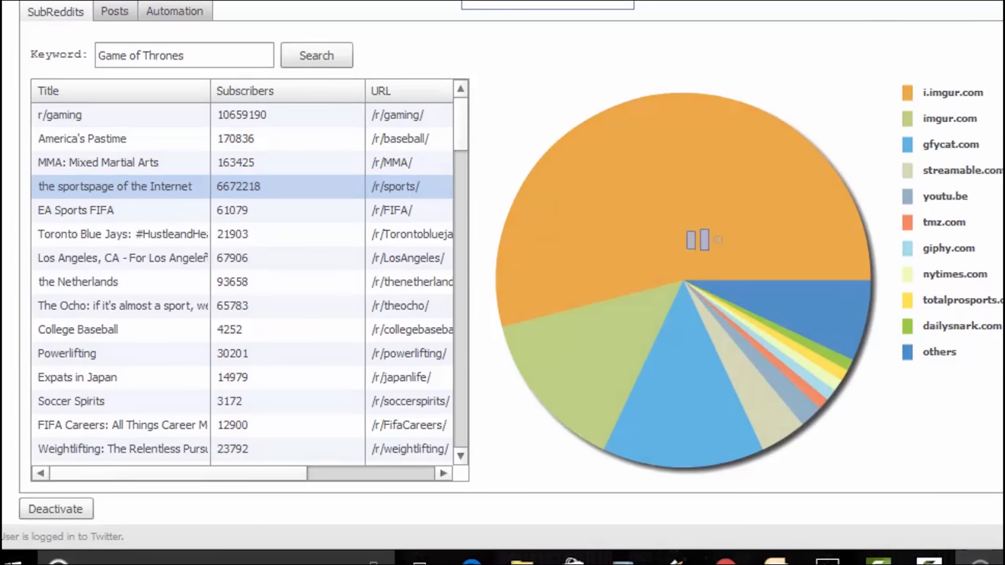
{"action": "left_click", "coordinate": [316, 54]}
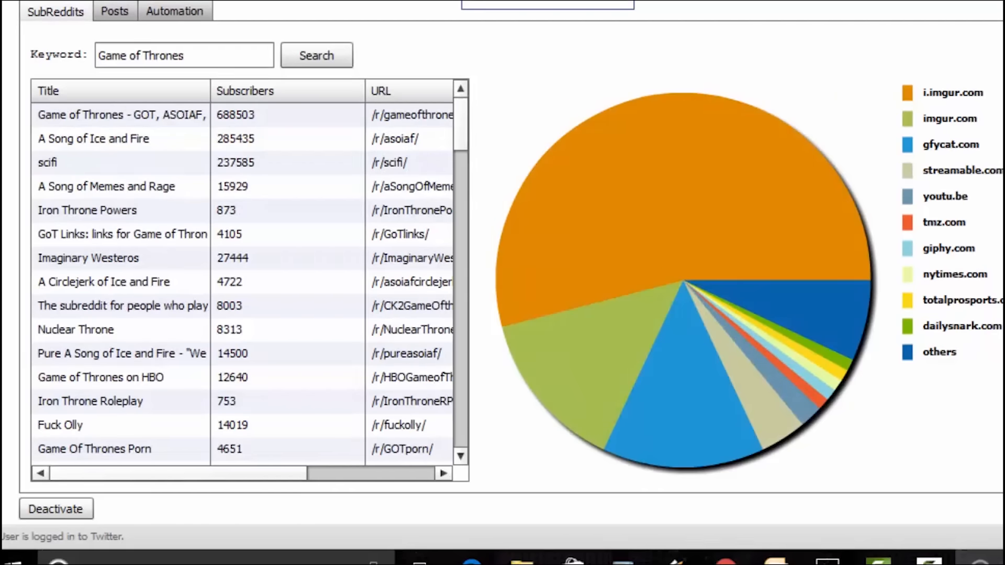
{"action": "mouse_move", "coordinate": [456, 111]}
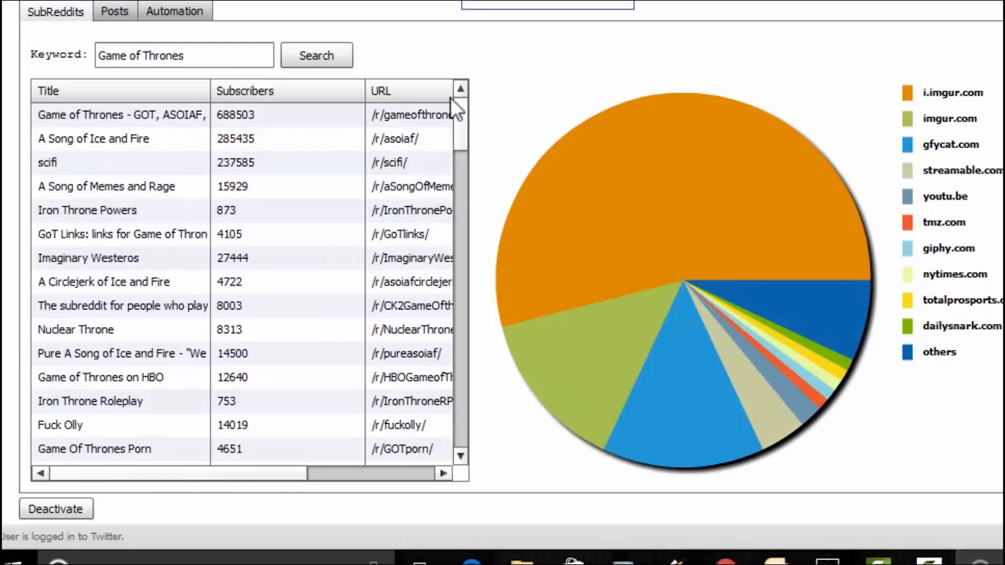
{"action": "scroll", "scroll_direction": "down", "scroll_amount": 3}
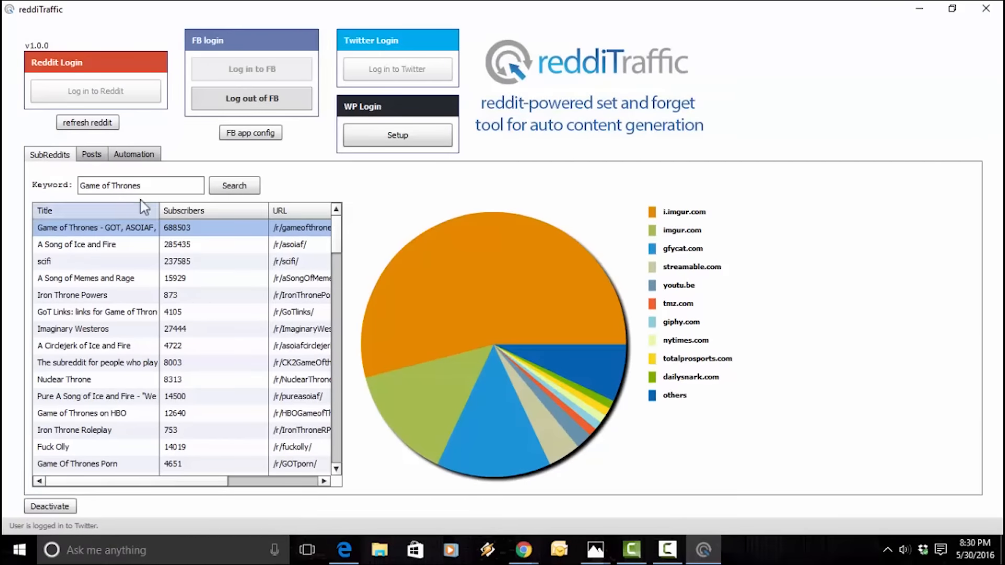
Step: Search subreddits for 'online marketing' and bring up actions on the Digital marketing row
{"action": "key", "text": "Backspace"}
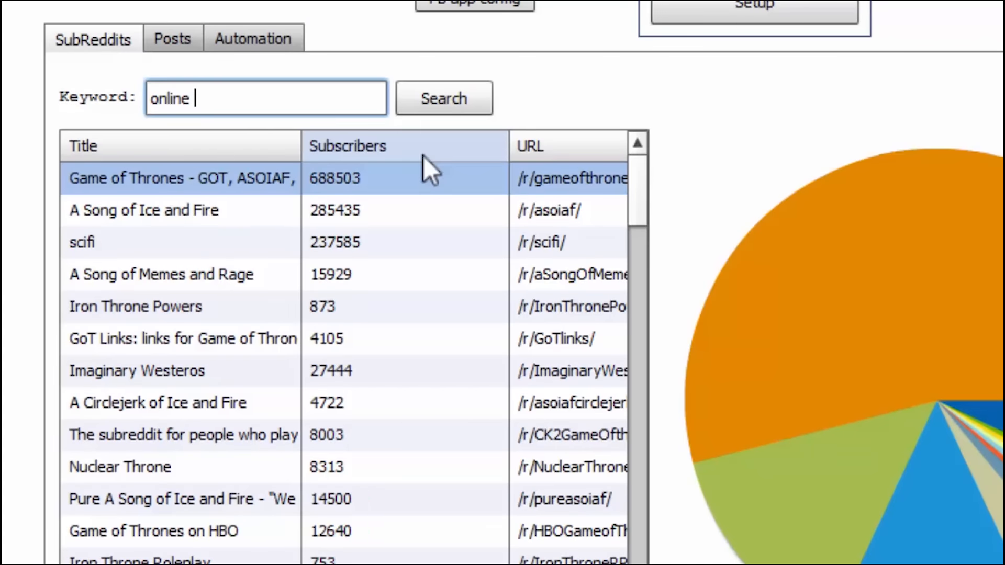
{"action": "type", "text": "marketing"}
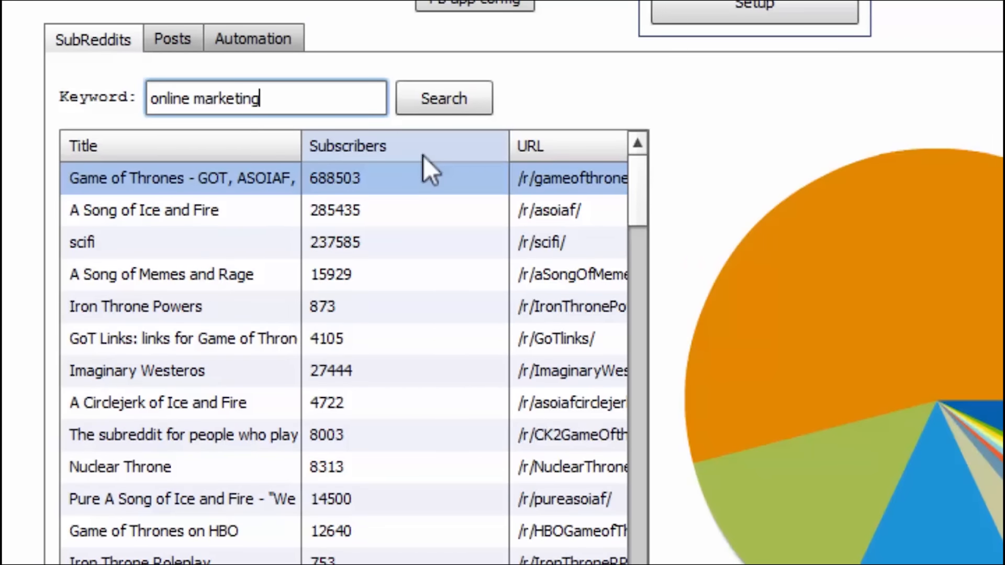
{"action": "mouse_move", "coordinate": [799, 159]}
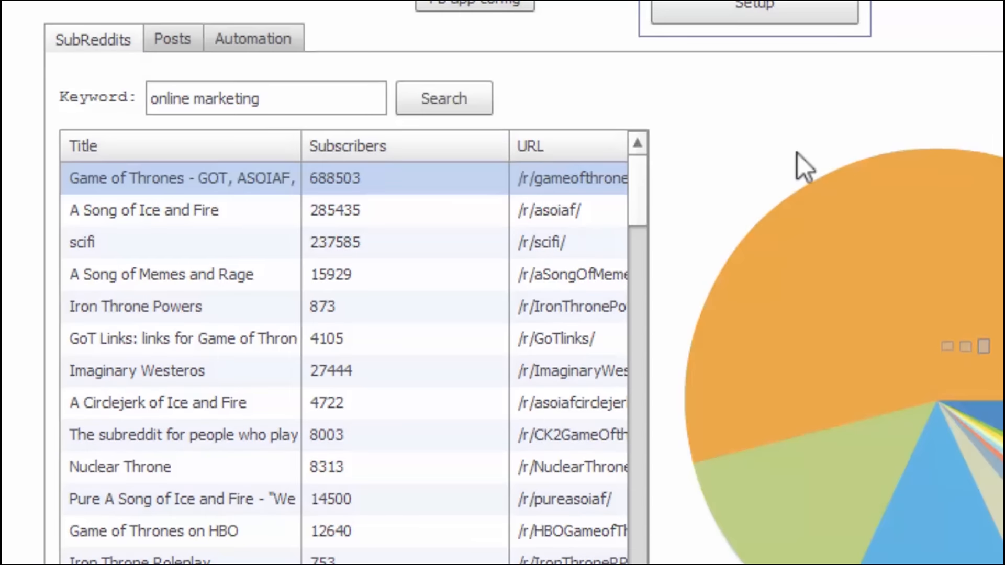
{"action": "left_click", "coordinate": [443, 98]}
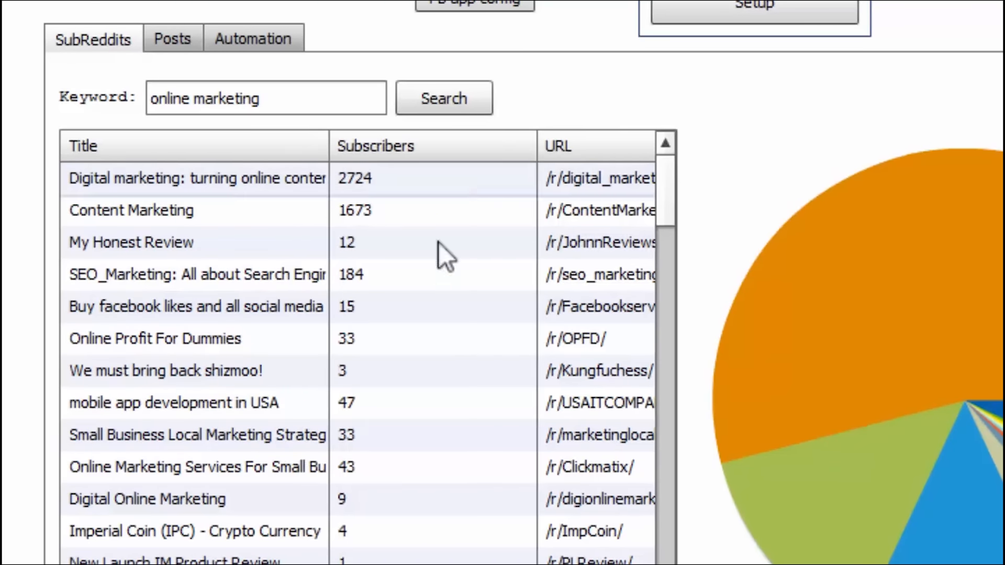
{"action": "left_click", "coordinate": [175, 179]}
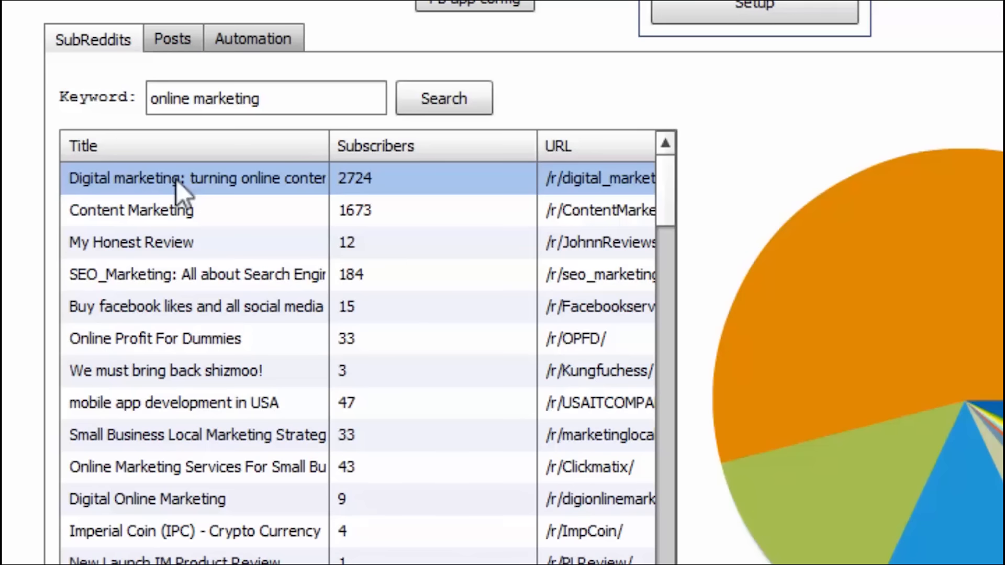
{"action": "mouse_move", "coordinate": [189, 192]}
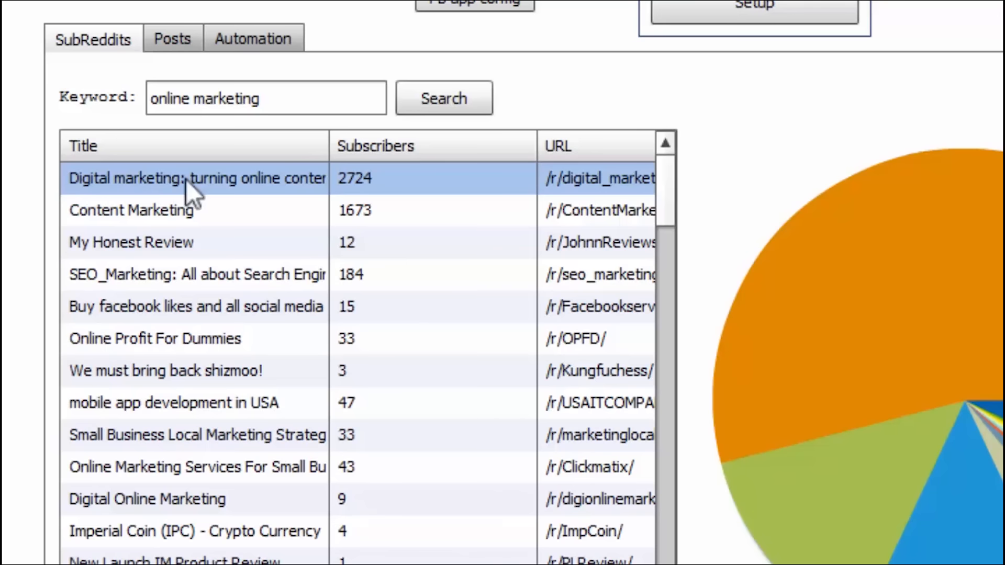
{"action": "right_click", "coordinate": [192, 178]}
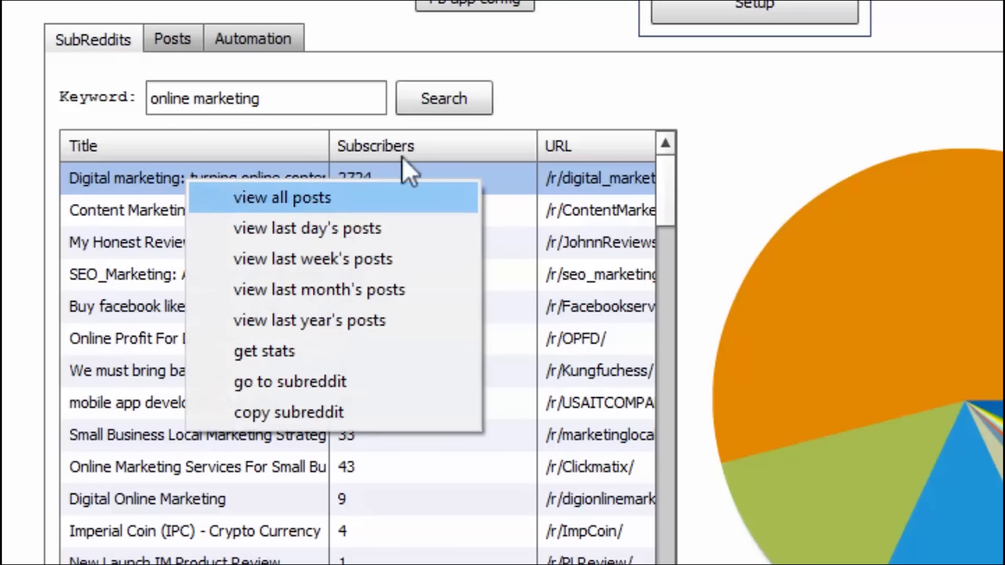
Step: View all 100 Digital marketing posts and open the Facebook Traffic post in the browser
{"action": "left_click", "coordinate": [282, 198]}
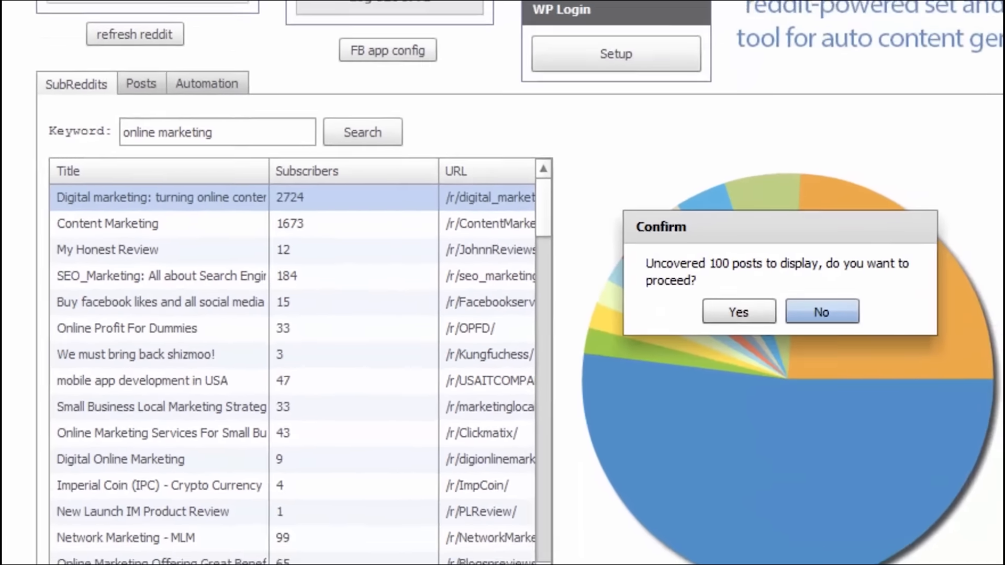
{"action": "left_click", "coordinate": [739, 312]}
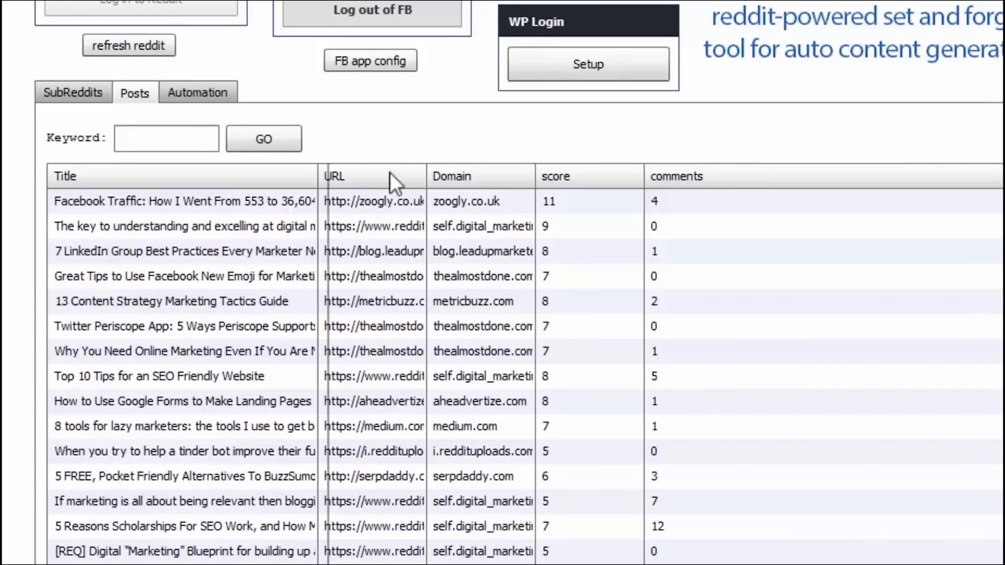
{"action": "left_click", "coordinate": [186, 202]}
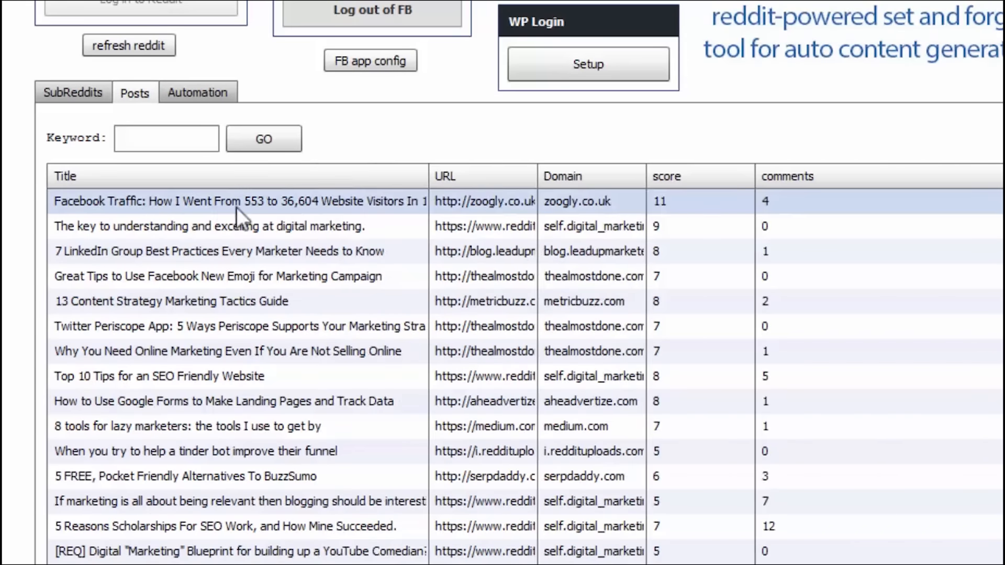
{"action": "mouse_move", "coordinate": [427, 176]}
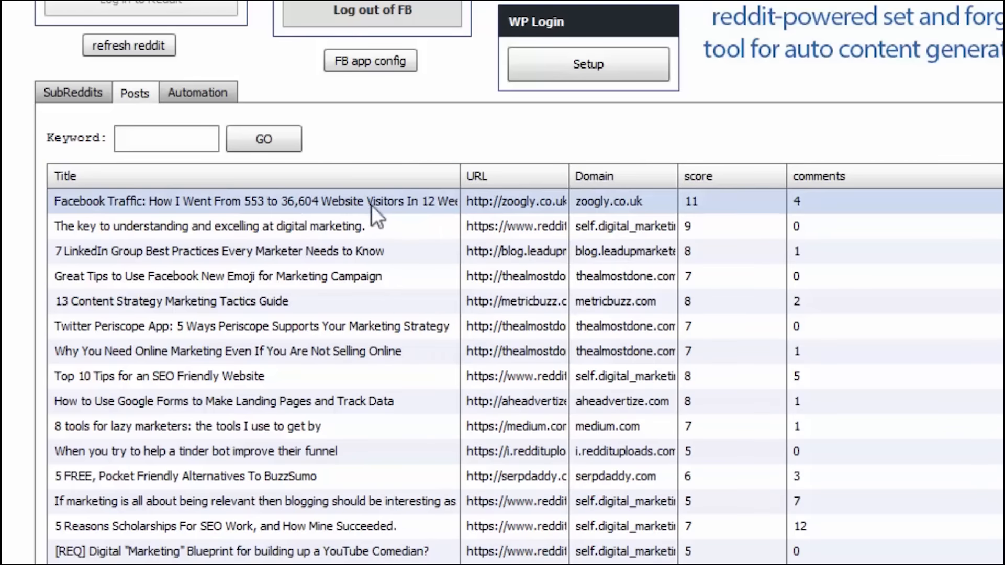
{"action": "right_click", "coordinate": [286, 209]}
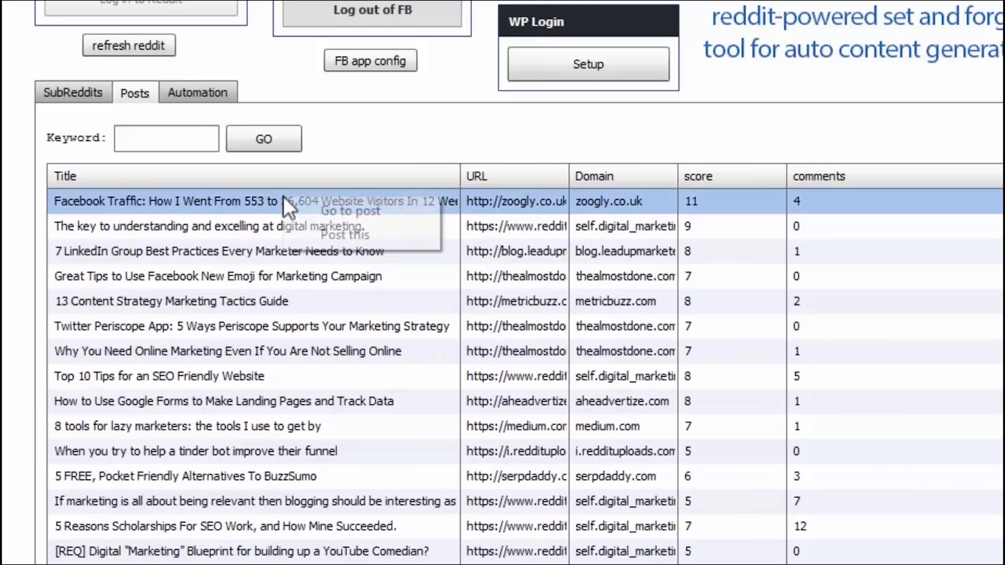
{"action": "left_click", "coordinate": [349, 211]}
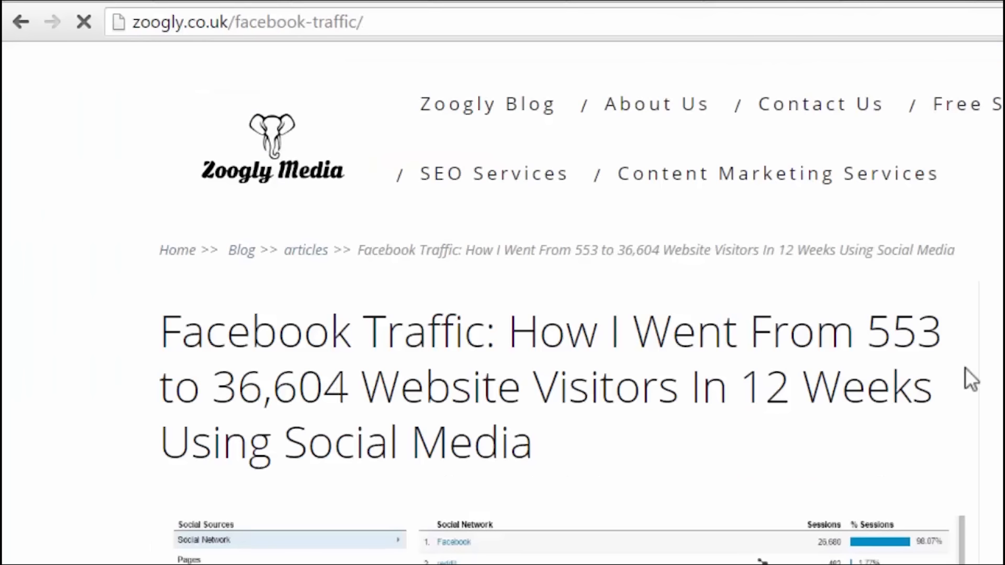
Step: Scroll through the Facebook Traffic article on zoogly.co.uk in Chrome
{"action": "scroll", "scroll_direction": "down", "scroll_amount": 3}
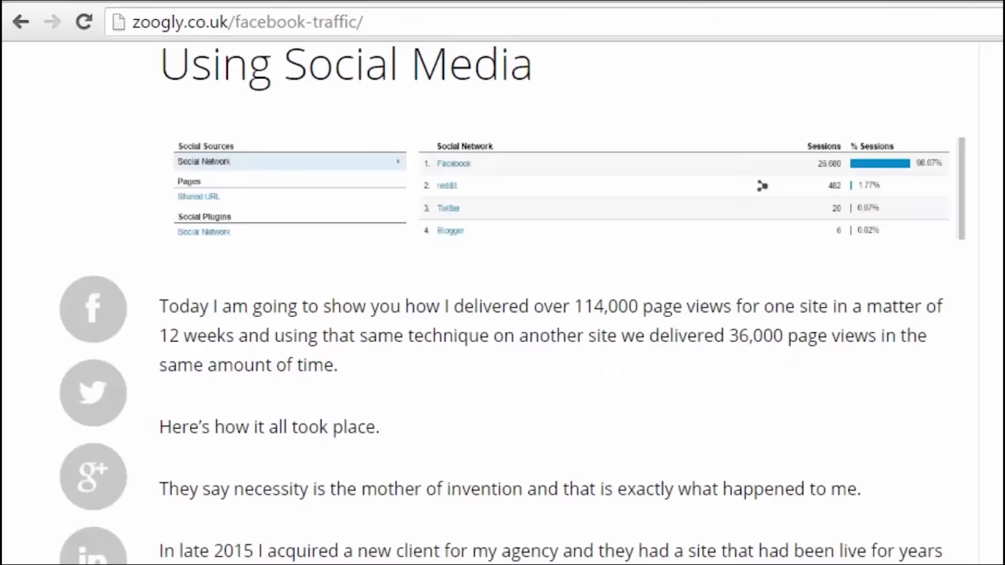
{"action": "scroll", "scroll_direction": "down", "scroll_amount": 3}
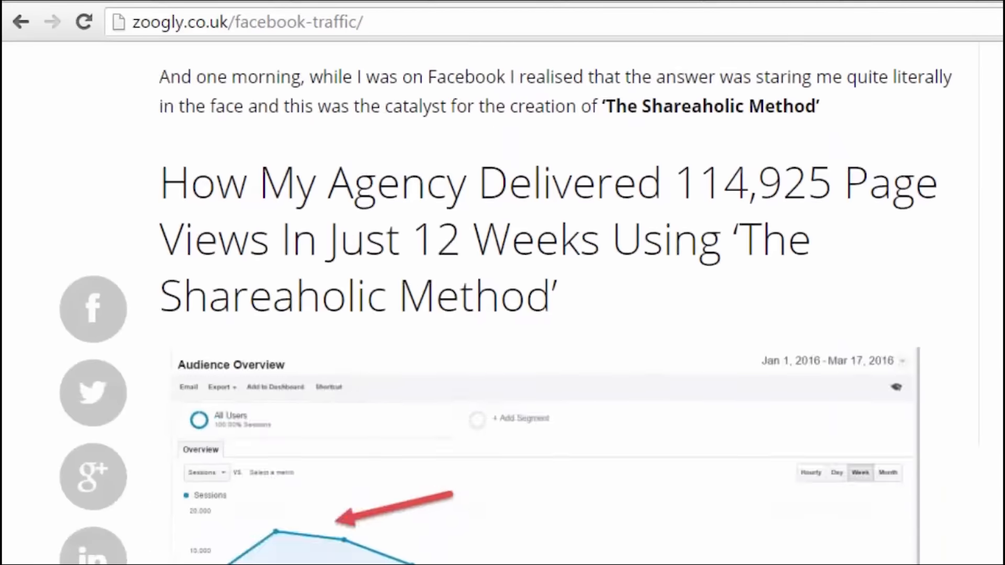
{"action": "scroll", "scroll_direction": "down", "scroll_amount": 3}
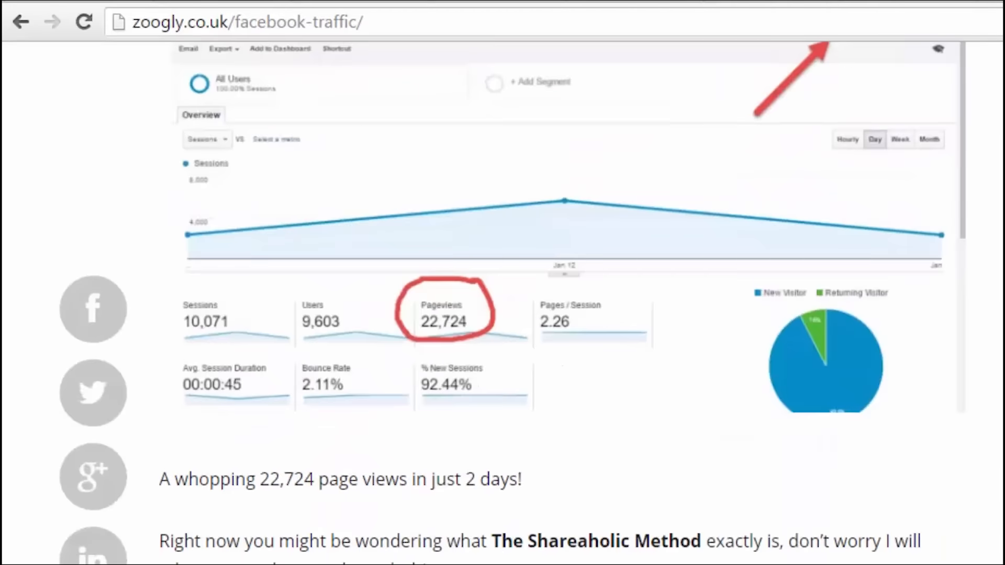
{"action": "scroll", "scroll_direction": "down", "scroll_amount": 3}
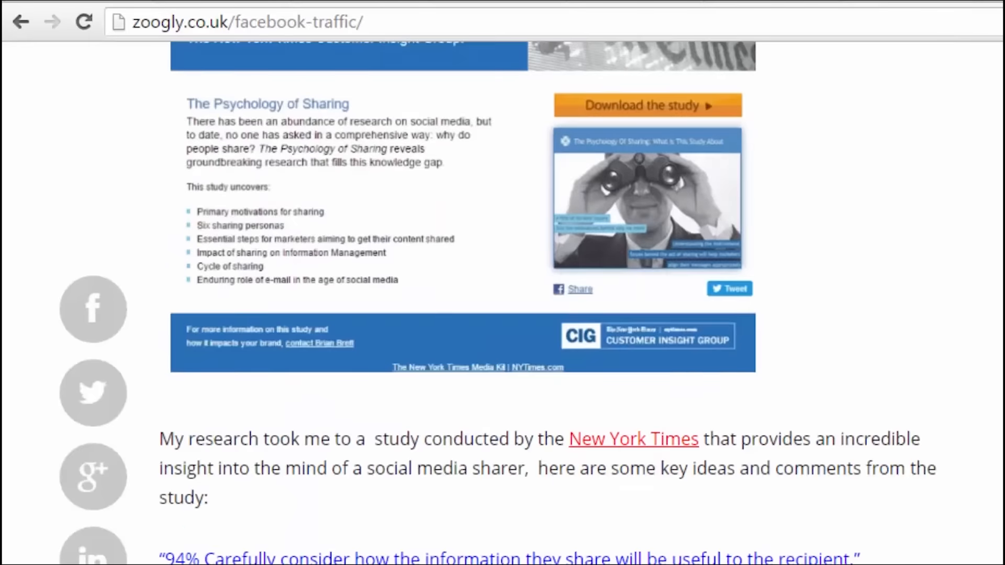
{"action": "scroll", "scroll_direction": "down", "scroll_amount": 3}
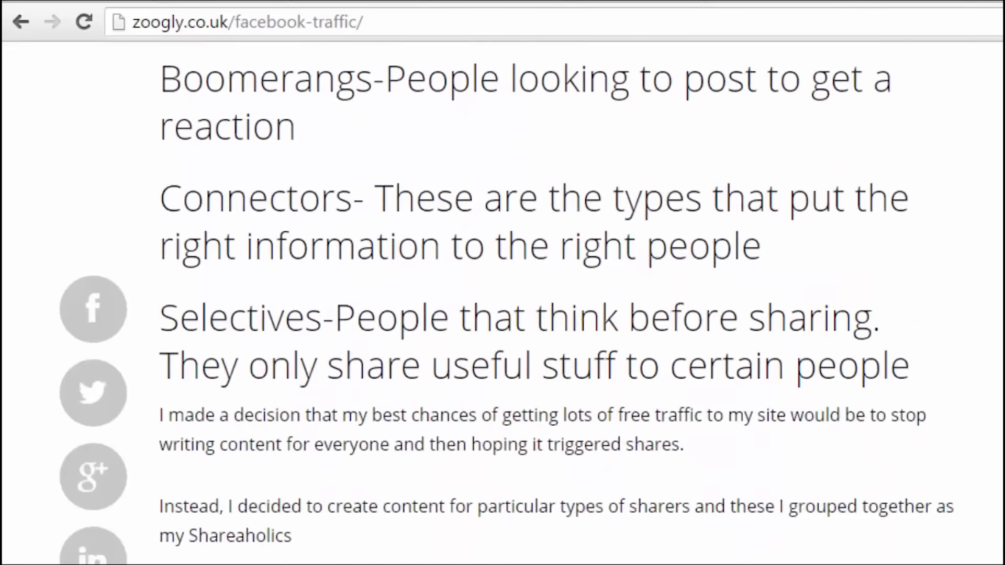
{"action": "scroll", "scroll_direction": "up", "scroll_amount": 3}
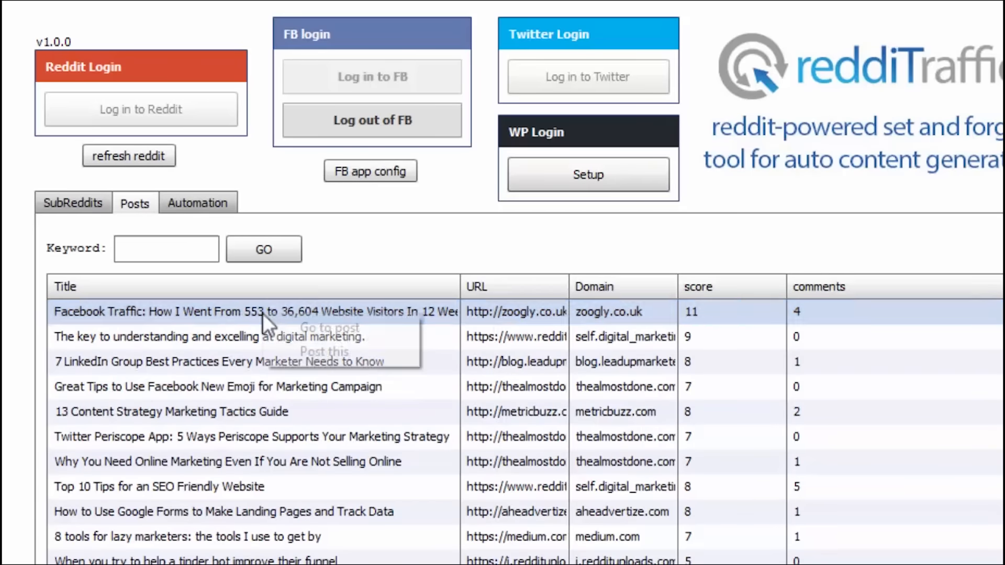
Step: Post the Facebook Traffic article to the Online Marketing Nexus Facebook page and confirm success
{"action": "left_click", "coordinate": [325, 352]}
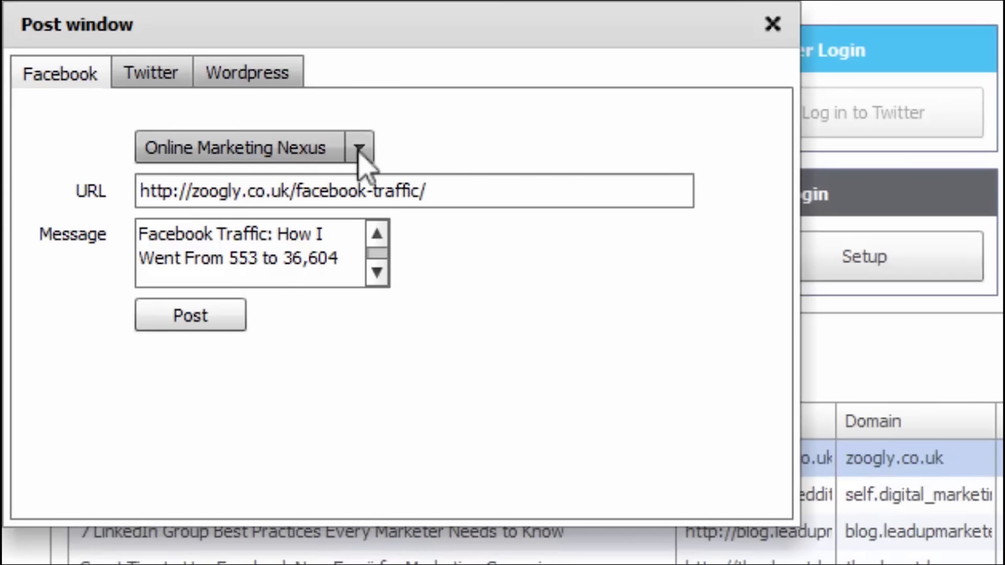
{"action": "left_click", "coordinate": [358, 146]}
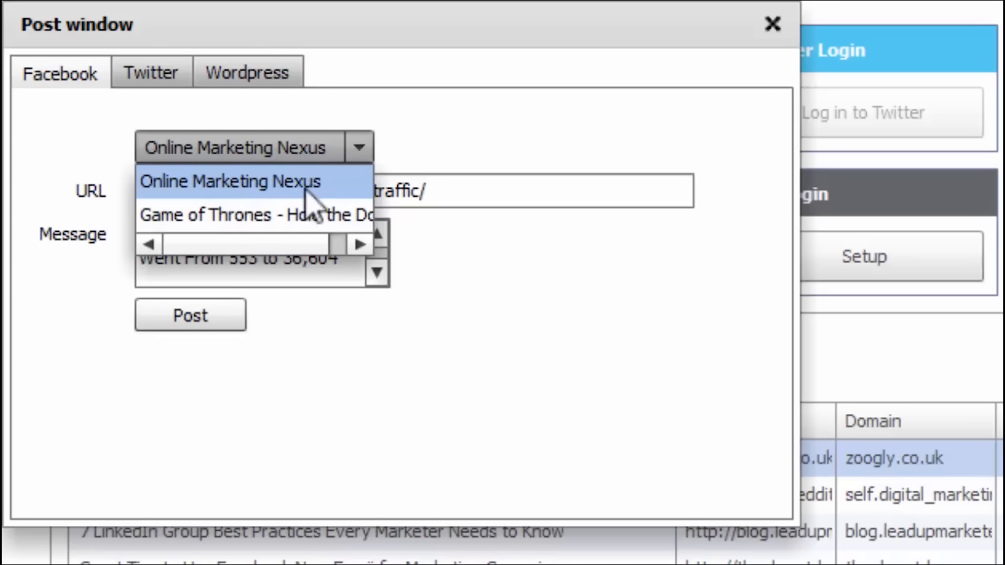
{"action": "left_click", "coordinate": [232, 182]}
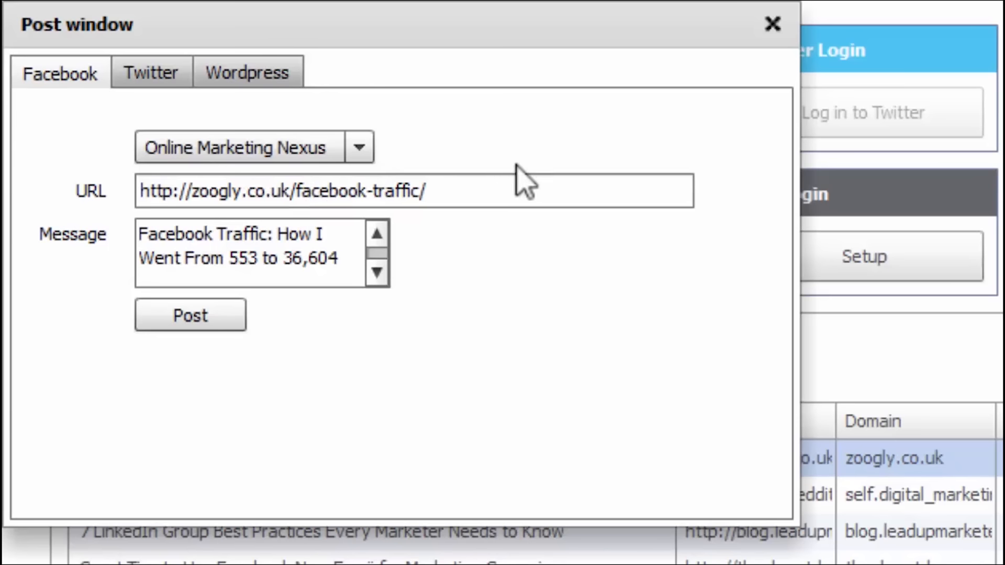
{"action": "mouse_move", "coordinate": [180, 40]}
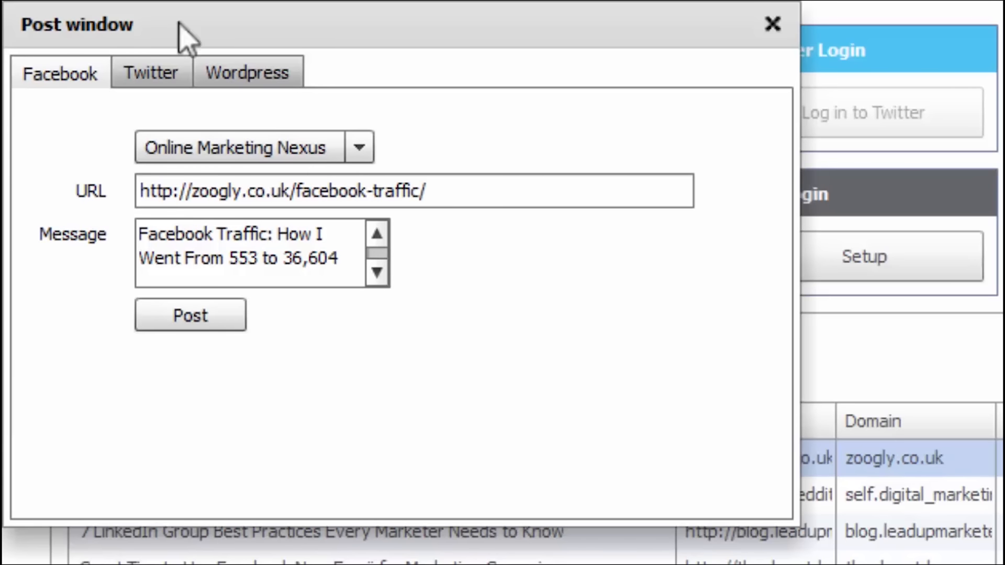
{"action": "left_click", "coordinate": [191, 314]}
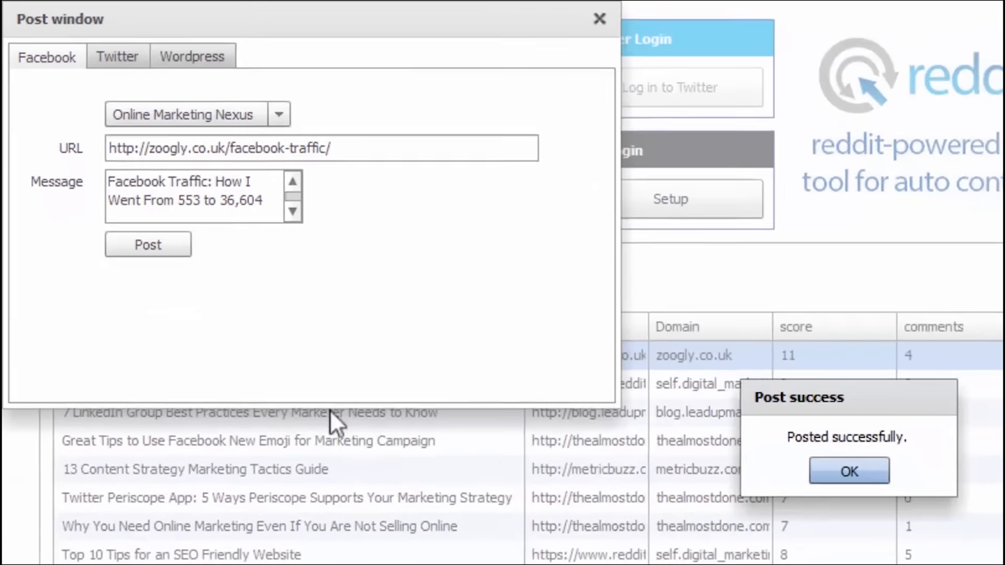
{"action": "left_click", "coordinate": [847, 471]}
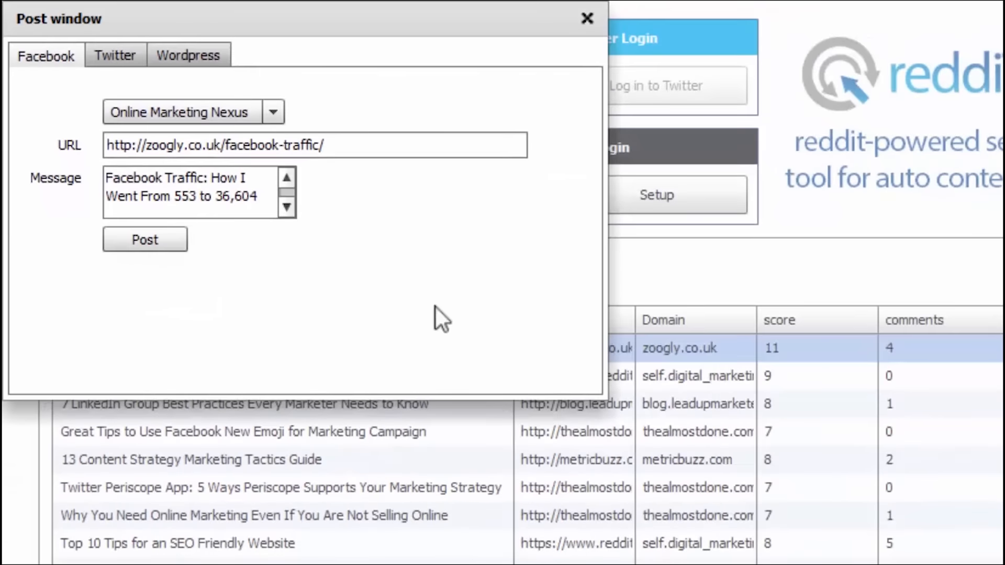
Step: Tweet the article link with the message 'Check this out..! Great Info'
{"action": "left_click", "coordinate": [115, 55]}
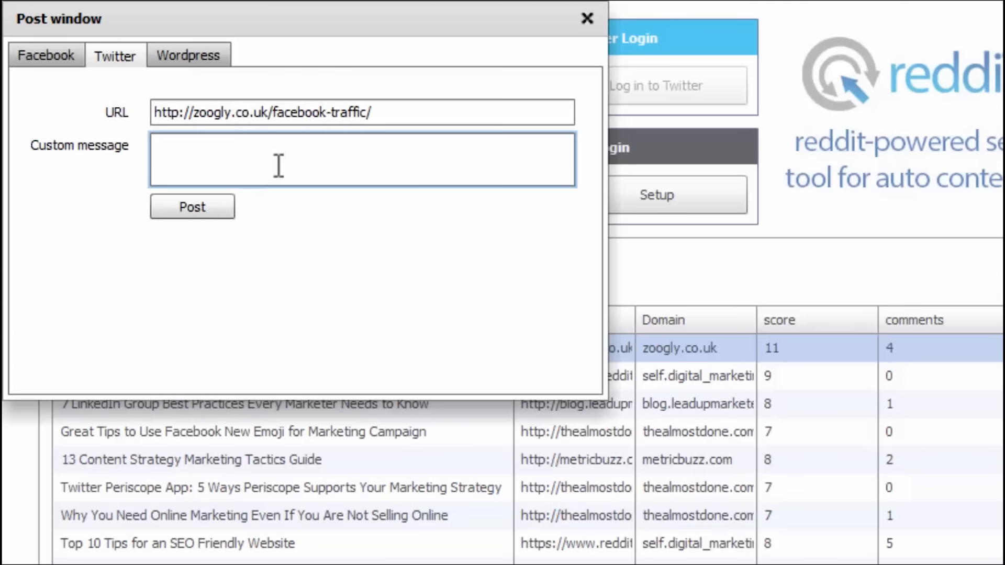
{"action": "type", "text": "C"}
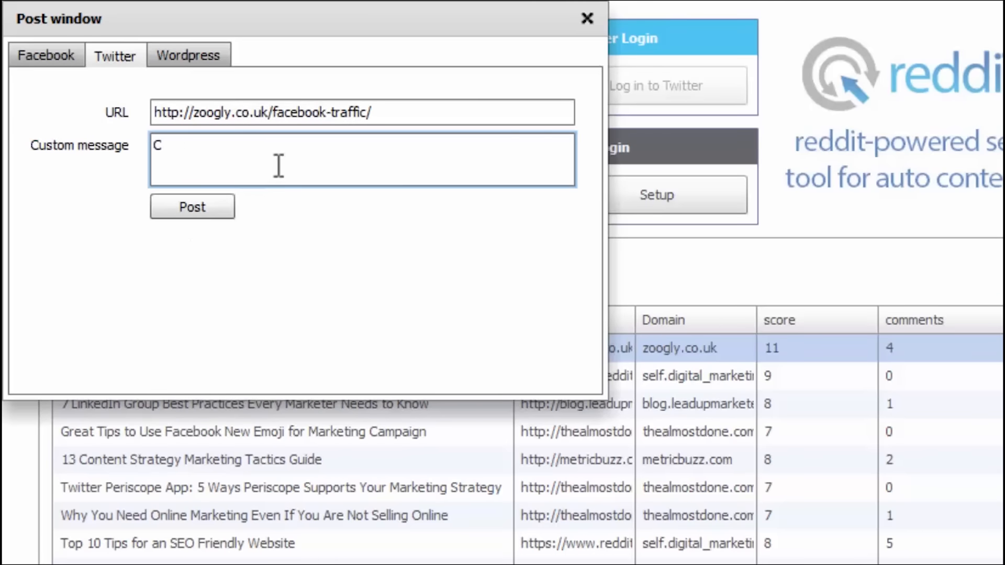
{"action": "type", "text": "heck this out"}
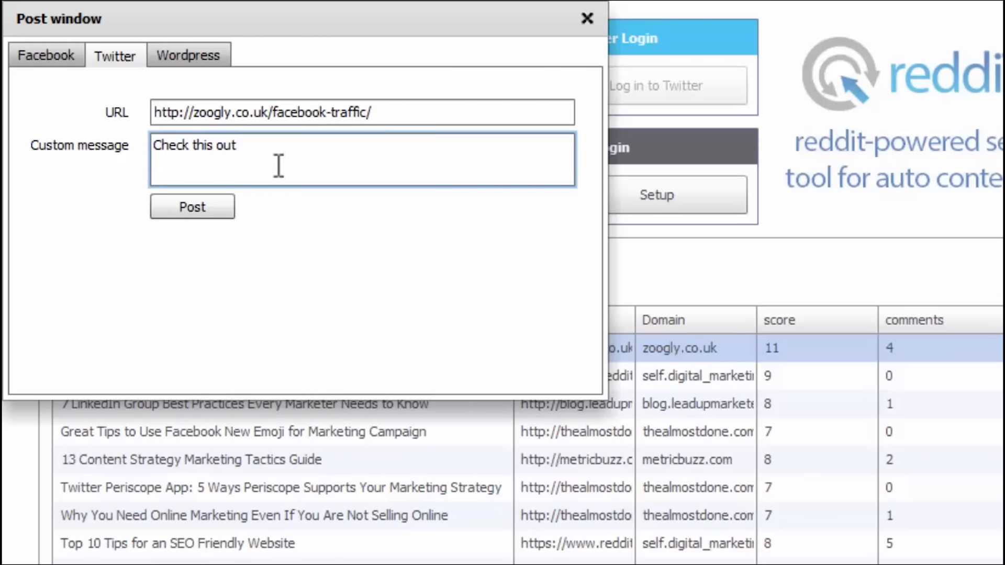
{"action": "type", "text": "..!"}
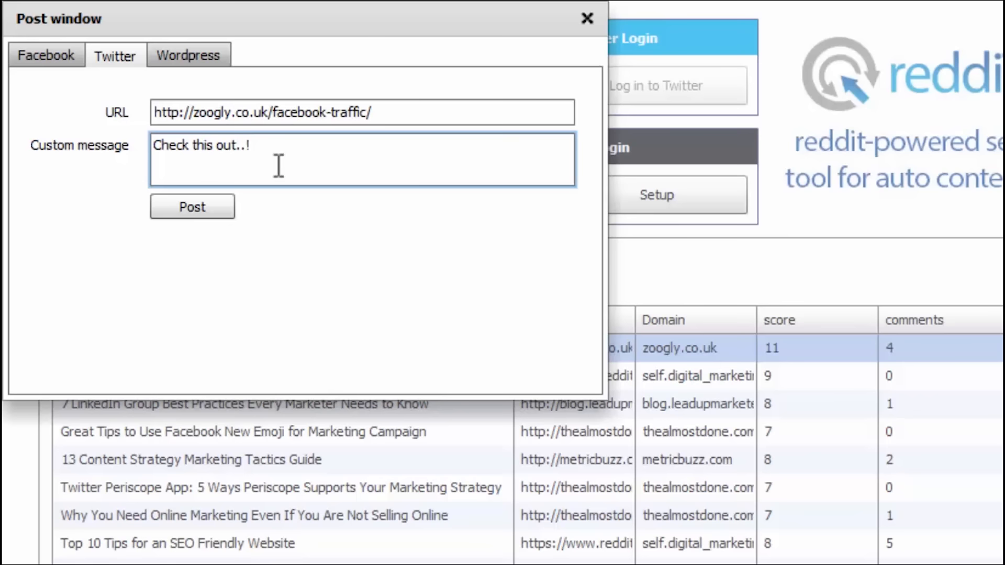
{"action": "type", "text": "Great Info."}
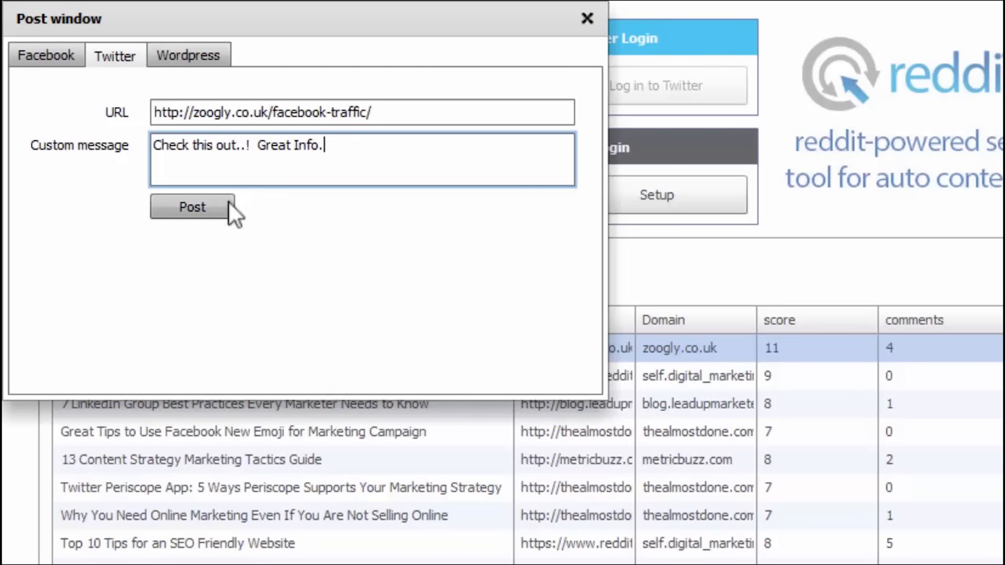
{"action": "left_click", "coordinate": [193, 206]}
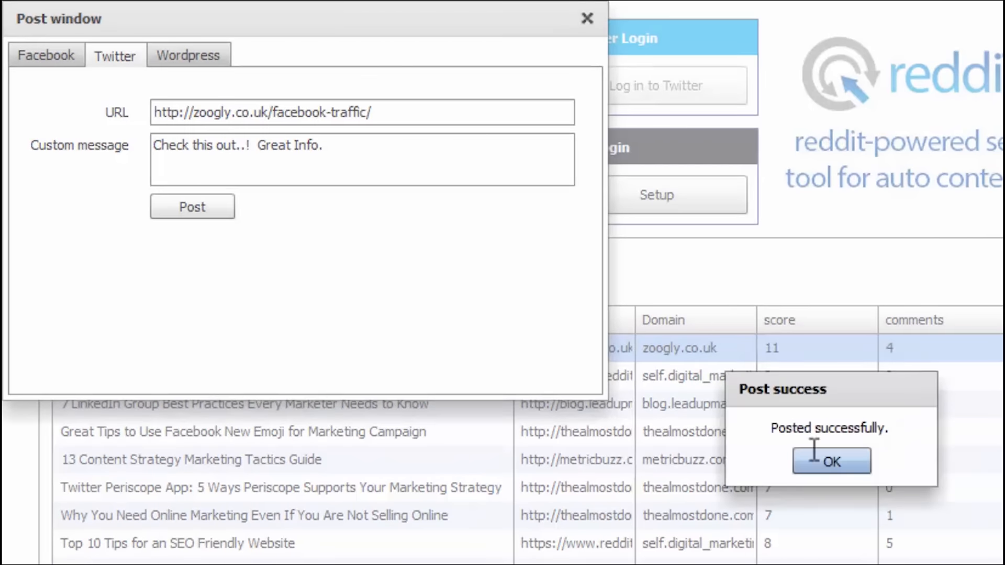
{"action": "left_click", "coordinate": [189, 55]}
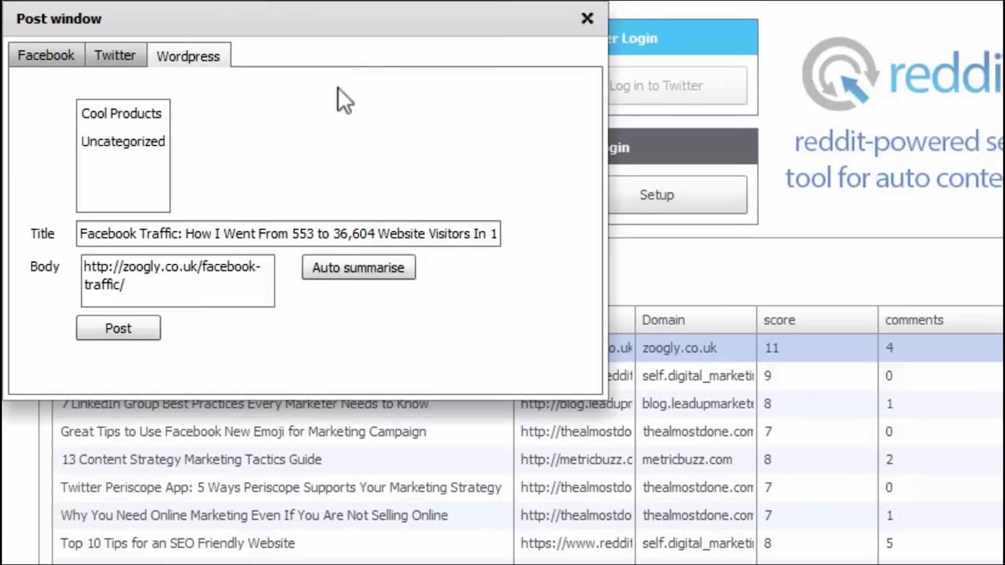
Step: Publish the article to WordPress under Uncategorized with an auto-summarised body and confirm success
{"action": "left_click", "coordinate": [122, 113]}
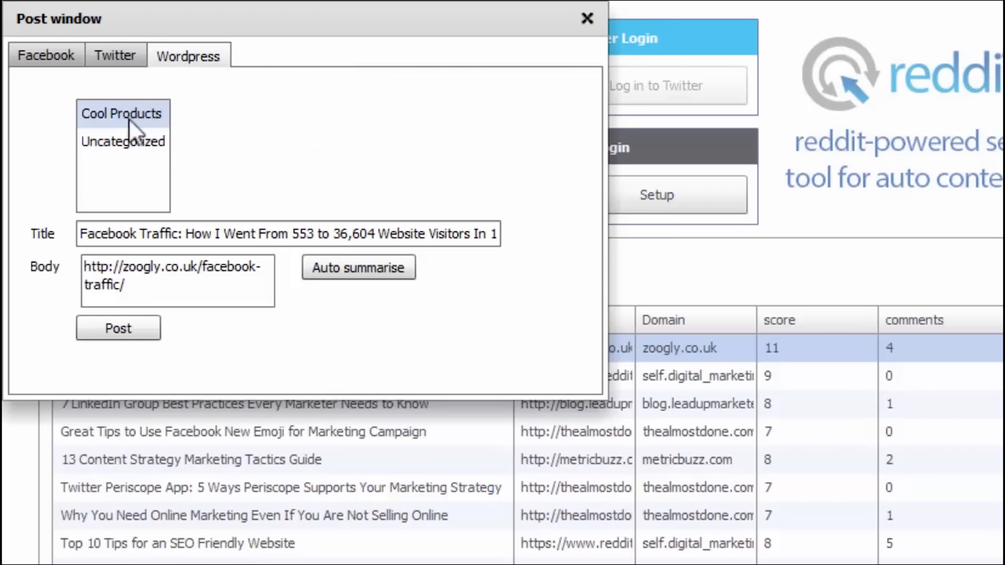
{"action": "left_click", "coordinate": [122, 141]}
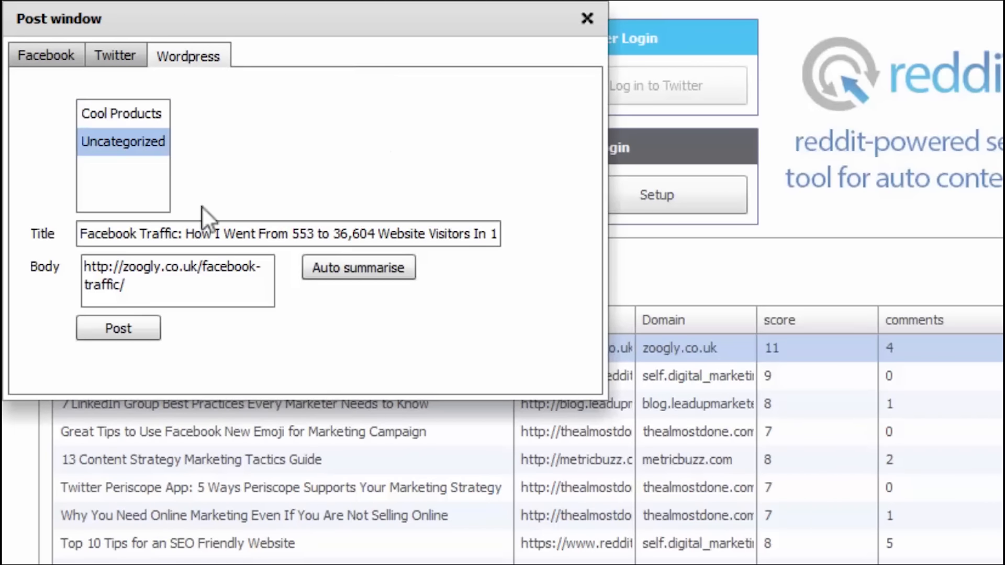
{"action": "mouse_move", "coordinate": [506, 159]}
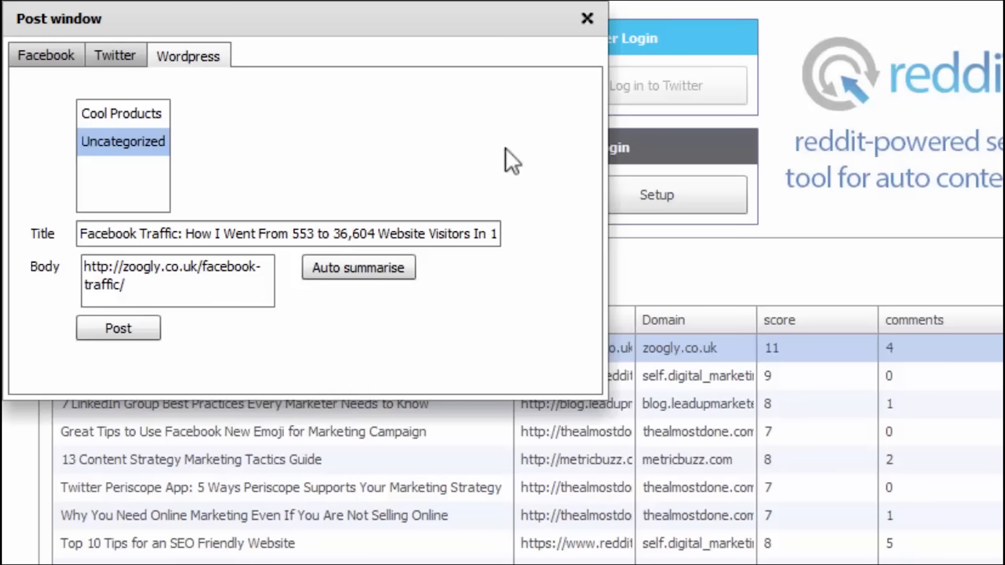
{"action": "mouse_move", "coordinate": [498, 157]}
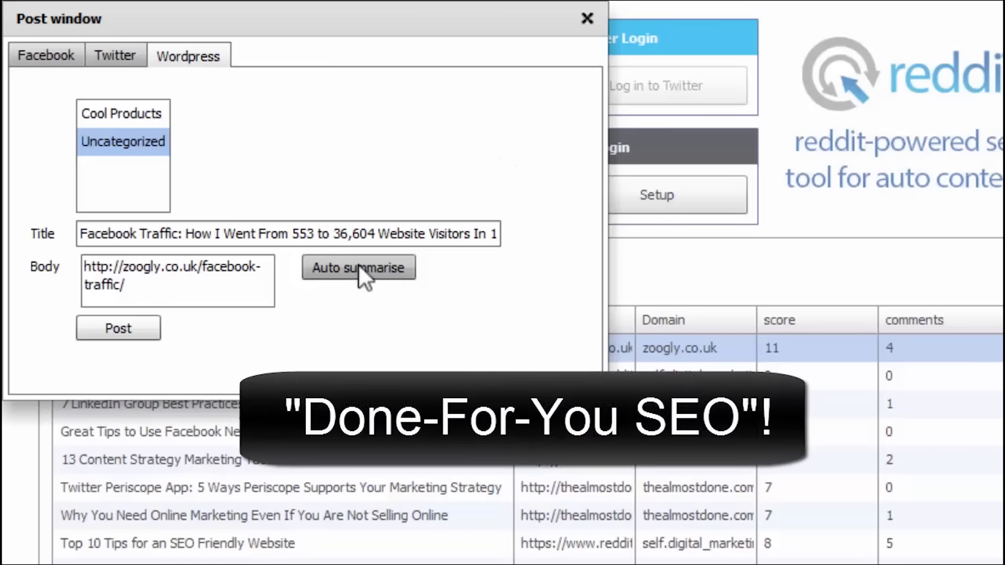
{"action": "mouse_move", "coordinate": [448, 134]}
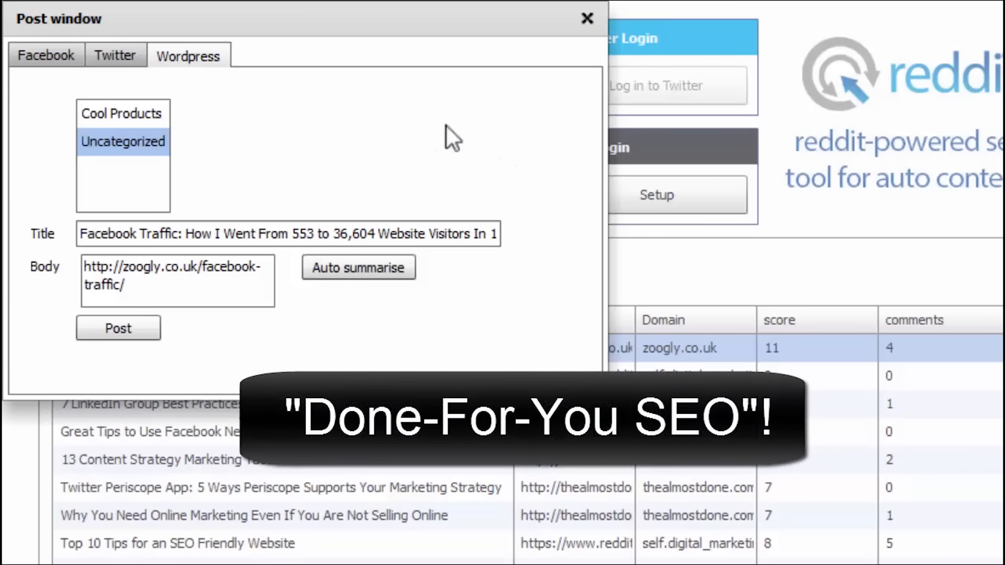
{"action": "left_click", "coordinate": [358, 268]}
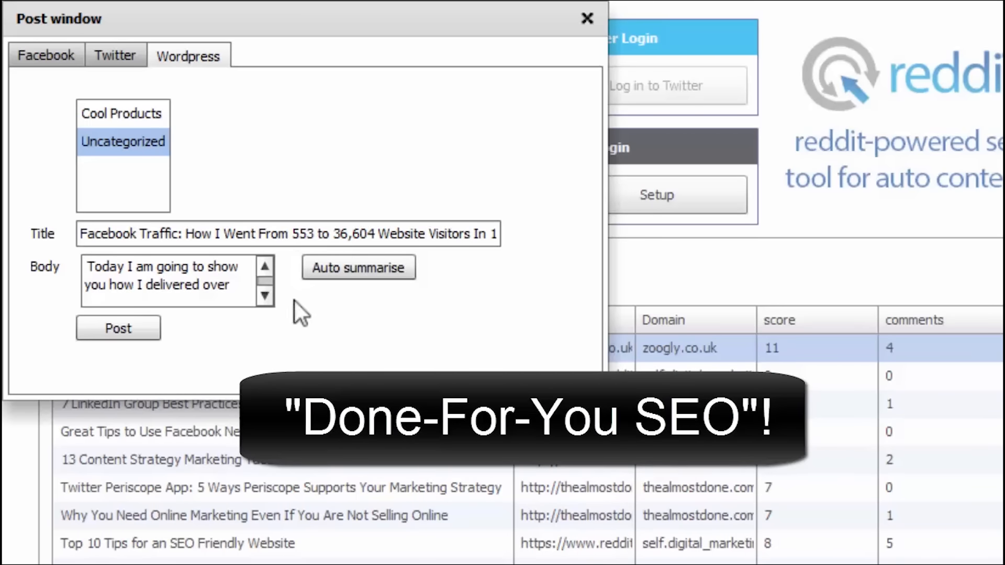
{"action": "mouse_move", "coordinate": [321, 355]}
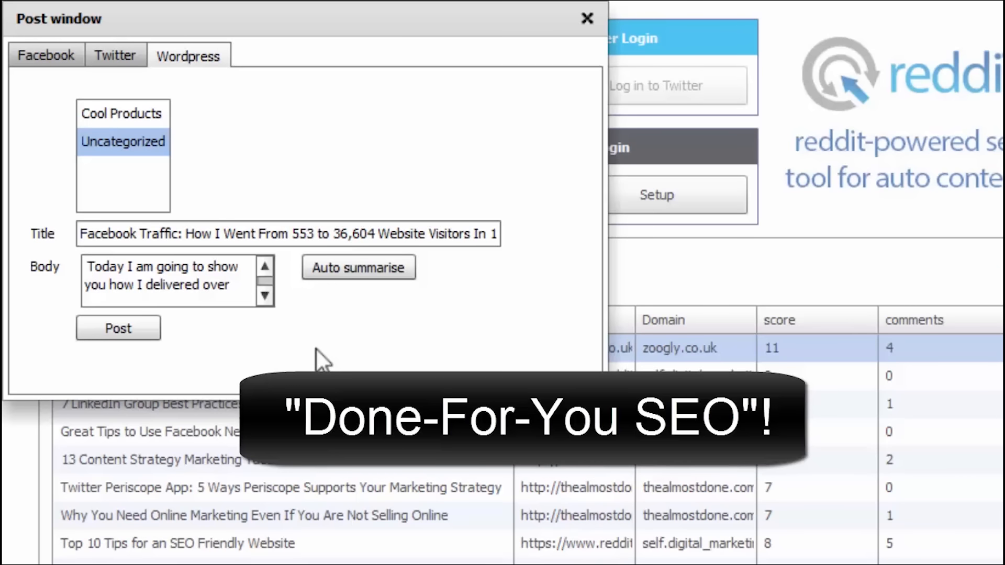
{"action": "mouse_move", "coordinate": [247, 242]}
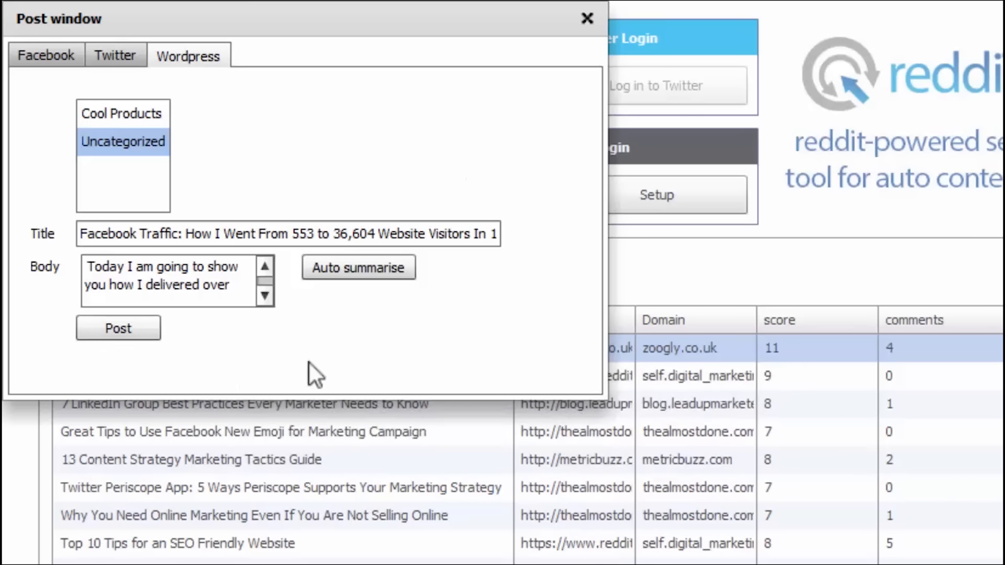
{"action": "left_click", "coordinate": [117, 327]}
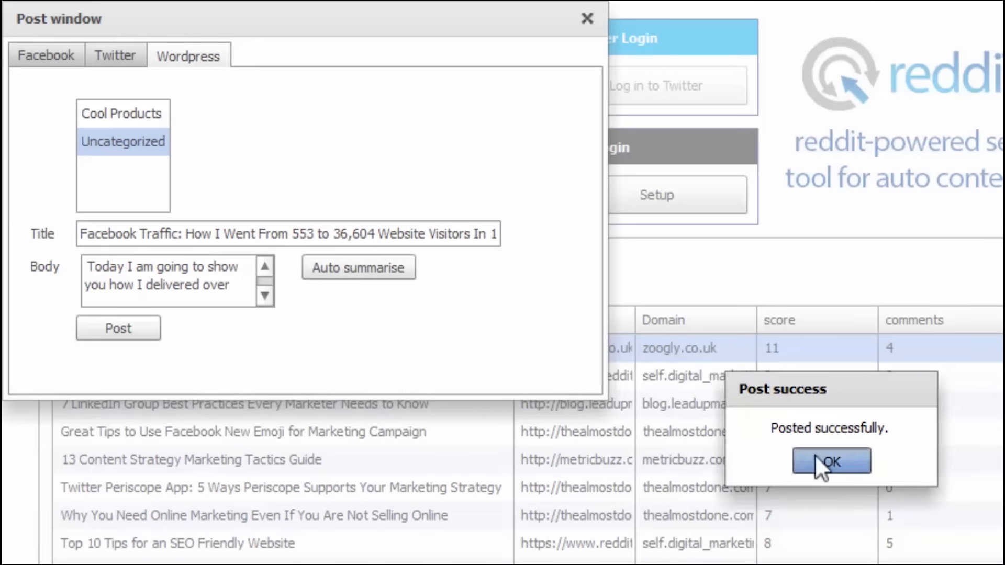
{"action": "left_click", "coordinate": [831, 462]}
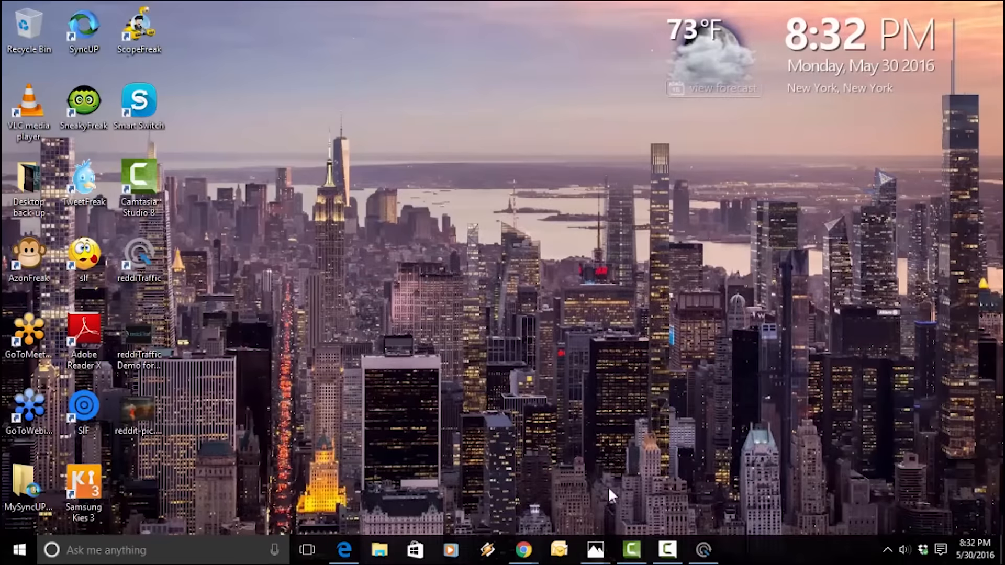
{"action": "mouse_move", "coordinate": [524, 548]}
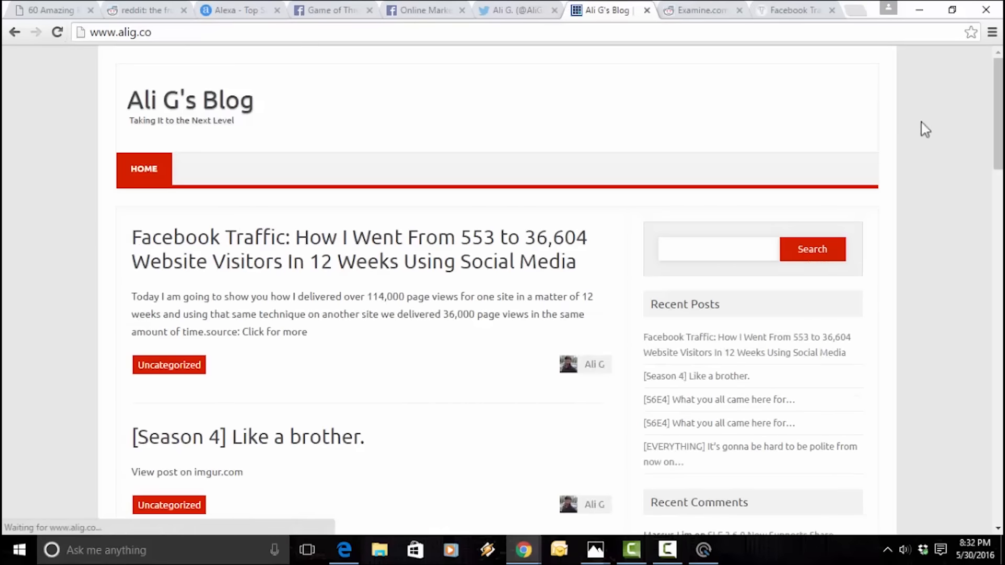
{"action": "mouse_move", "coordinate": [304, 259]}
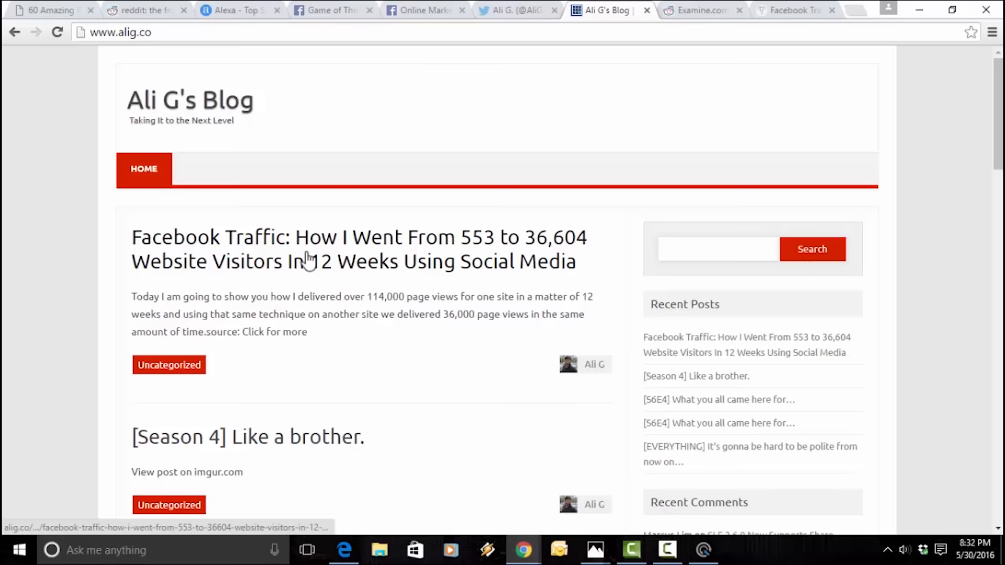
{"action": "mouse_move", "coordinate": [504, 267]}
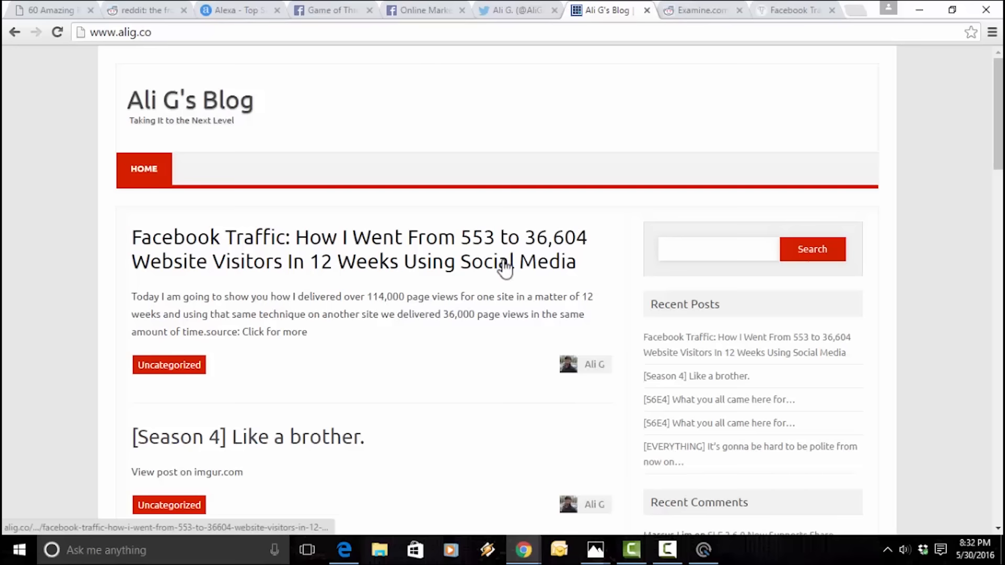
{"action": "mouse_move", "coordinate": [152, 310]}
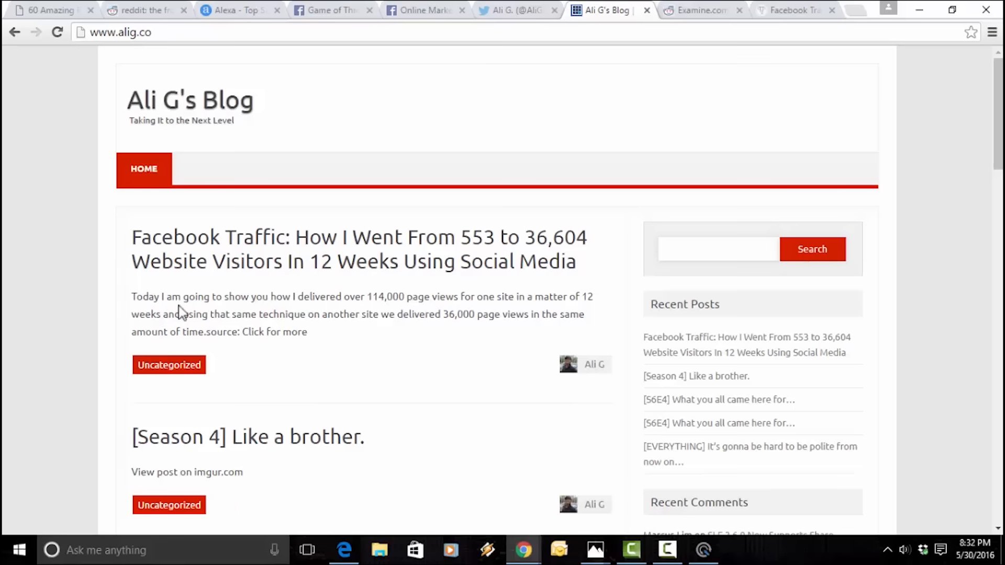
{"action": "mouse_move", "coordinate": [190, 330]}
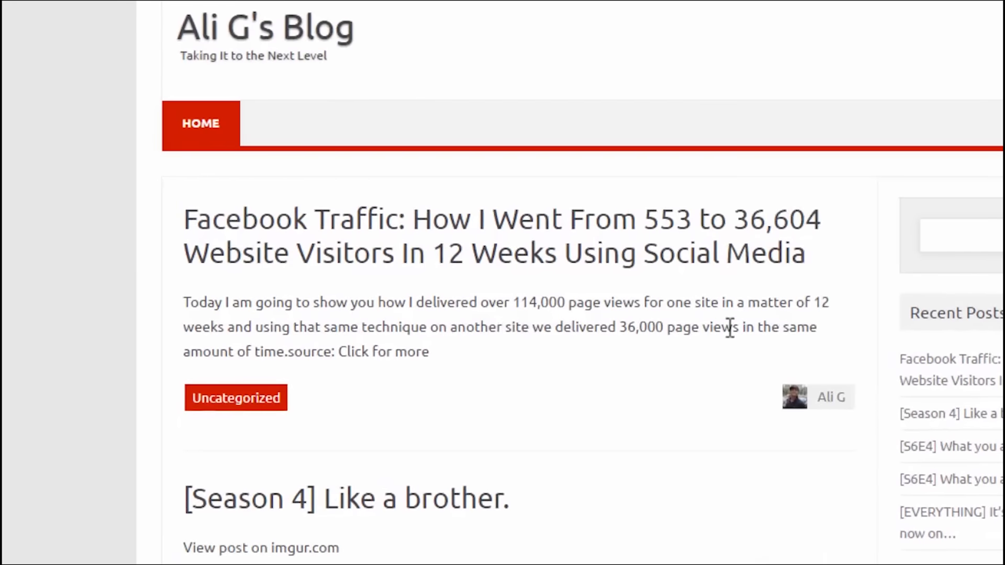
{"action": "mouse_move", "coordinate": [295, 406]}
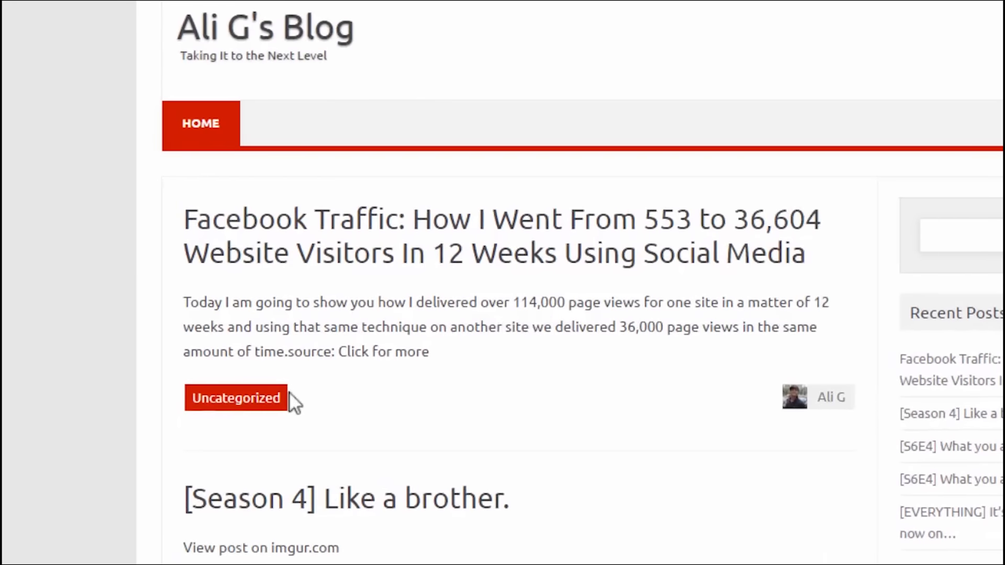
{"action": "mouse_move", "coordinate": [378, 230]}
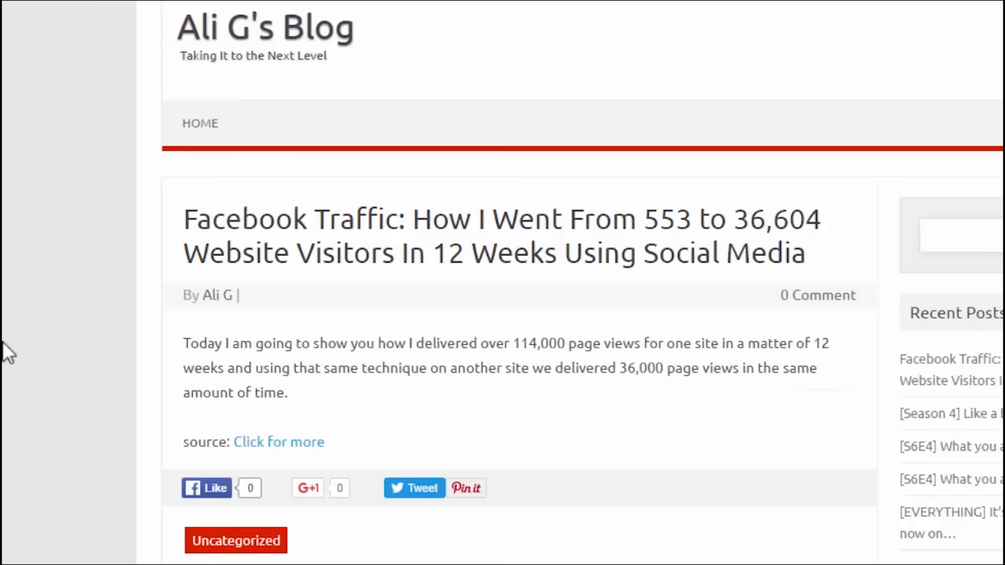
{"action": "mouse_move", "coordinate": [332, 420]}
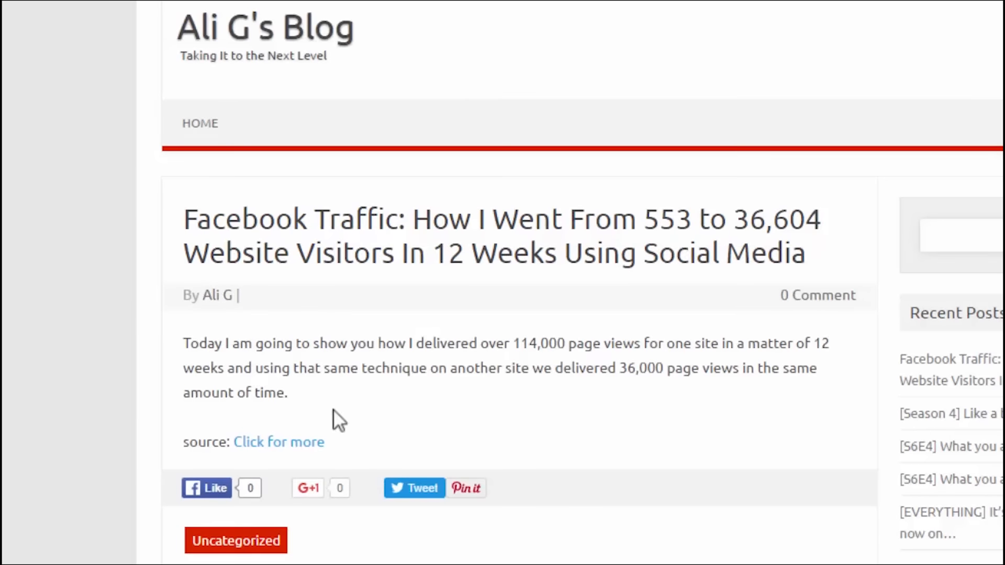
{"action": "mouse_move", "coordinate": [600, 435]}
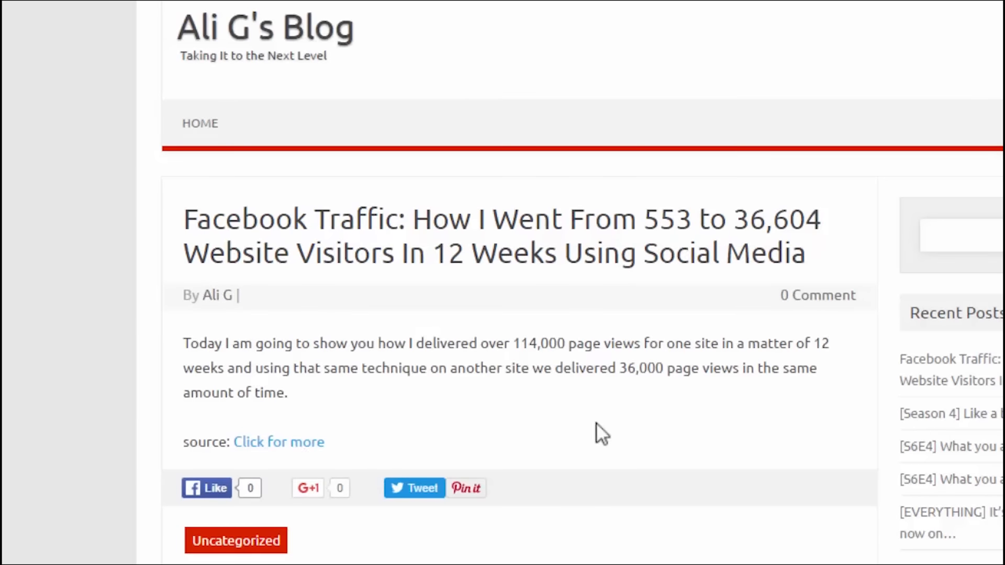
Step: Switch to the Twitter profile tab to check the new tweet
{"action": "left_click", "coordinate": [278, 442]}
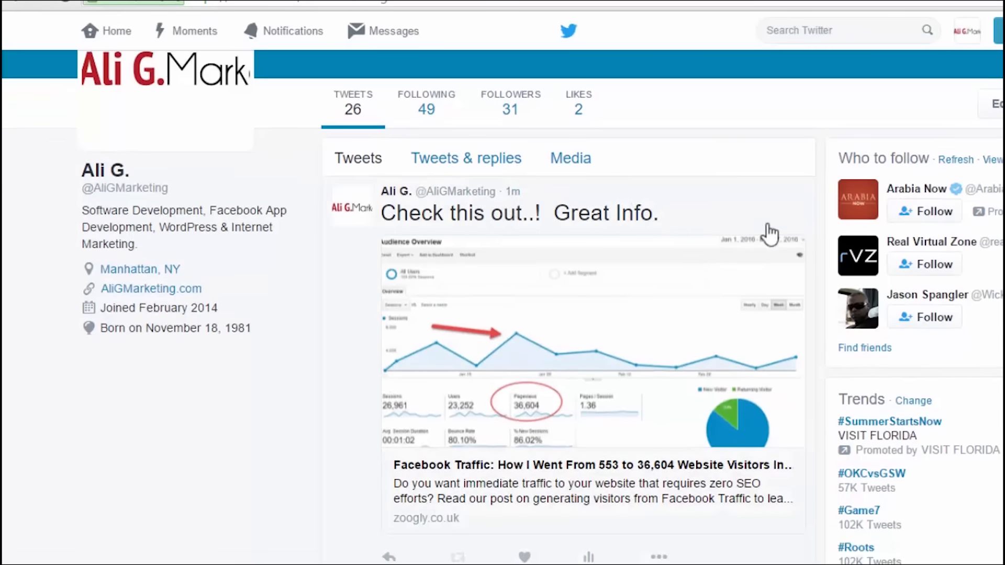
{"action": "mouse_move", "coordinate": [775, 330]}
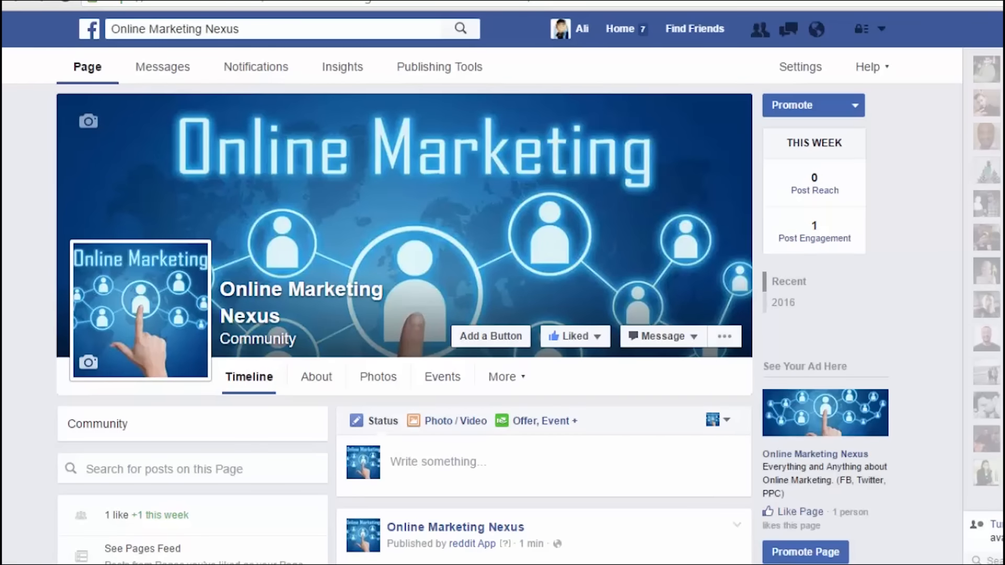
Step: Scroll down the Online Marketing Nexus page to the post published by reddit App
{"action": "scroll", "scroll_direction": "down", "scroll_amount": 3}
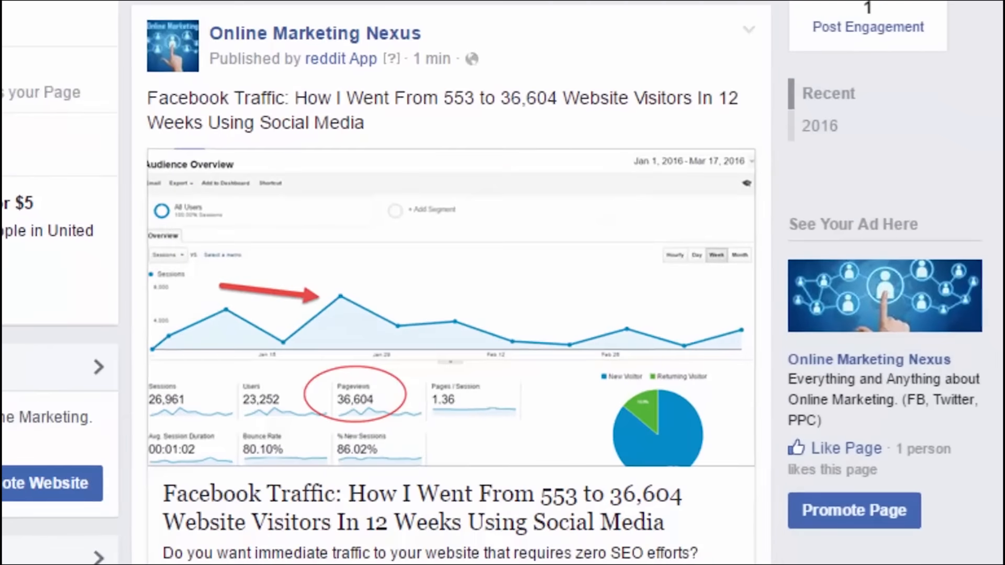
{"action": "mouse_move", "coordinate": [318, 78]}
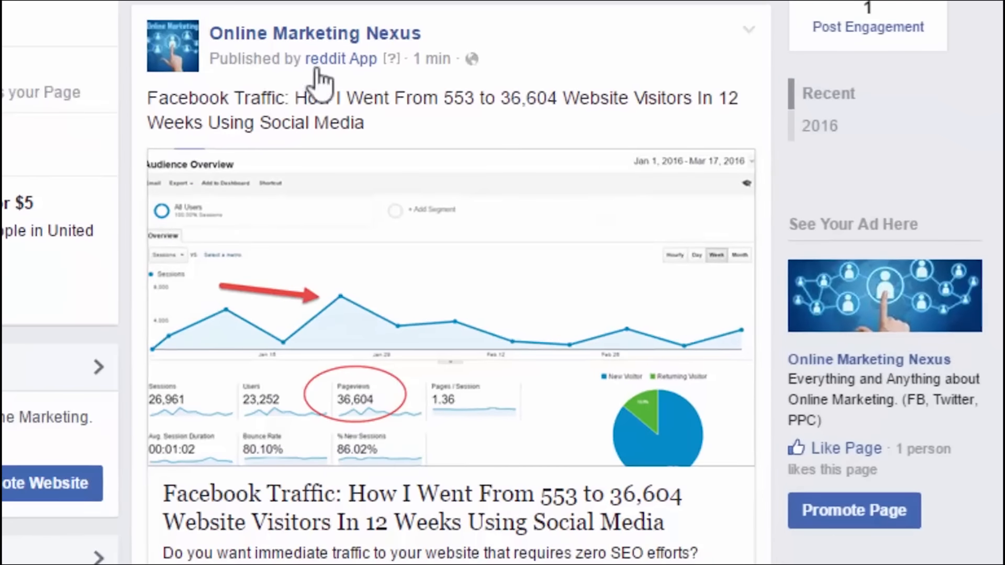
{"action": "mouse_move", "coordinate": [433, 44]}
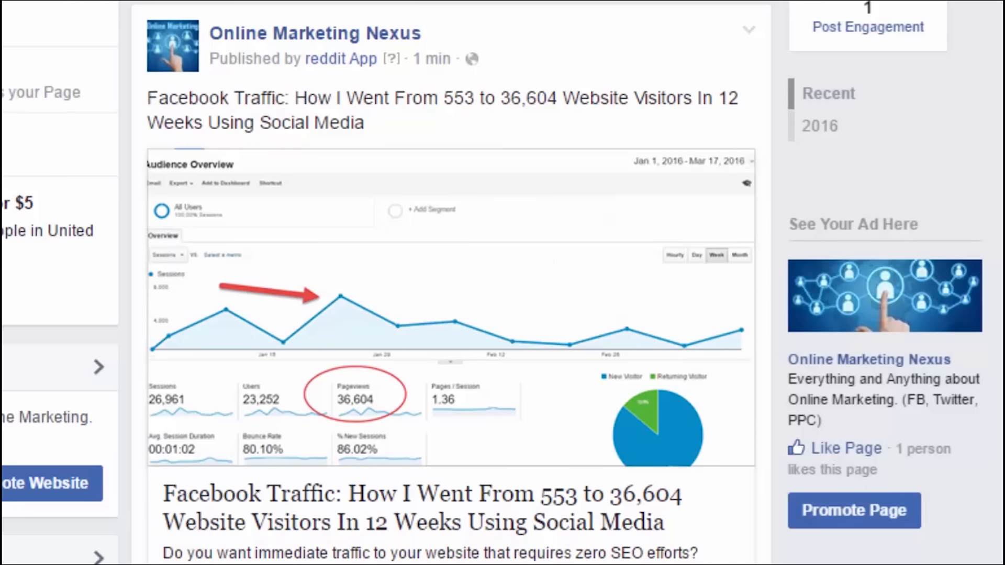
{"action": "scroll", "scroll_direction": "down", "scroll_amount": 3}
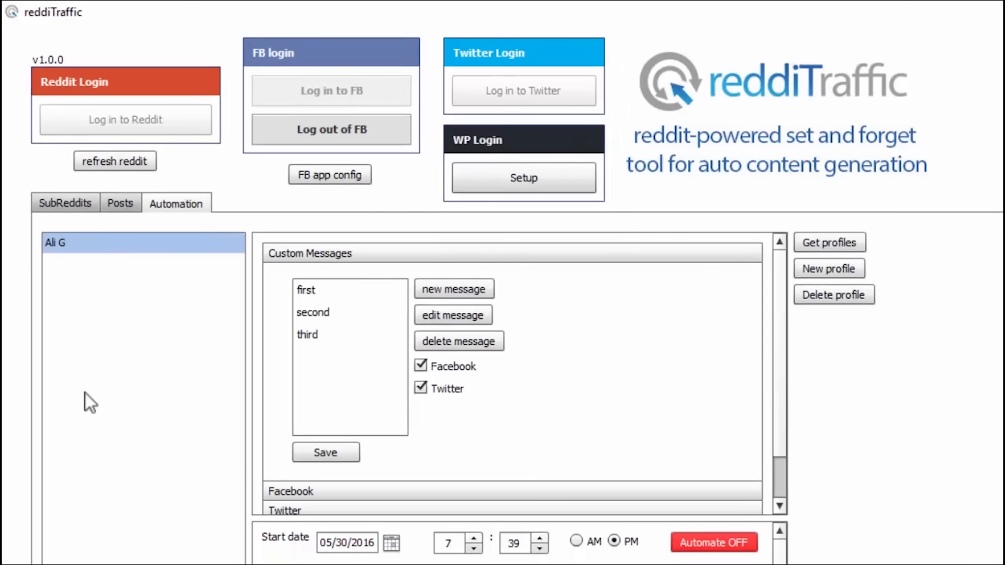
{"action": "mouse_move", "coordinate": [780, 333]}
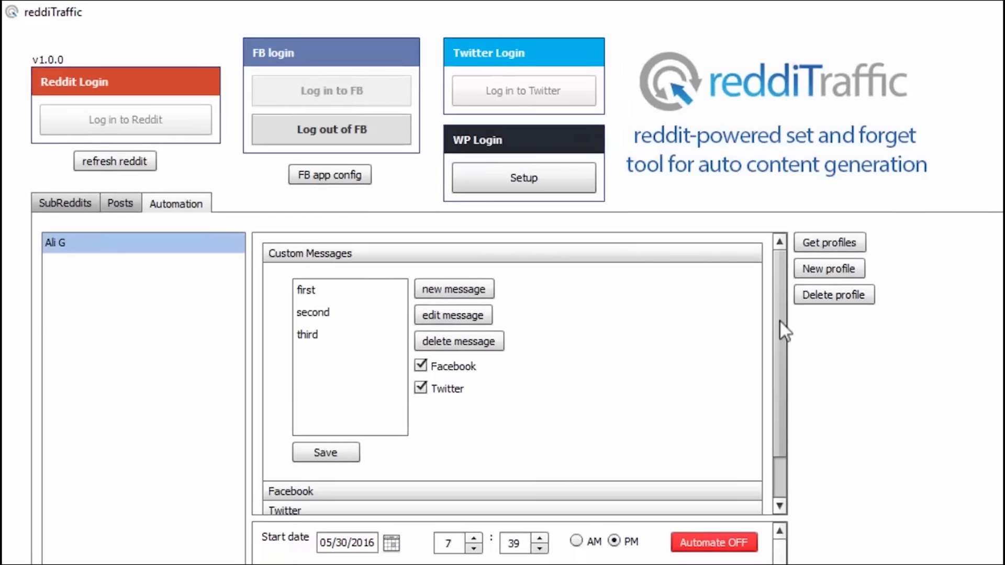
Step: Save the custom messages first, second and third with Facebook and Twitter selected, confirming the Saved! message
{"action": "scroll", "scroll_direction": "down", "scroll_amount": 3}
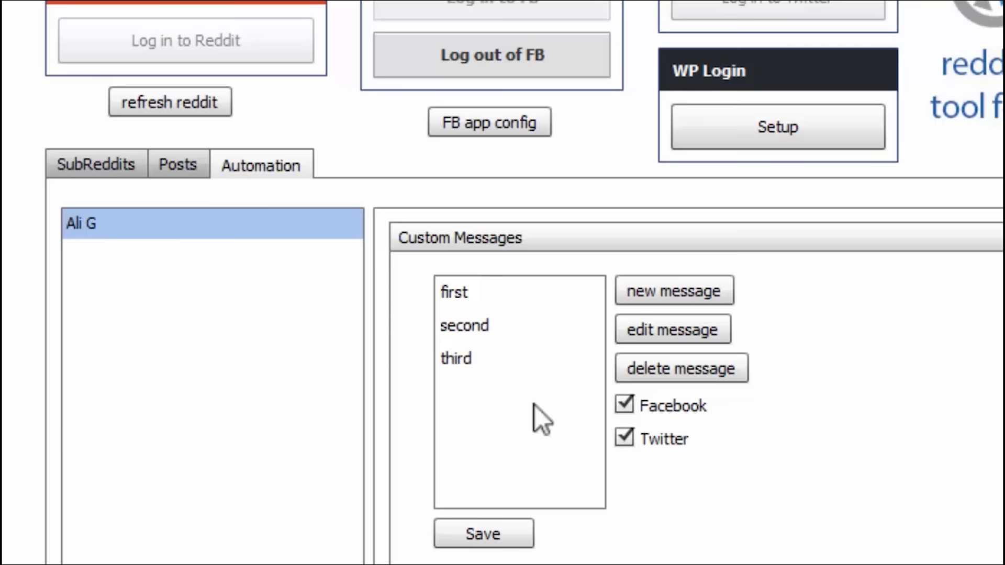
{"action": "mouse_move", "coordinate": [953, 286]}
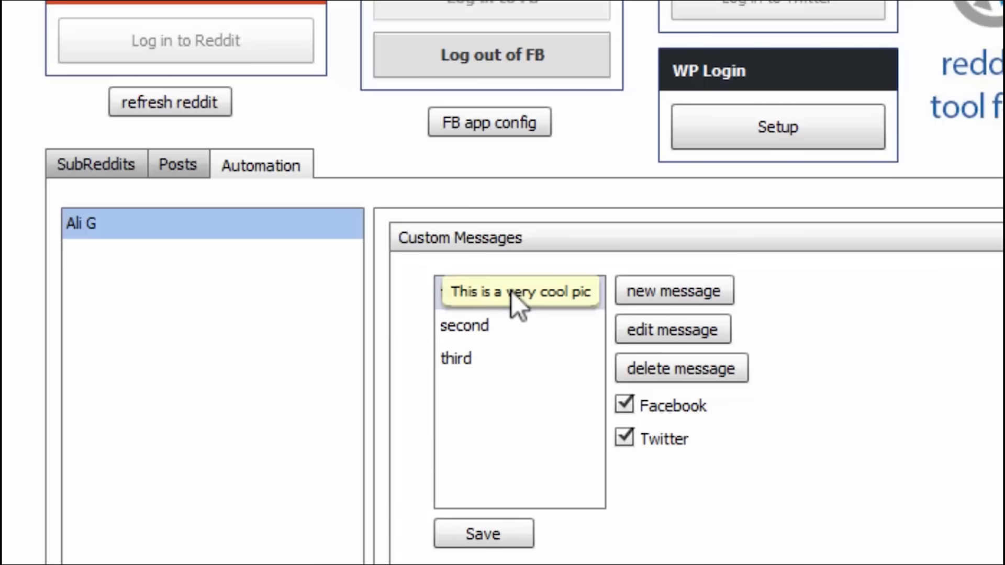
{"action": "mouse_move", "coordinate": [551, 324]}
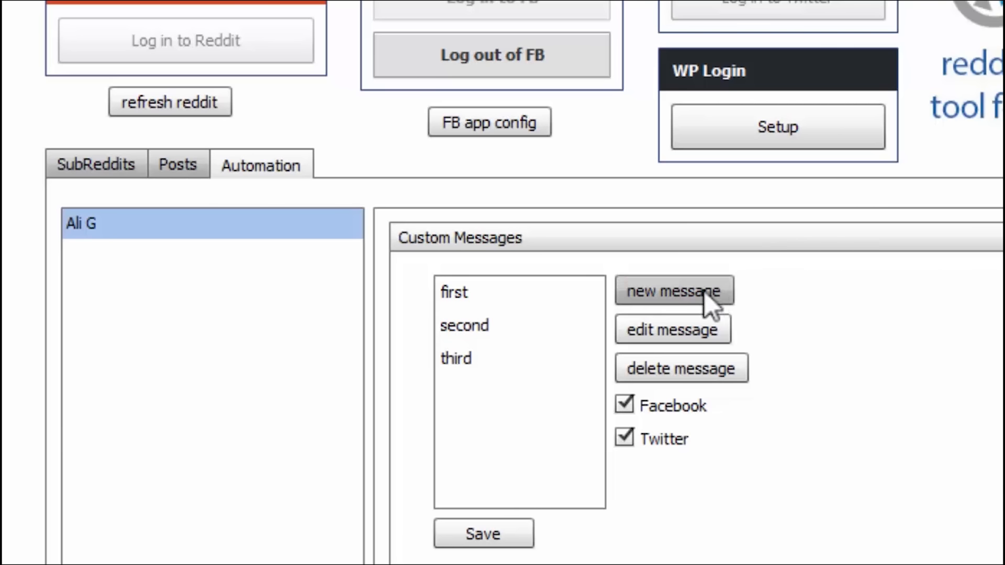
{"action": "mouse_move", "coordinate": [681, 349]}
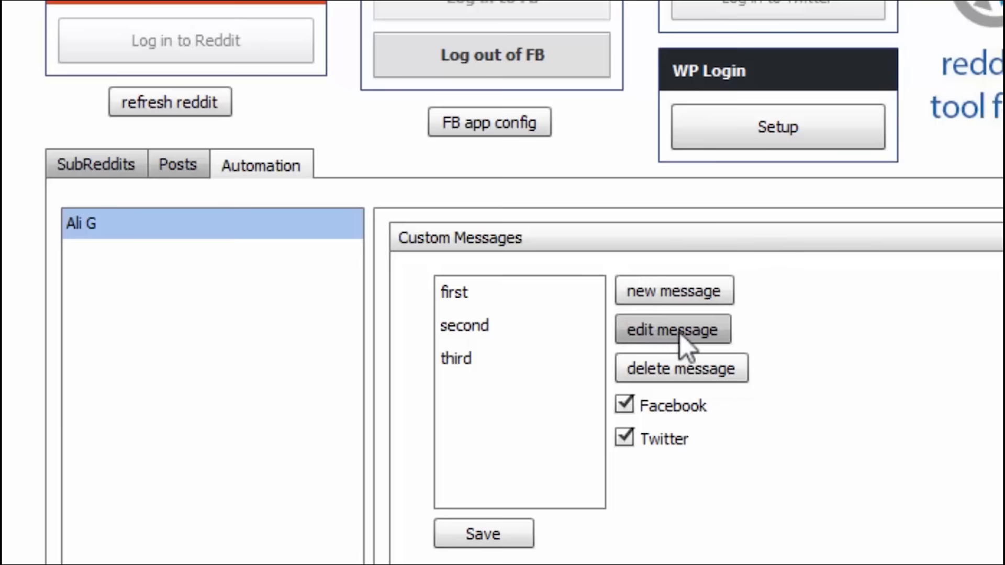
{"action": "mouse_move", "coordinate": [719, 402]}
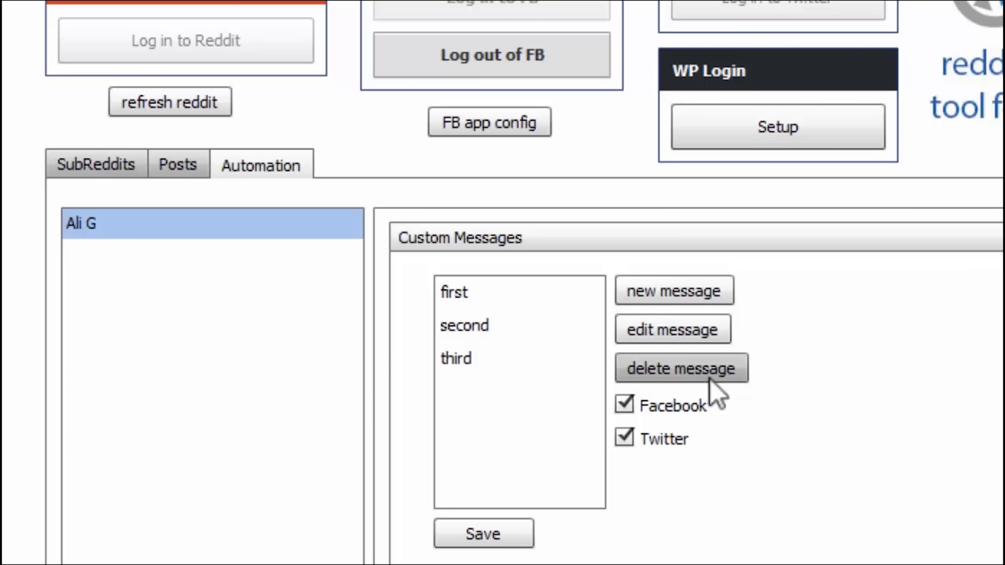
{"action": "left_click", "coordinate": [622, 438]}
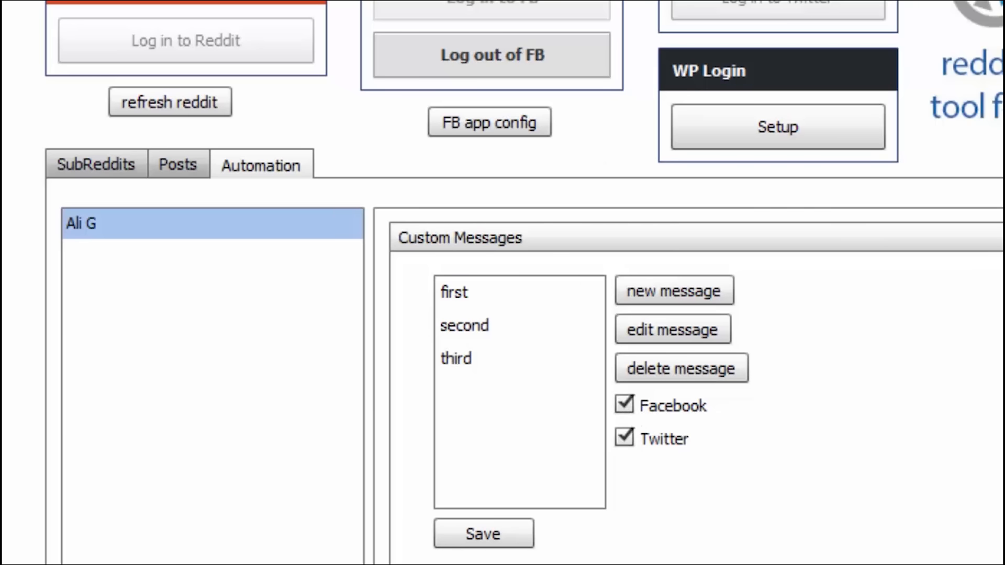
{"action": "left_click", "coordinate": [483, 534]}
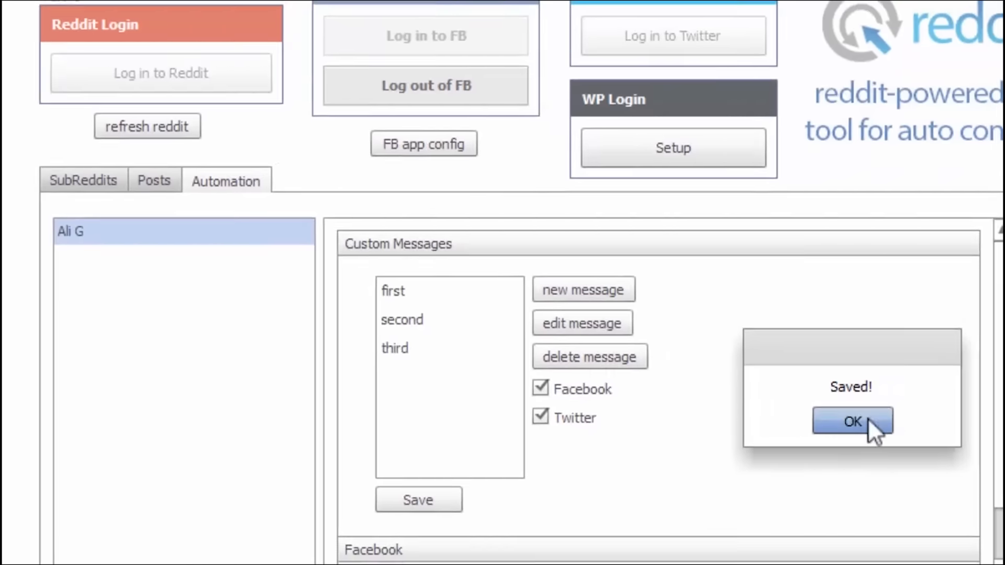
{"action": "left_click", "coordinate": [857, 422]}
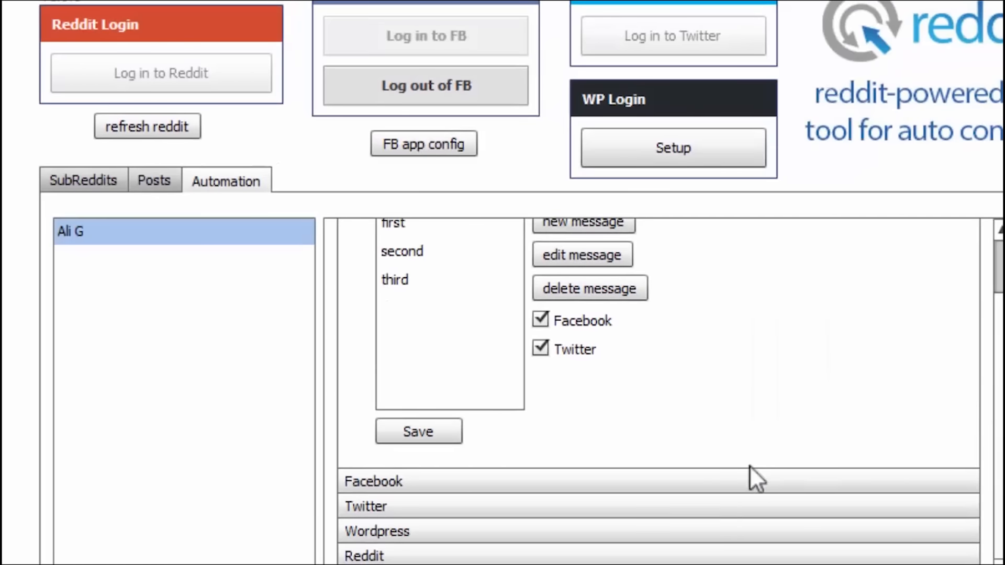
{"action": "left_click", "coordinate": [373, 482]}
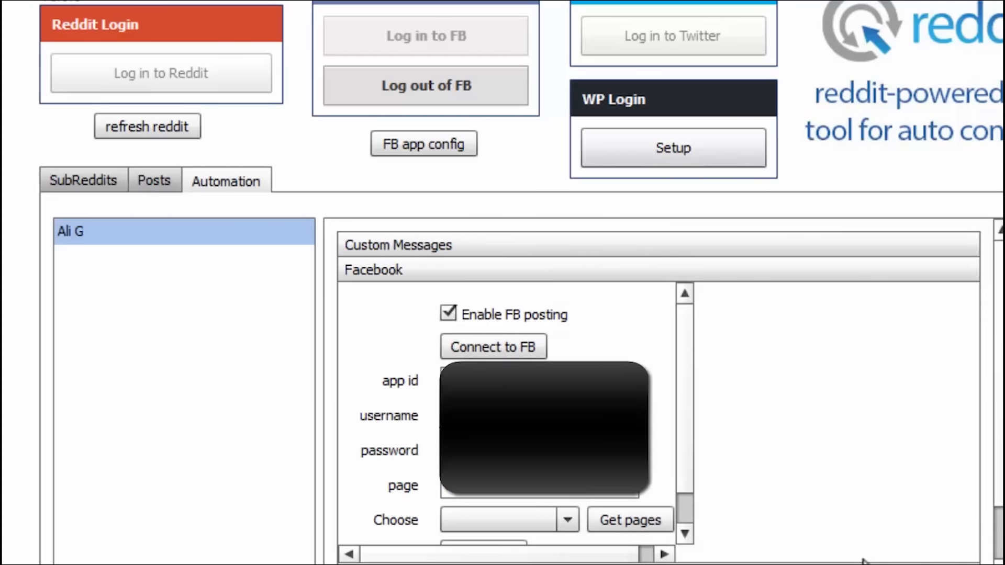
{"action": "left_click", "coordinate": [493, 347]}
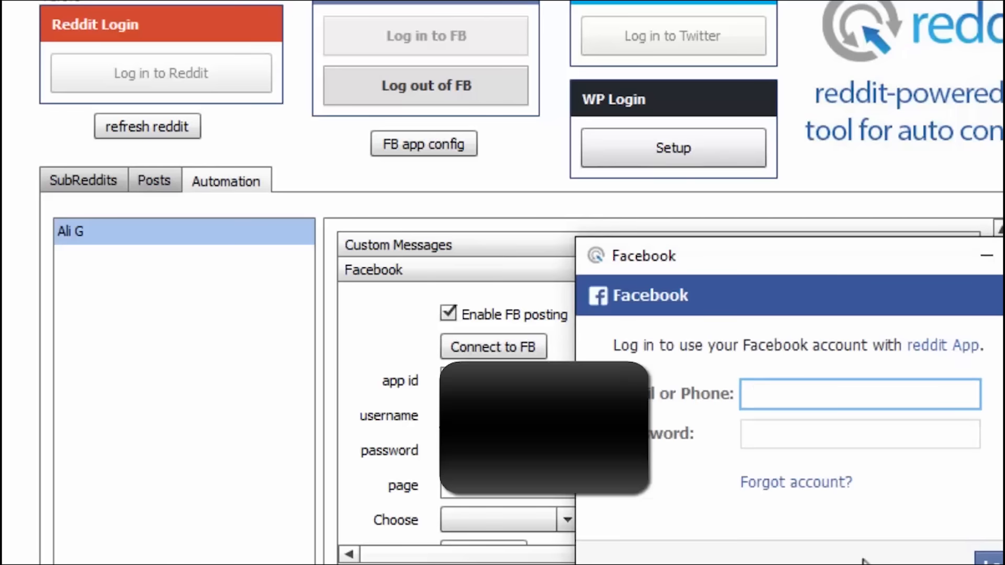
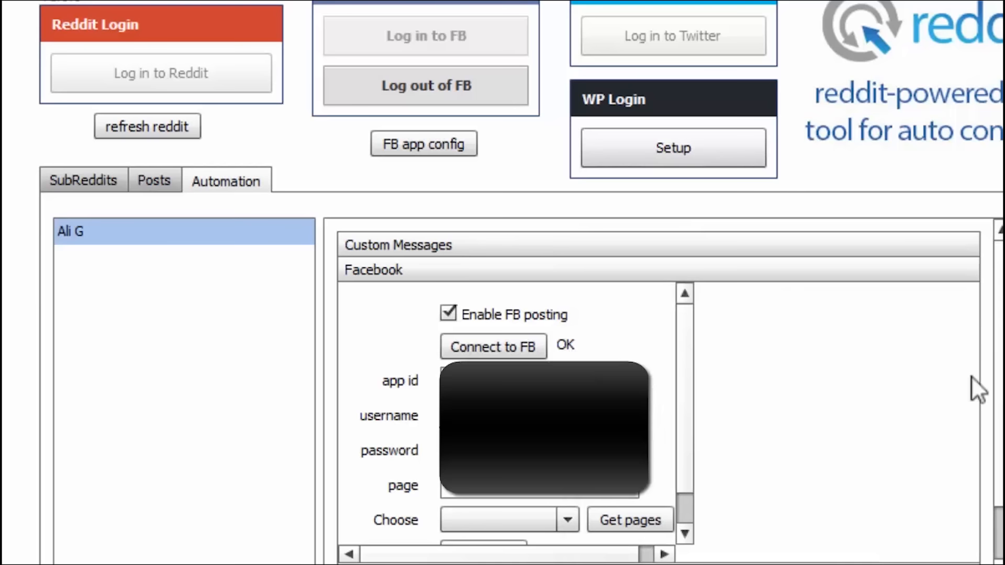
Step: Connect the profile to Twitter and authorize the app on the account
{"action": "scroll", "scroll_direction": "down", "scroll_amount": 3}
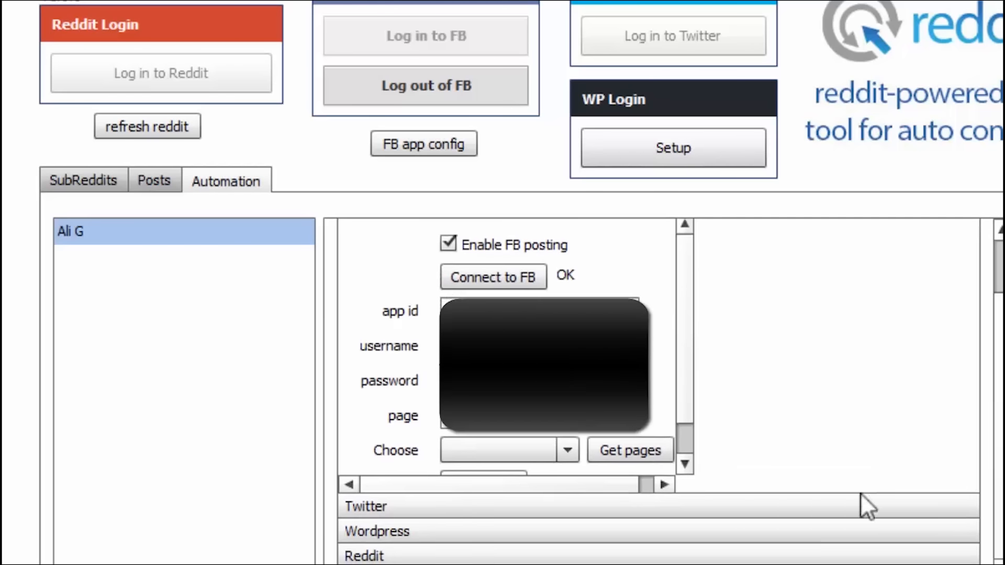
{"action": "left_click", "coordinate": [368, 507]}
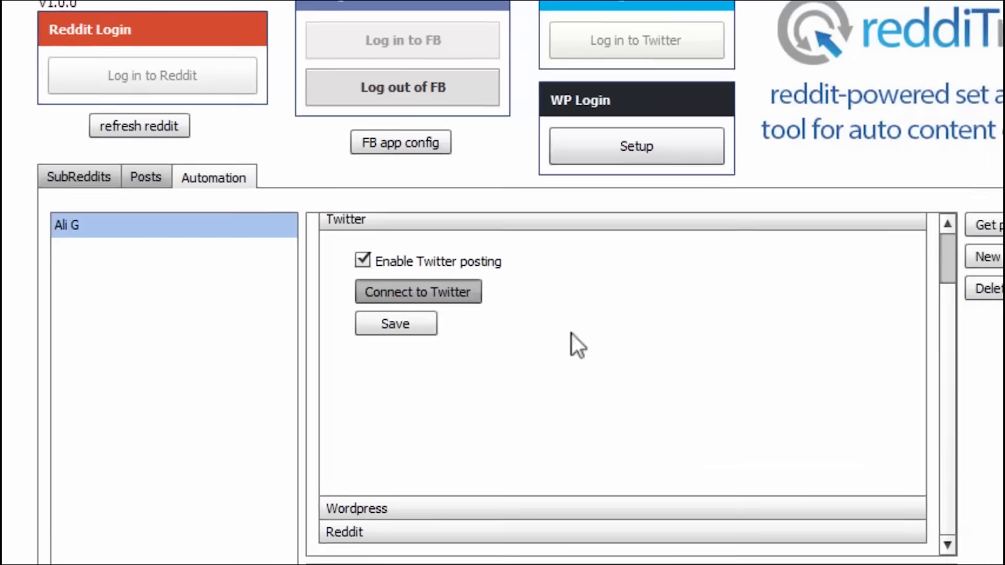
{"action": "left_click", "coordinate": [418, 291]}
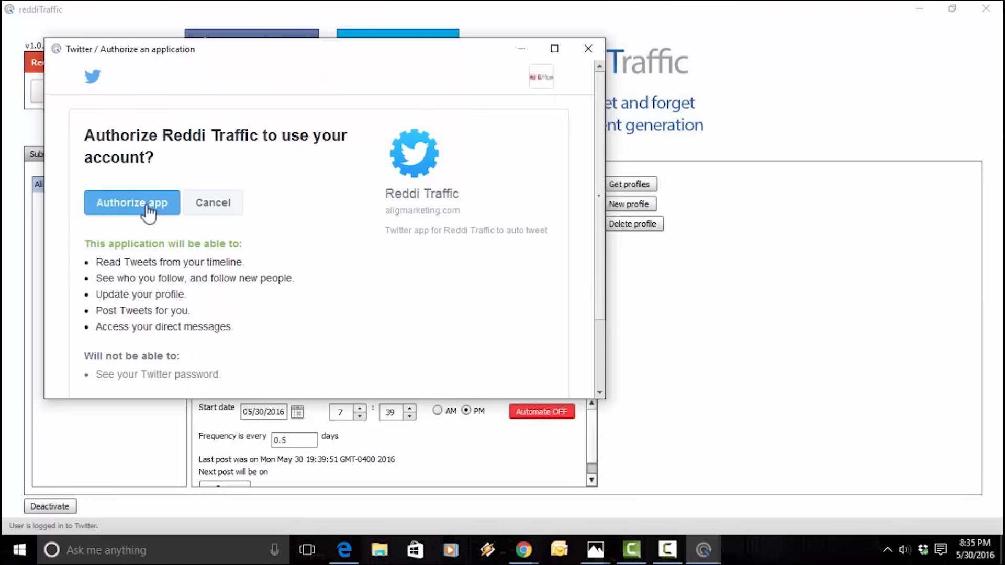
{"action": "left_click", "coordinate": [132, 204]}
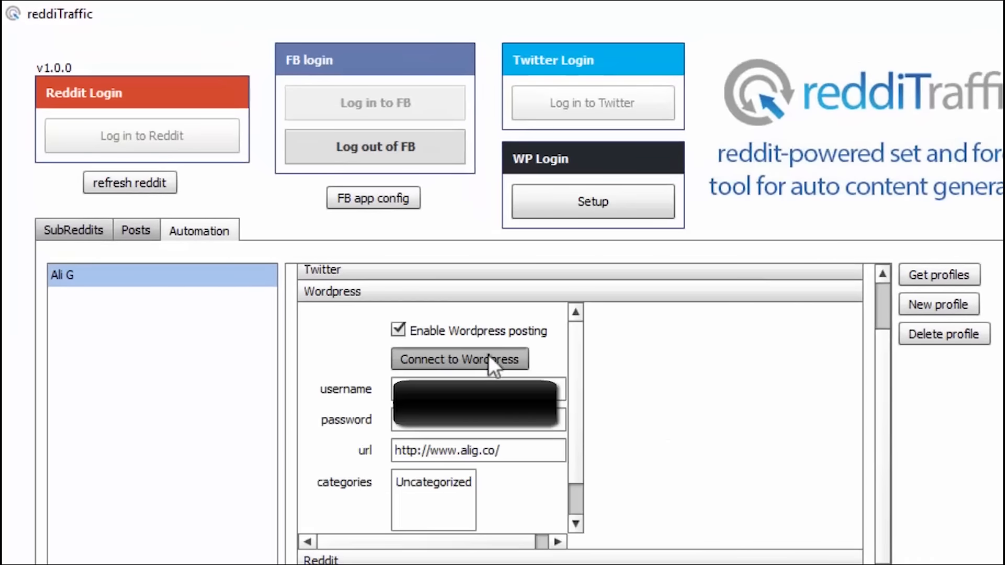
Step: Connect the profile to the WordPress site so its Cool Products category loads
{"action": "left_click", "coordinate": [458, 358]}
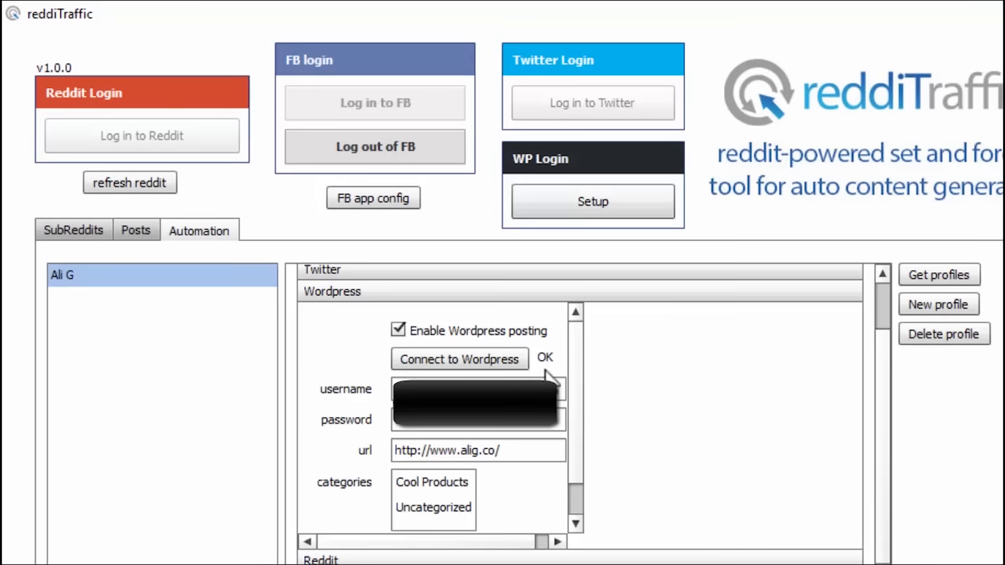
{"action": "mouse_move", "coordinate": [892, 370]}
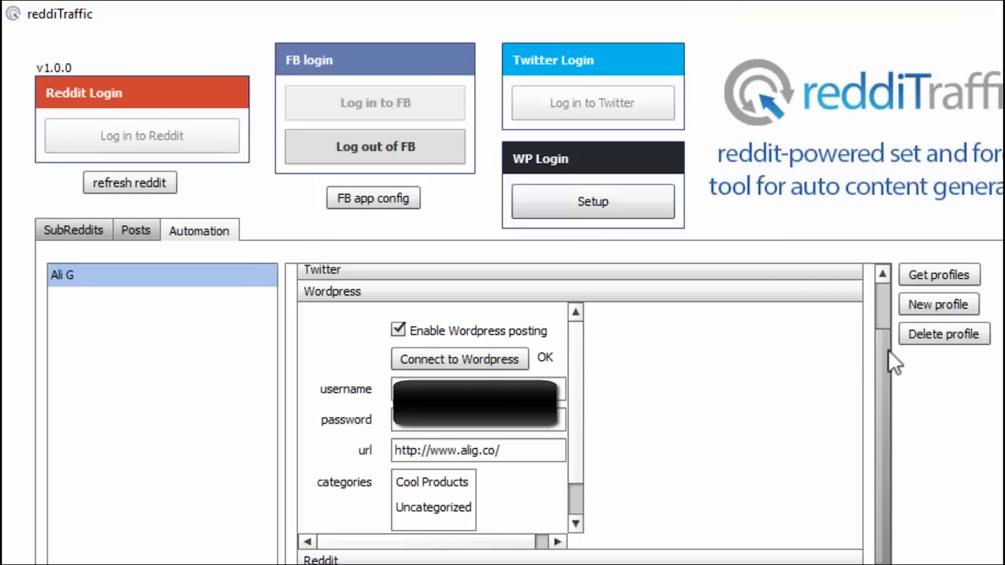
{"action": "mouse_move", "coordinate": [804, 538]}
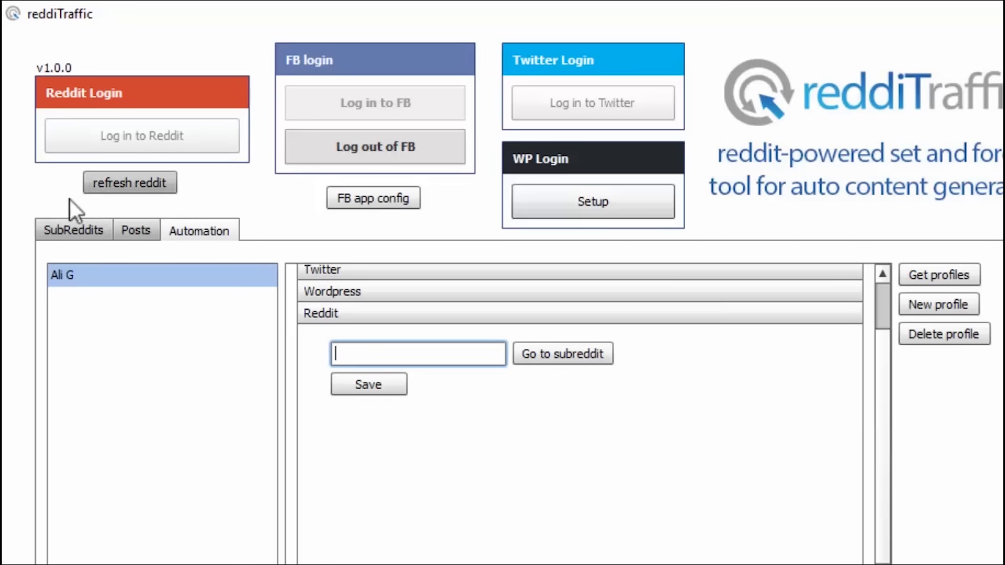
Step: Copy the Digital marketing subreddit address from the SubReddits search results
{"action": "left_click", "coordinate": [74, 231]}
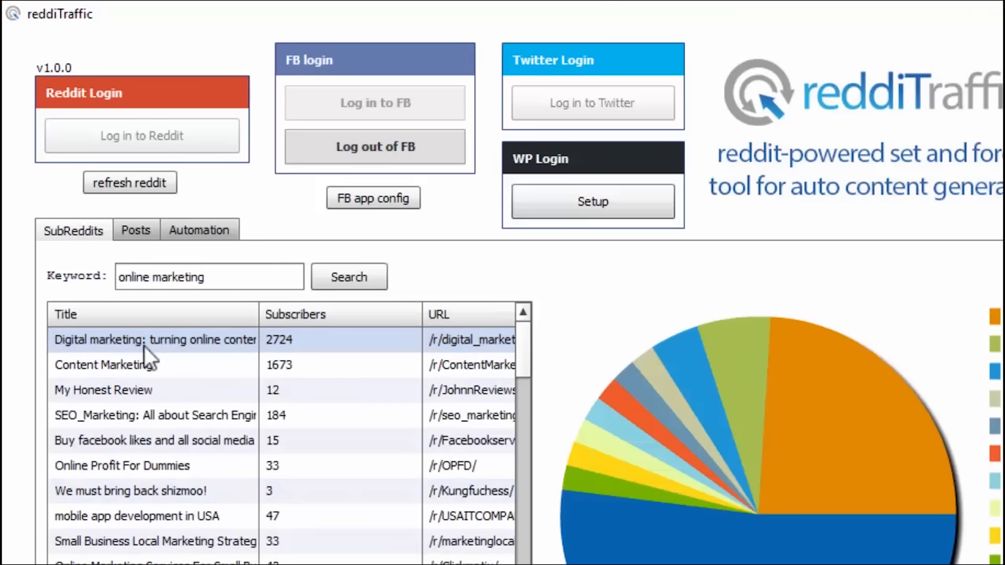
{"action": "right_click", "coordinate": [147, 339]}
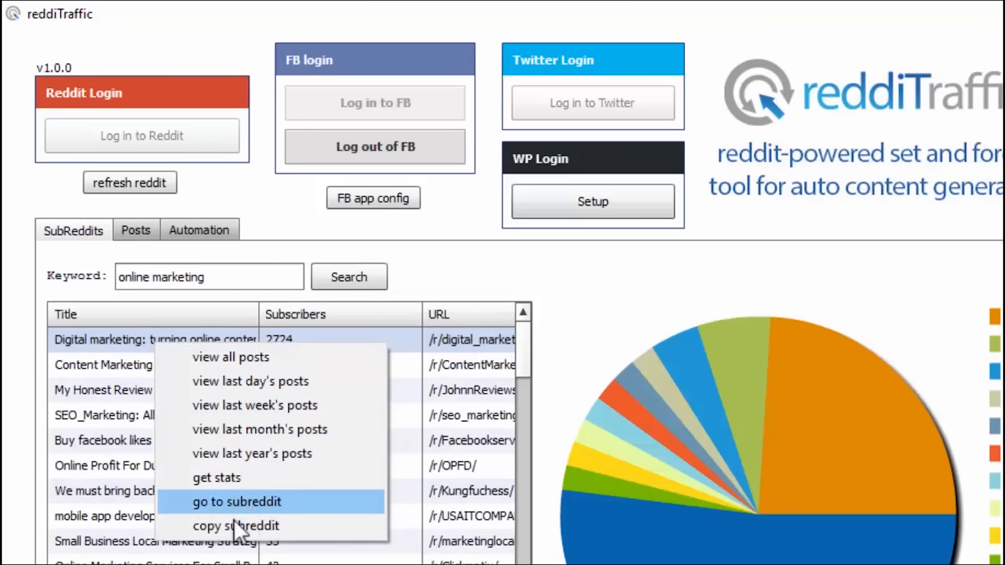
{"action": "left_click", "coordinate": [199, 230]}
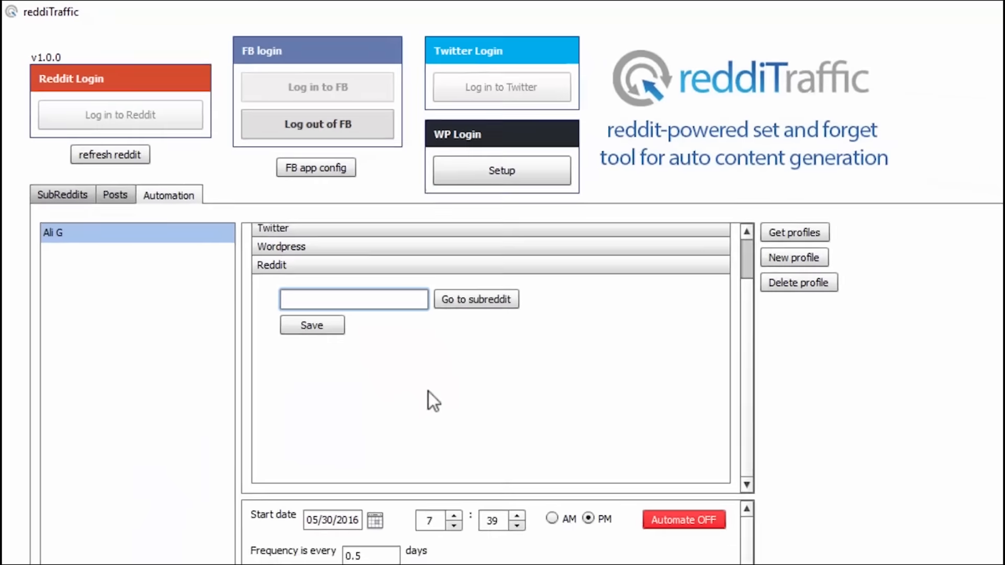
Step: Paste /r/digital_marketing/ into the Reddit field and save it, confirming Saved!
{"action": "right_click", "coordinate": [280, 237]}
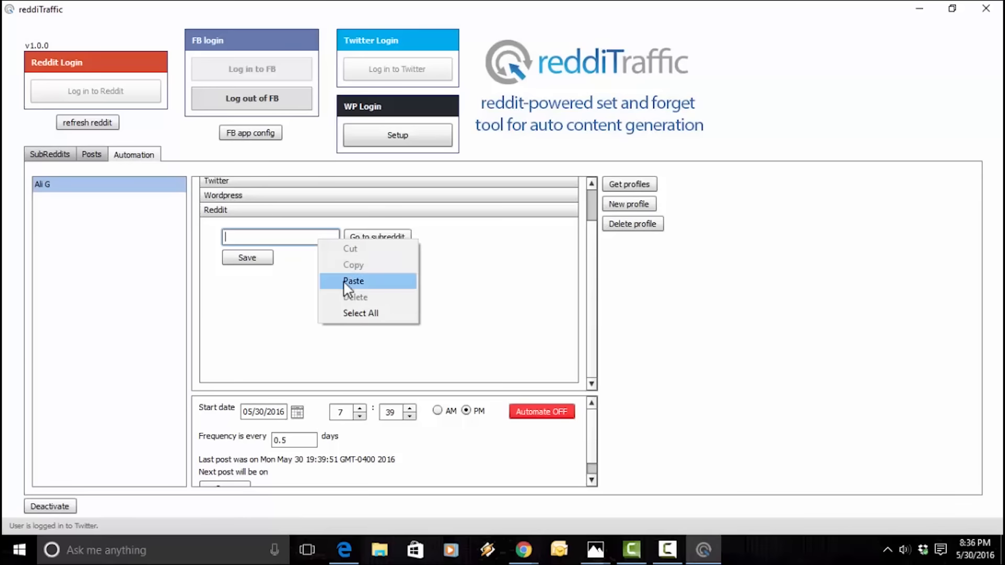
{"action": "left_click", "coordinate": [354, 281]}
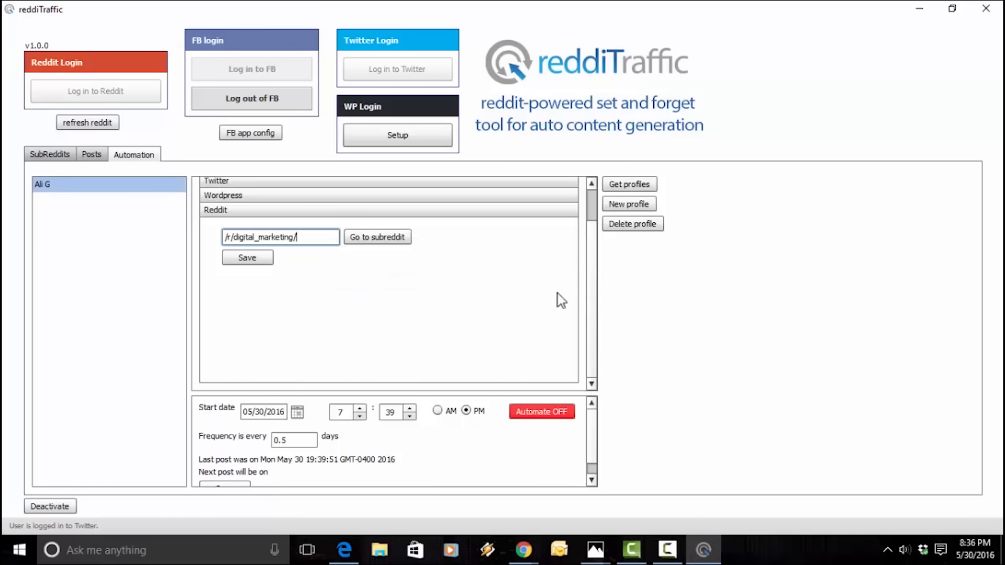
{"action": "left_click", "coordinate": [247, 257]}
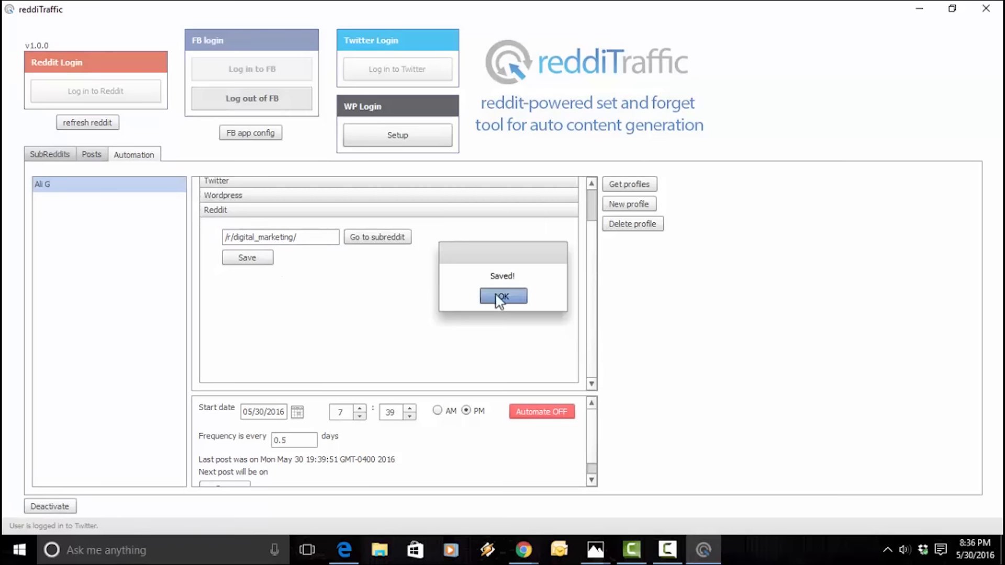
{"action": "left_click", "coordinate": [502, 295]}
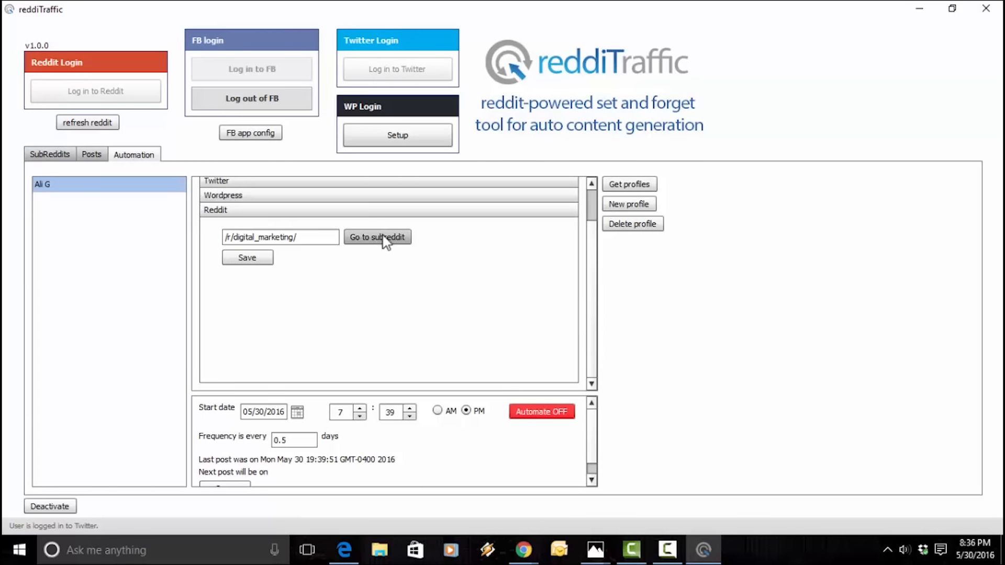
Step: View /r/digital_marketing/ in Chrome, then return to the reddiTraffic scheduler
{"action": "left_click", "coordinate": [378, 237]}
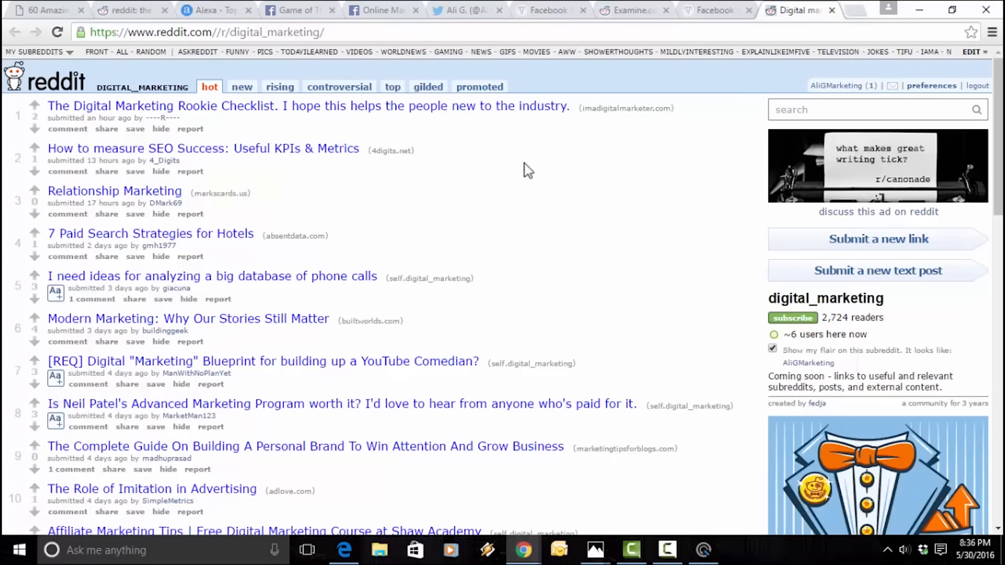
{"action": "mouse_move", "coordinate": [846, 67]}
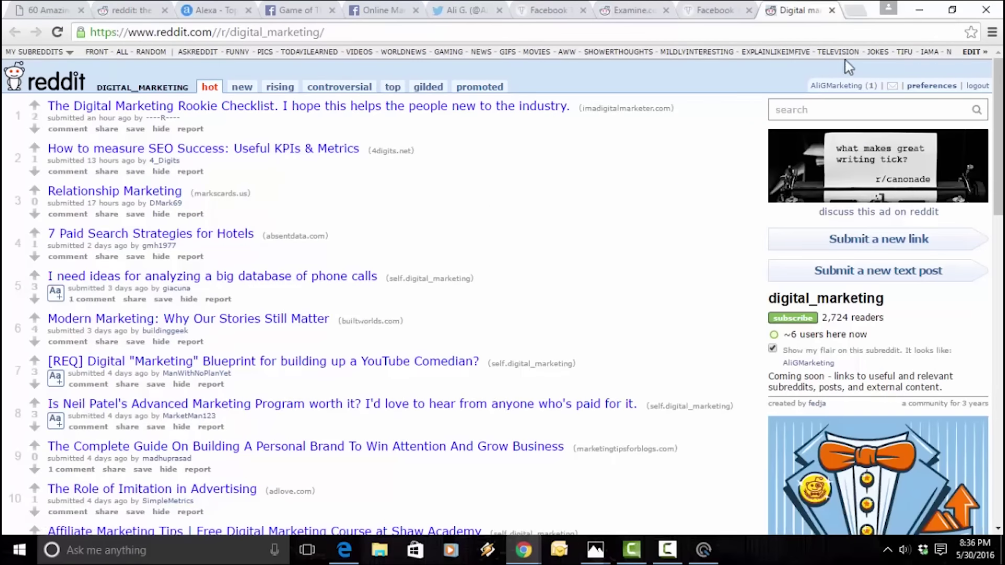
{"action": "left_click", "coordinate": [703, 550]}
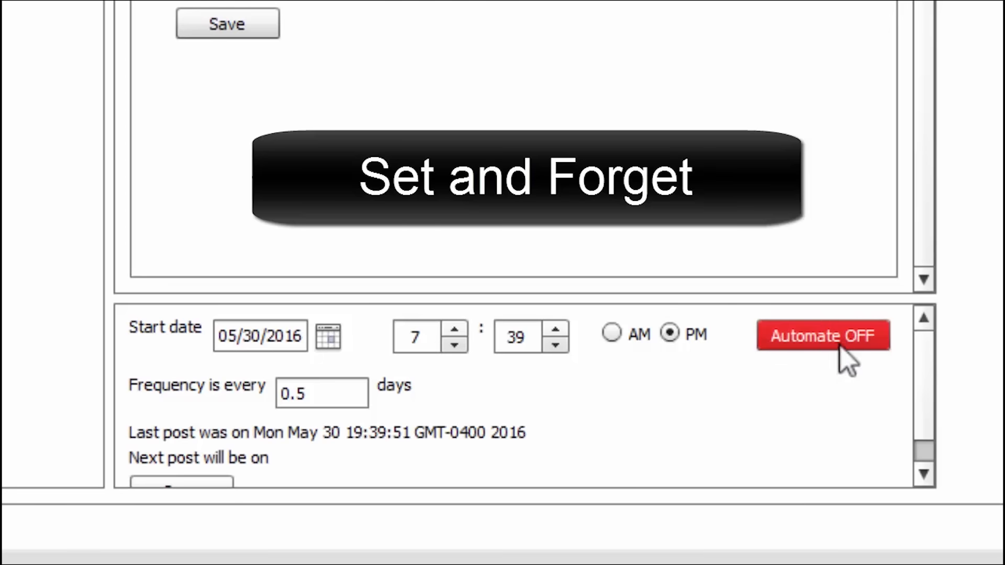
Step: Turn Automate ON so the next post is due Tue May 31 07:39:51
{"action": "left_click", "coordinate": [827, 335]}
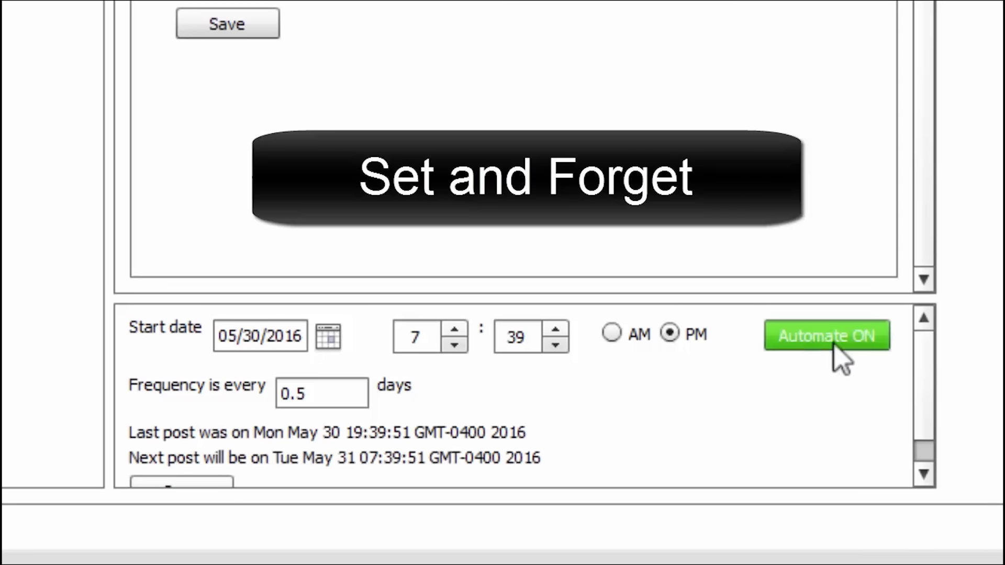
{"action": "mouse_move", "coordinate": [314, 465]}
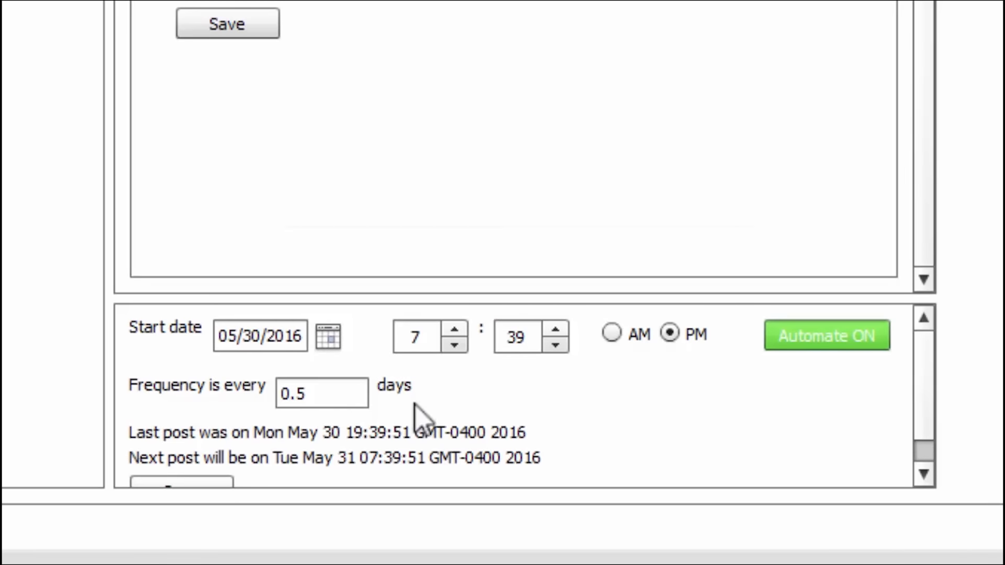
{"action": "mouse_move", "coordinate": [930, 220]}
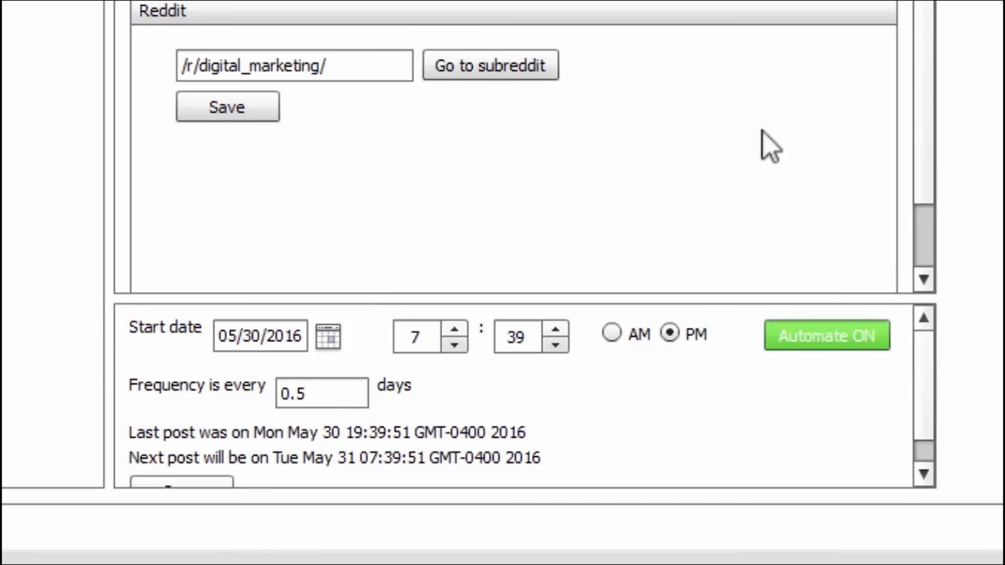
{"action": "mouse_move", "coordinate": [683, 149]}
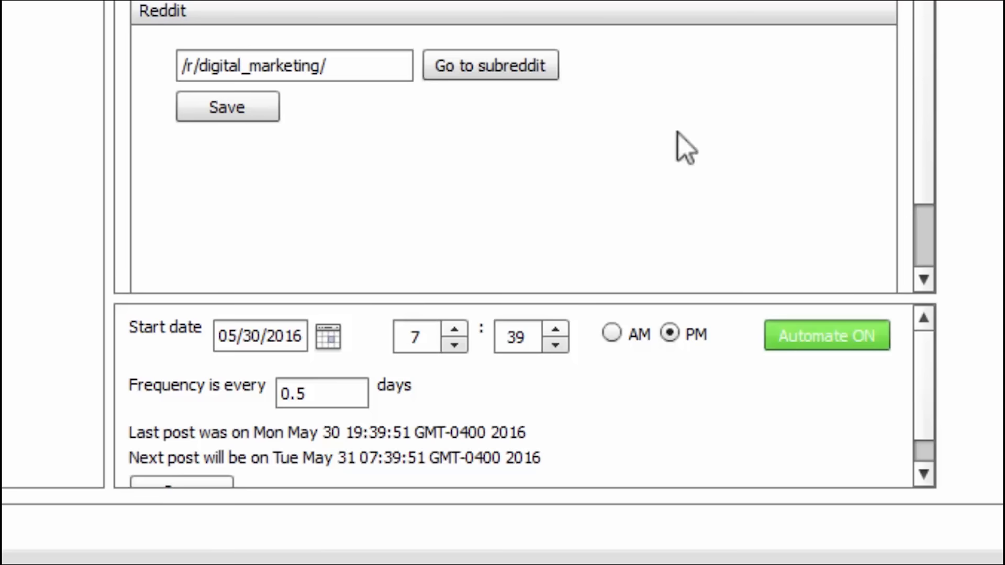
{"action": "mouse_move", "coordinate": [559, 14]}
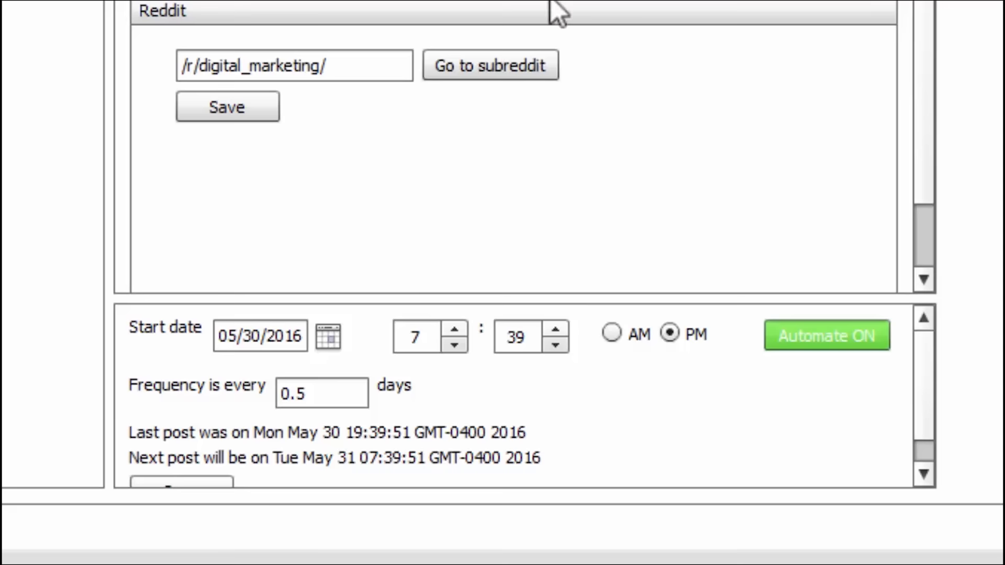
{"action": "mouse_move", "coordinate": [930, 152]}
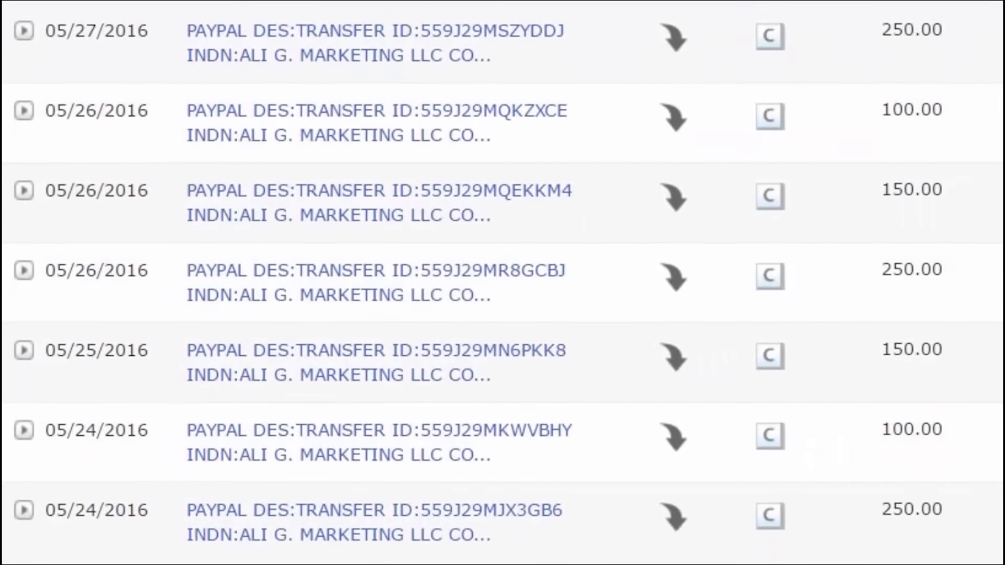
{"action": "scroll", "scroll_direction": "down", "scroll_amount": 3}
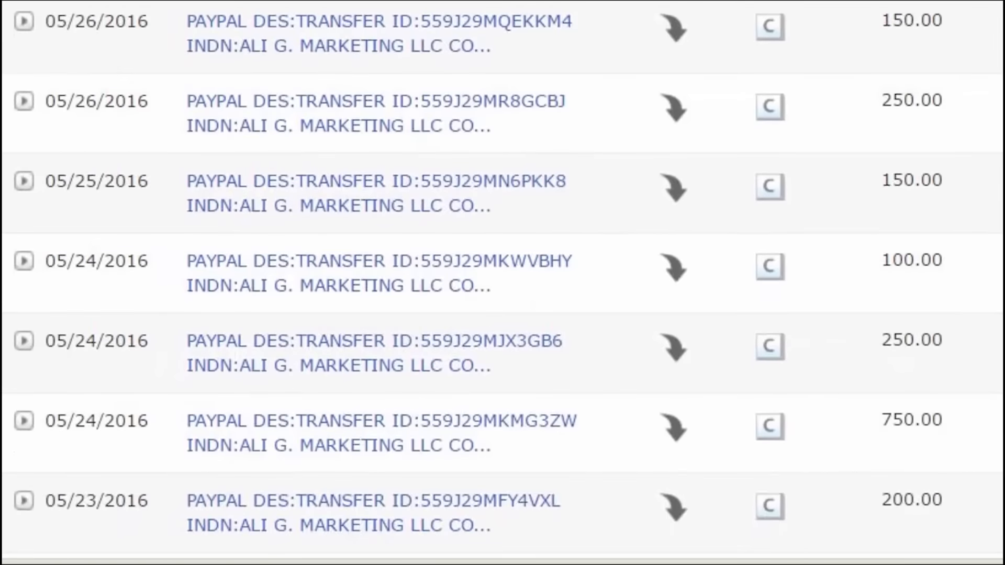